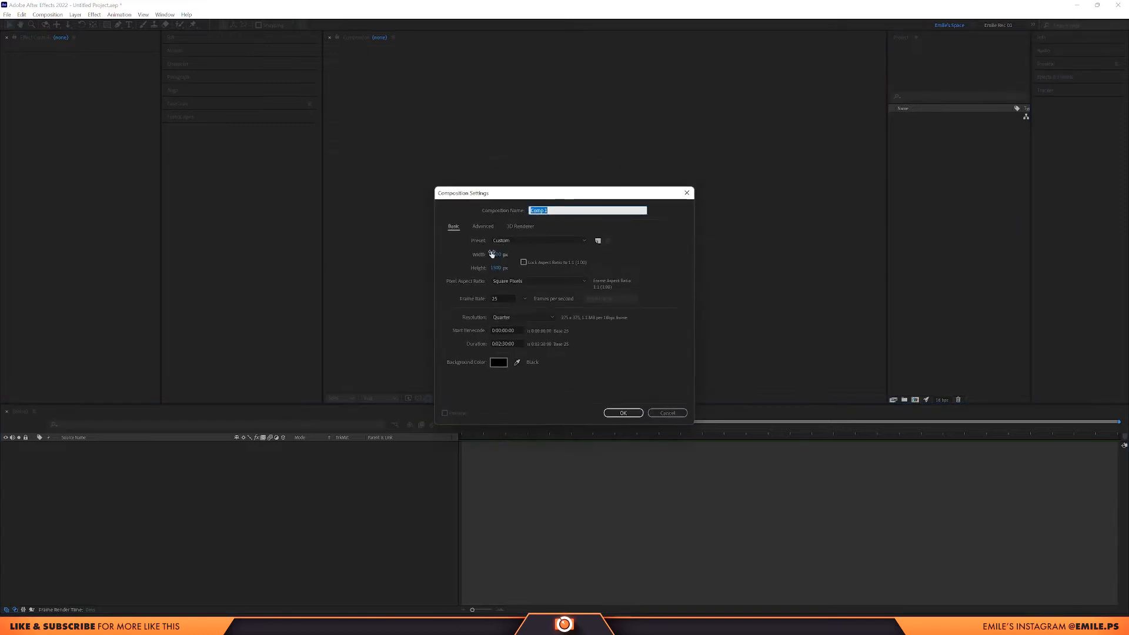
# - Create a new composition named #Main
pyautogui.write('+Main')
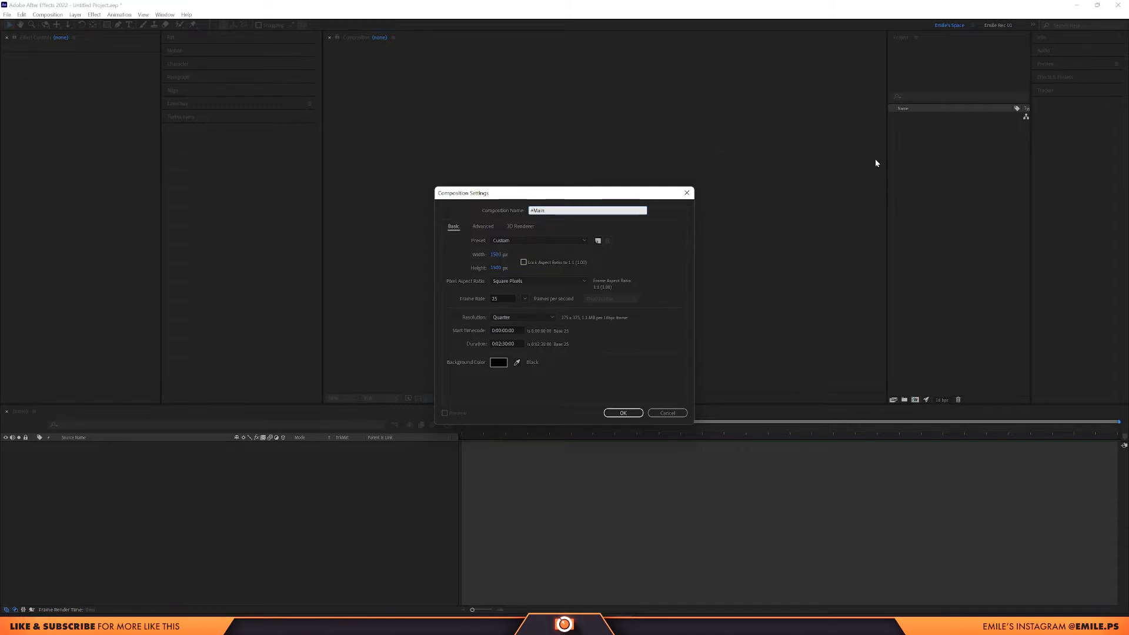
pyautogui.click(498, 254)
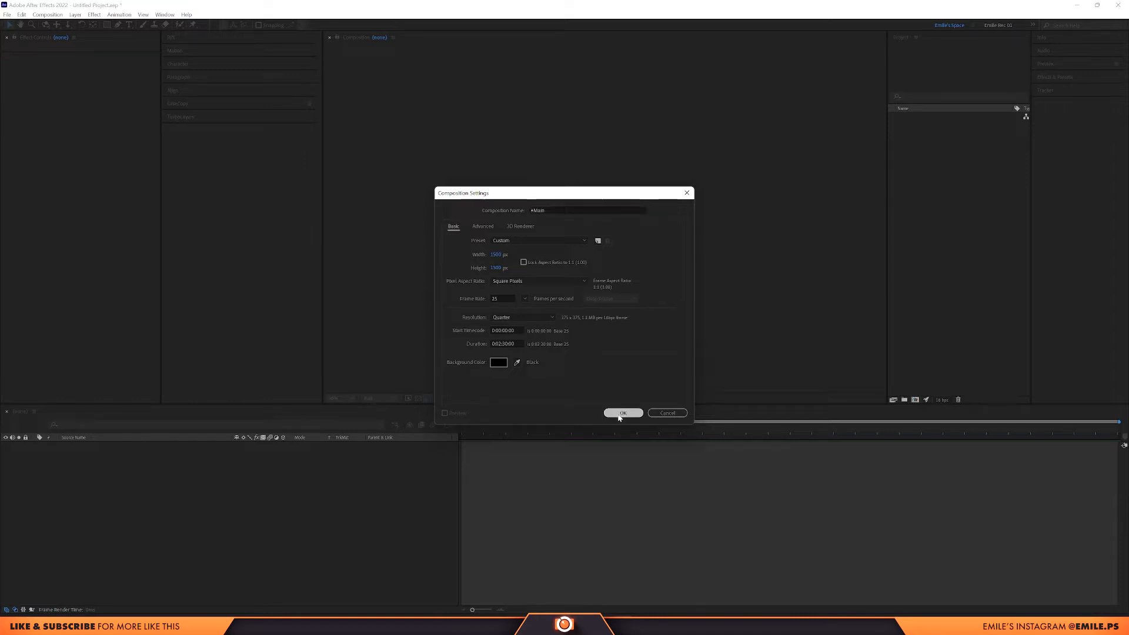
pyautogui.click(622, 413)
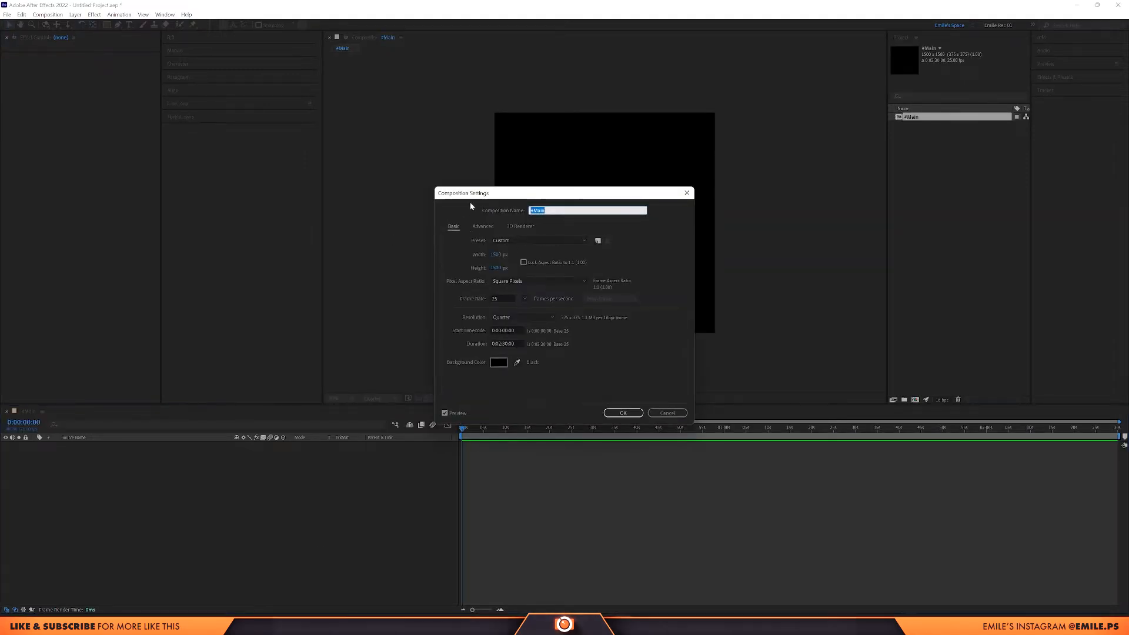
# - Switch the composition's 3D renderer to Cinema 4D
pyautogui.click(519, 226)
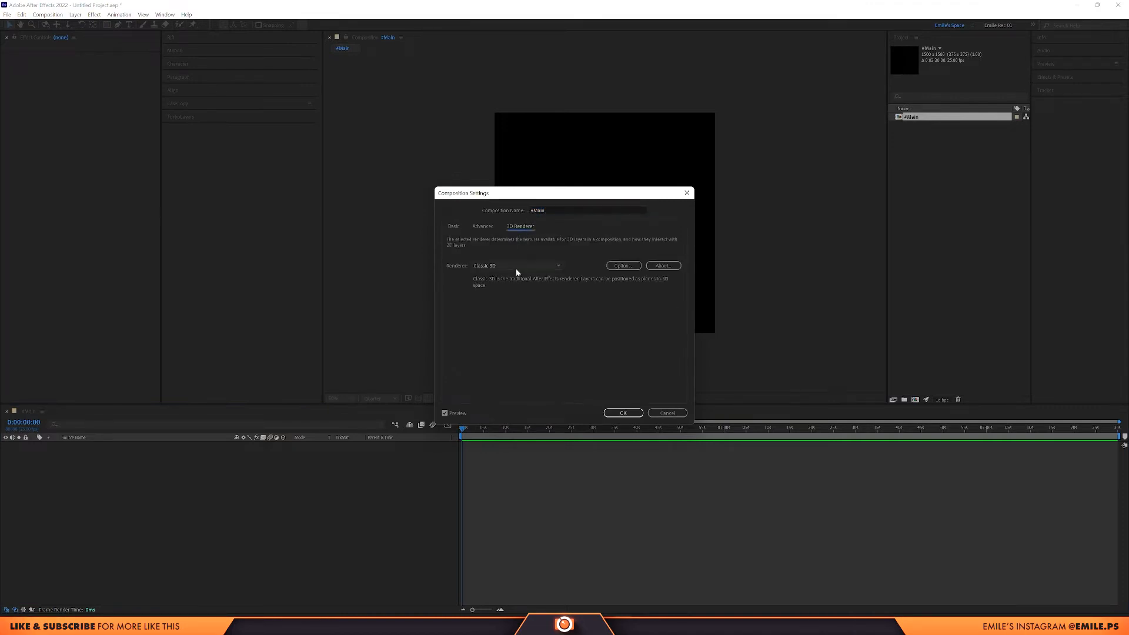
pyautogui.click(516, 265)
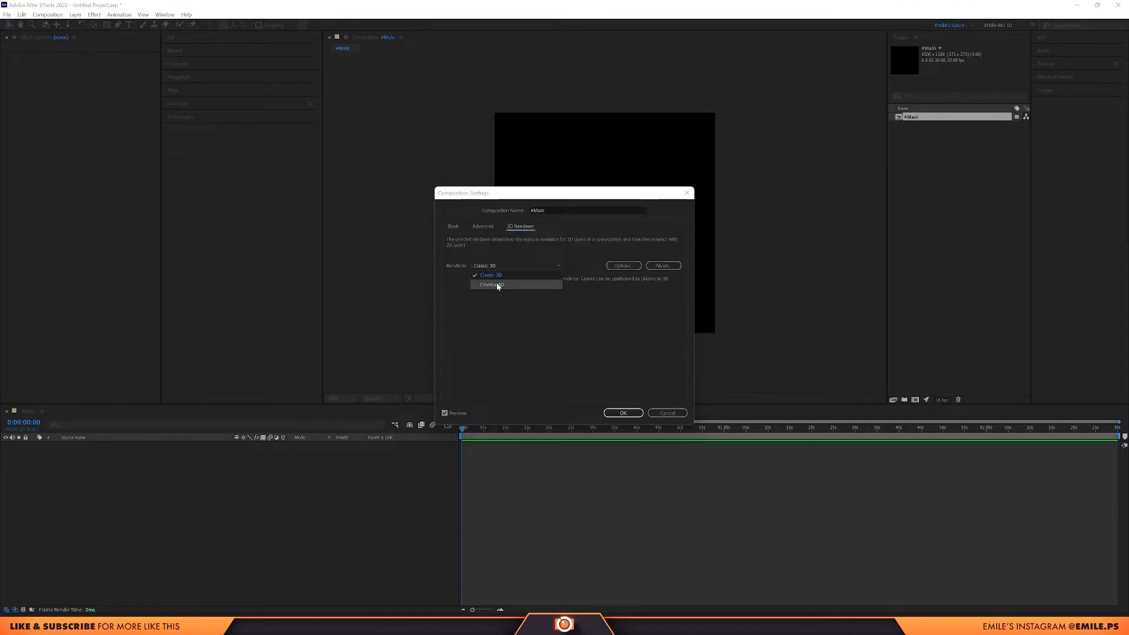
pyautogui.click(490, 284)
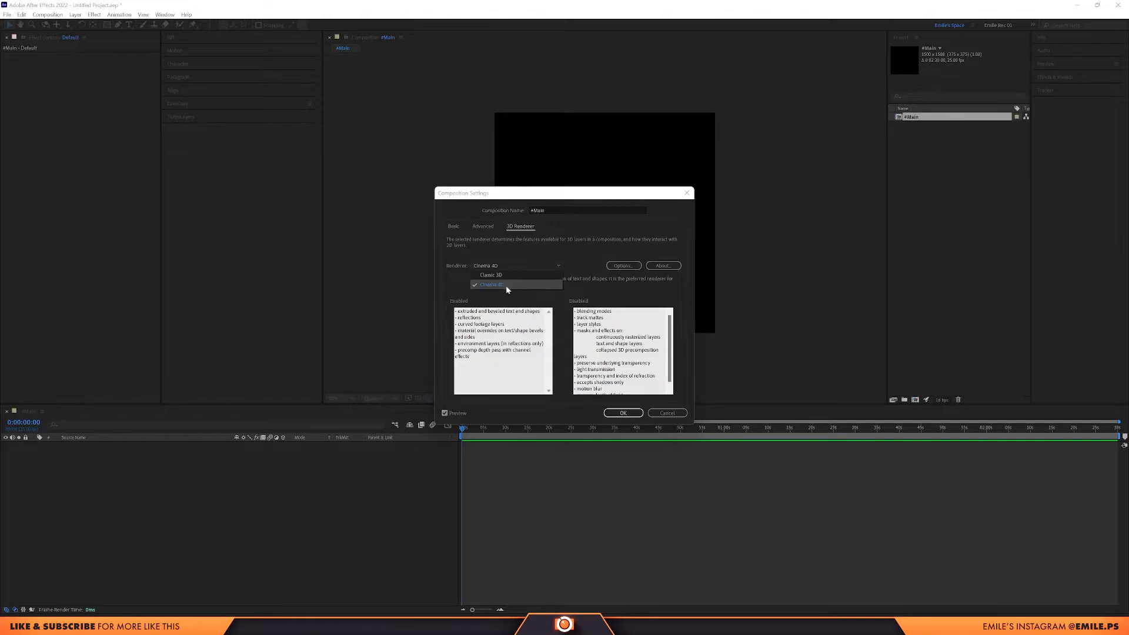
pyautogui.moveTo(513, 285)
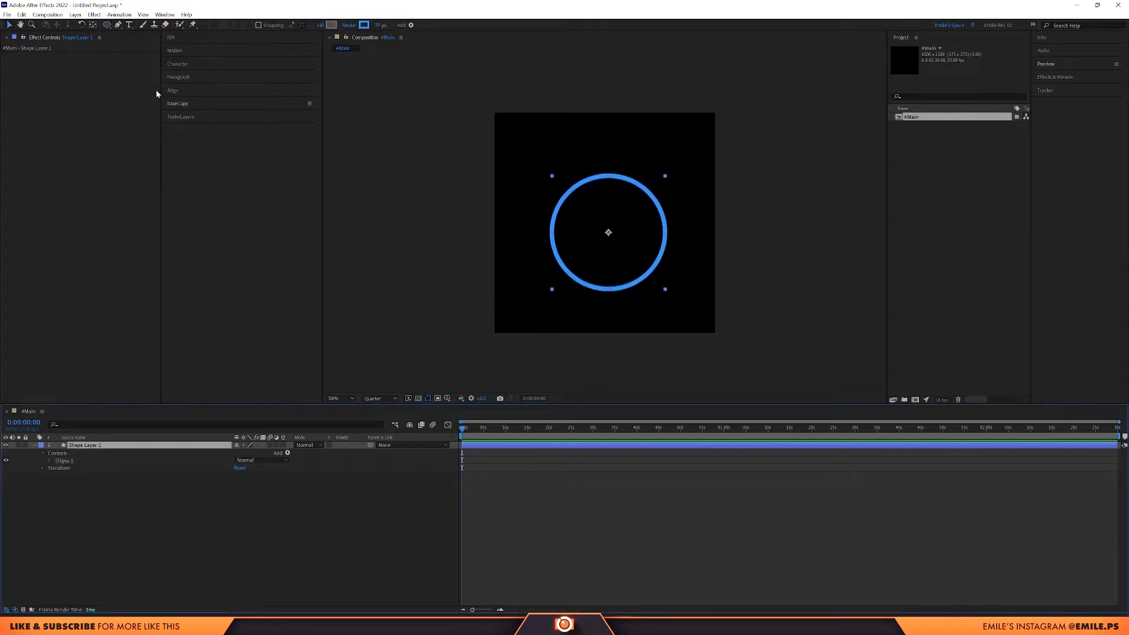
# - Centre the blue ring with the Align panel and make the Circle layer 3D
pyautogui.click(173, 90)
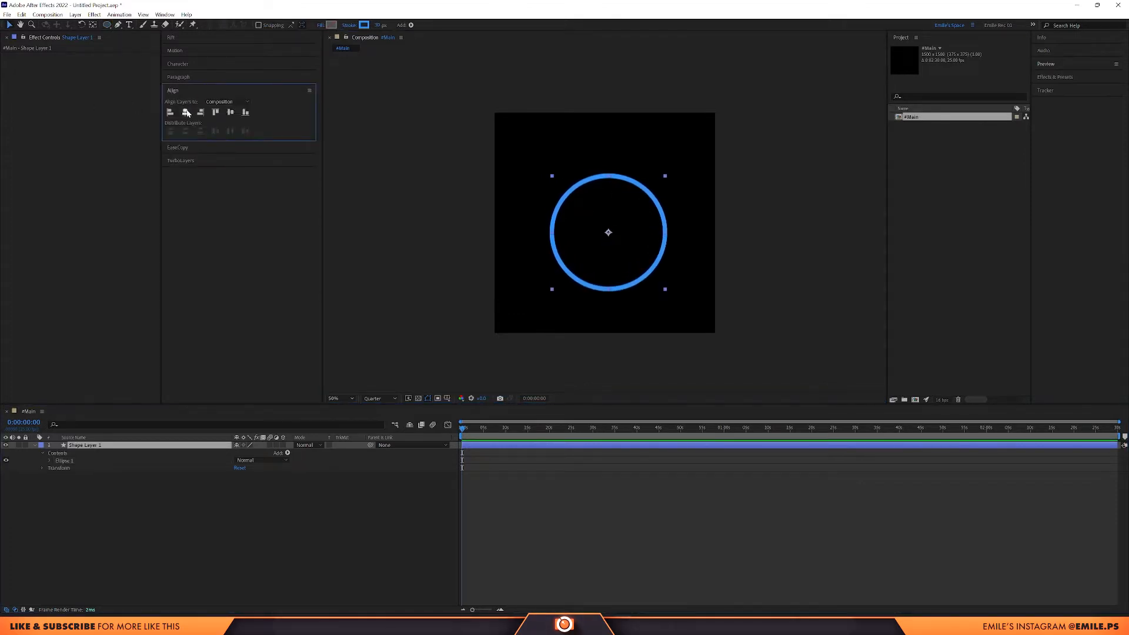
pyautogui.click(230, 112)
pyautogui.write('Circle')
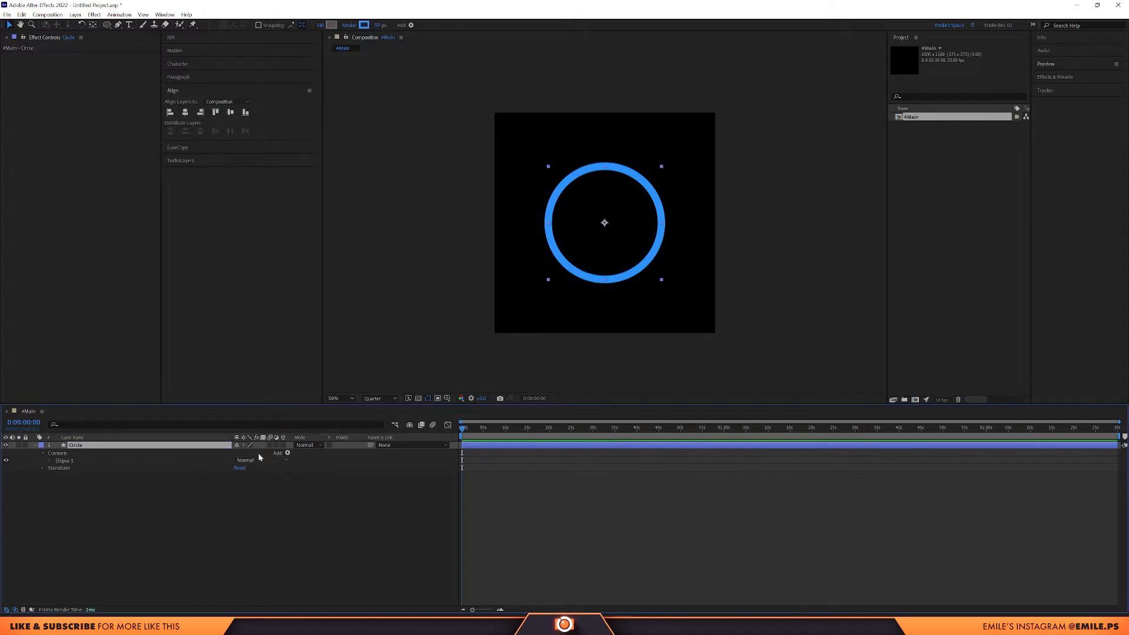
pyautogui.click(283, 445)
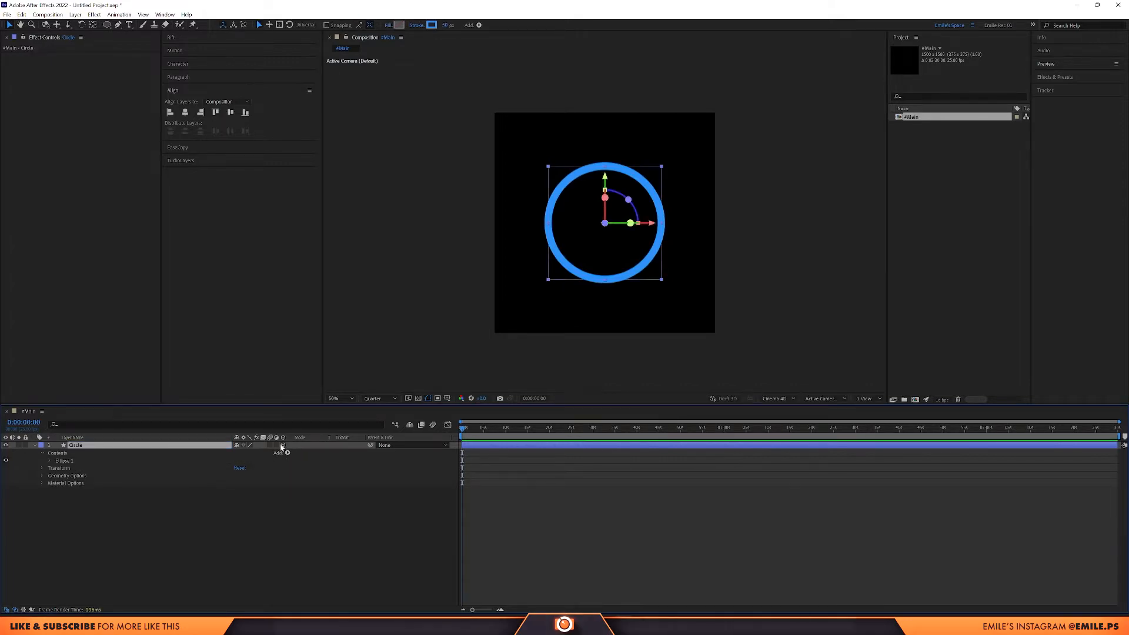
pyautogui.moveTo(450, 456)
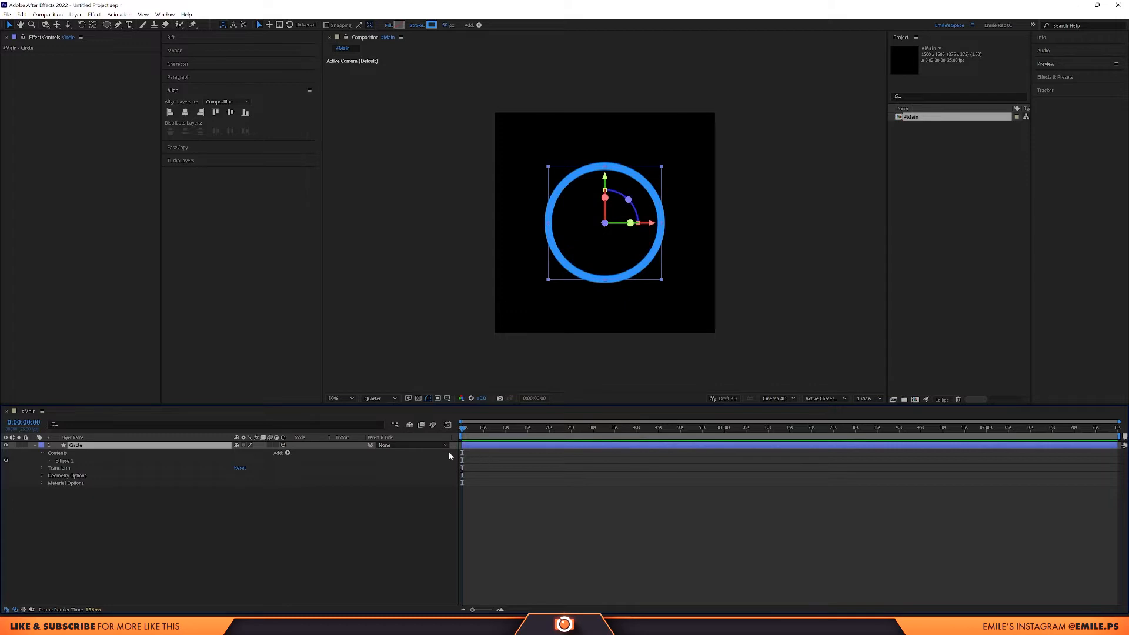
pyautogui.moveTo(126, 452)
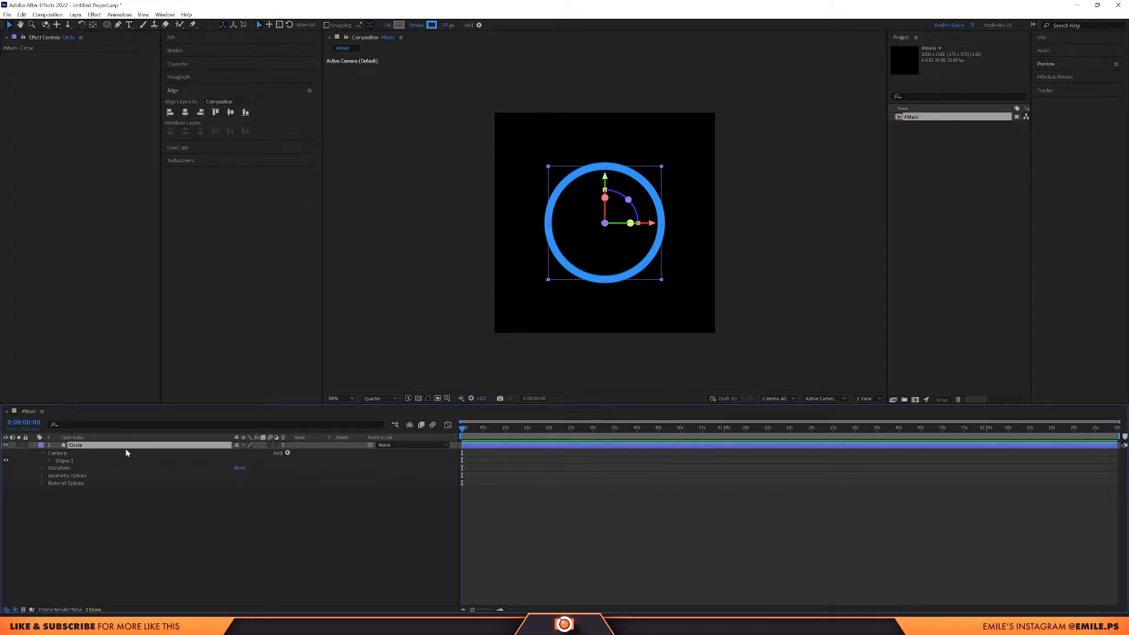
# - Keyframe the Circle layer's X and Y Rotation and apply Easy Ease to them
pyautogui.click(41, 467)
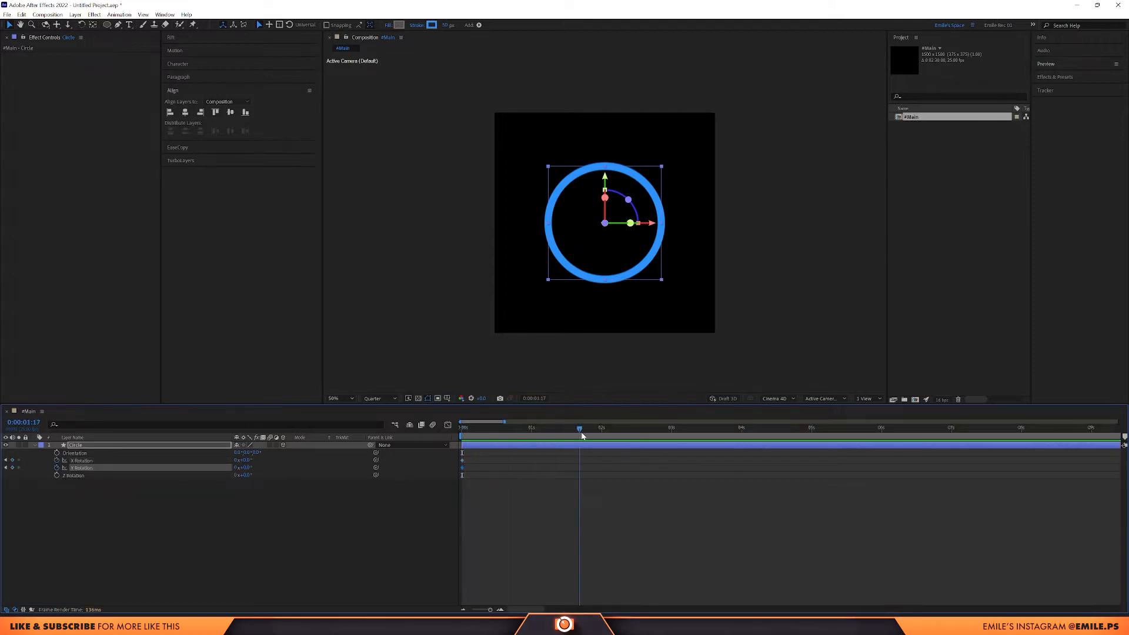
pyautogui.click(601, 428)
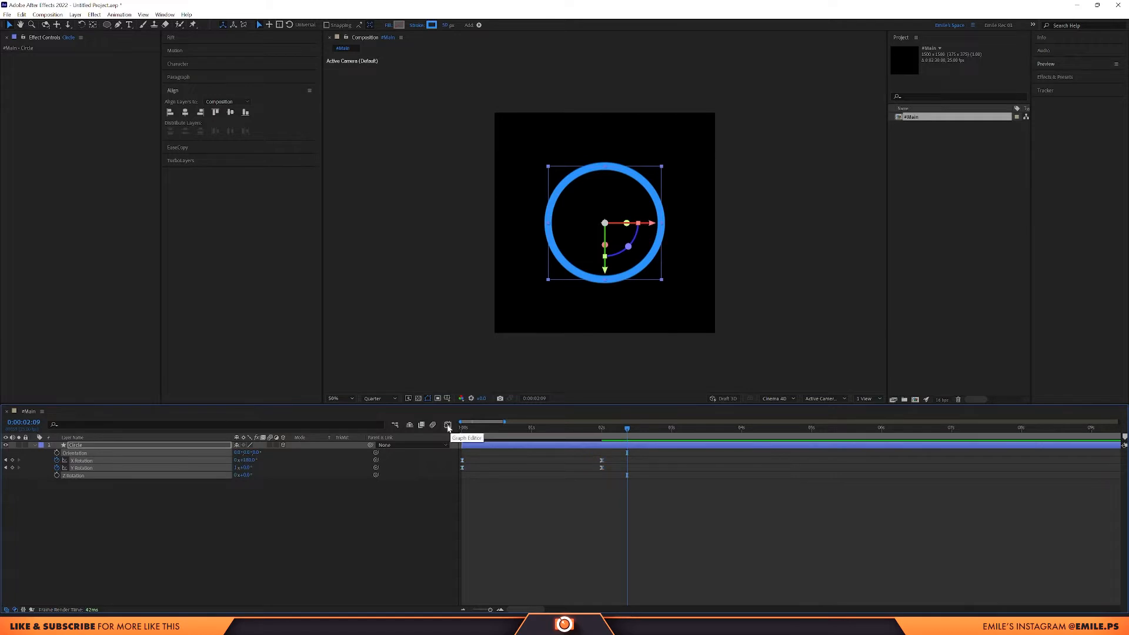
pyautogui.click(446, 424)
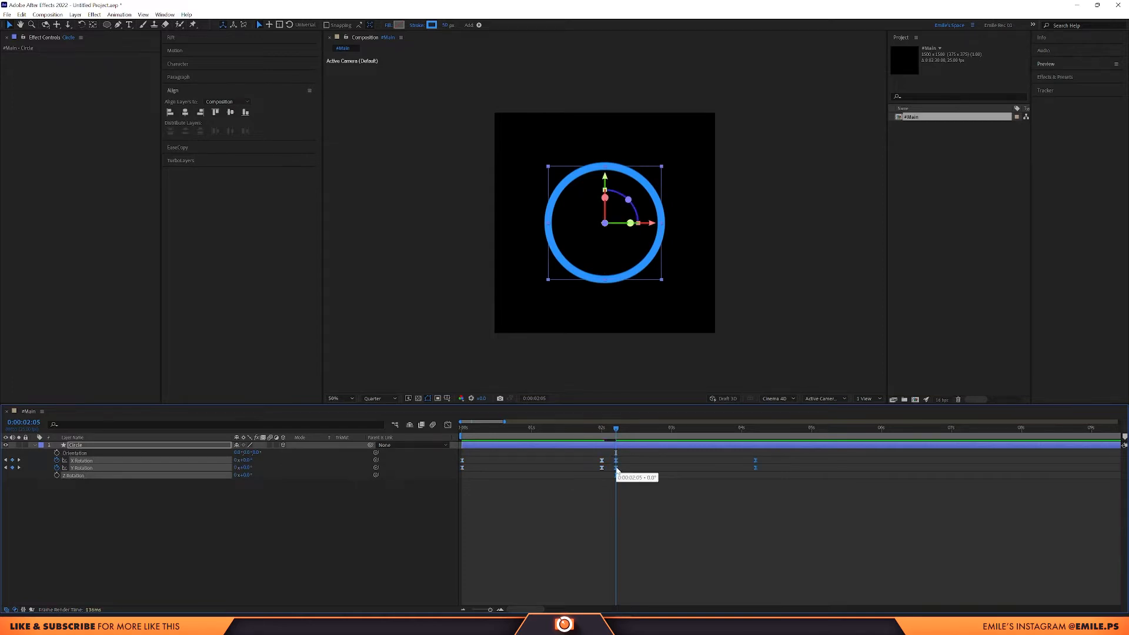
pyautogui.rightClick(616, 461)
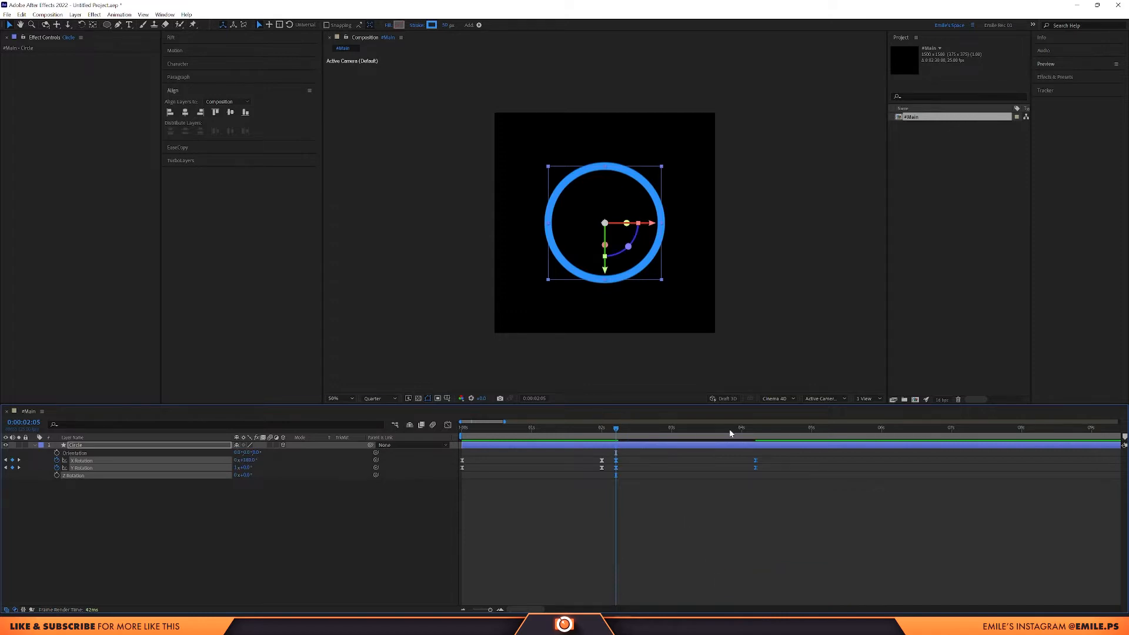
pyautogui.click(572, 429)
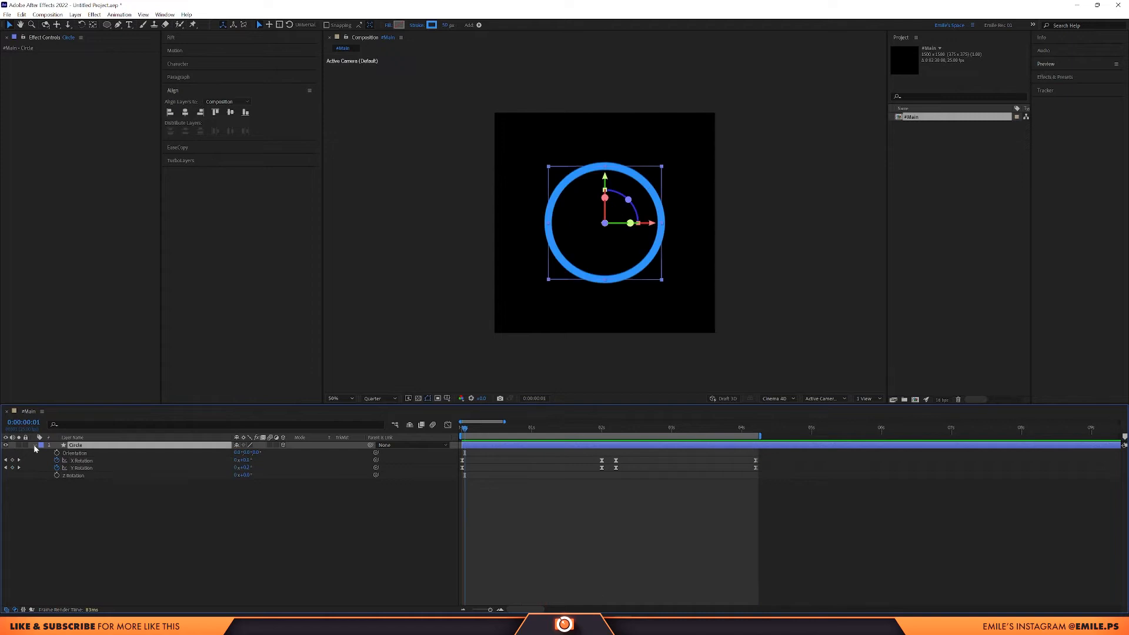
# - Expand the Circle layer's Transform and Geometry Options in the timeline
pyautogui.click(42, 445)
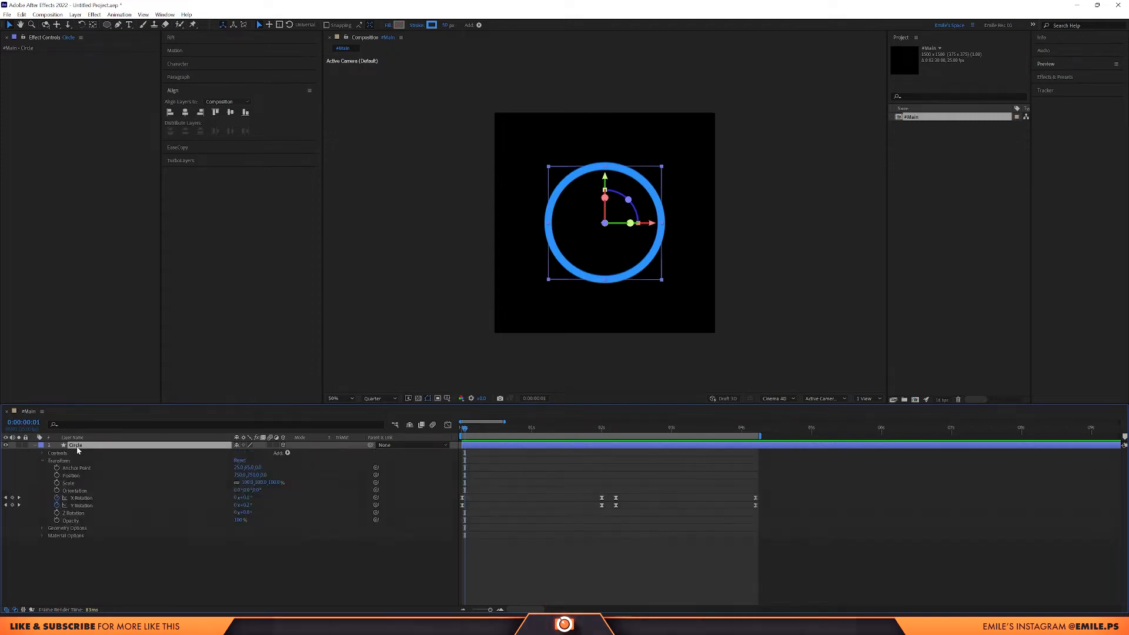
pyautogui.click(42, 528)
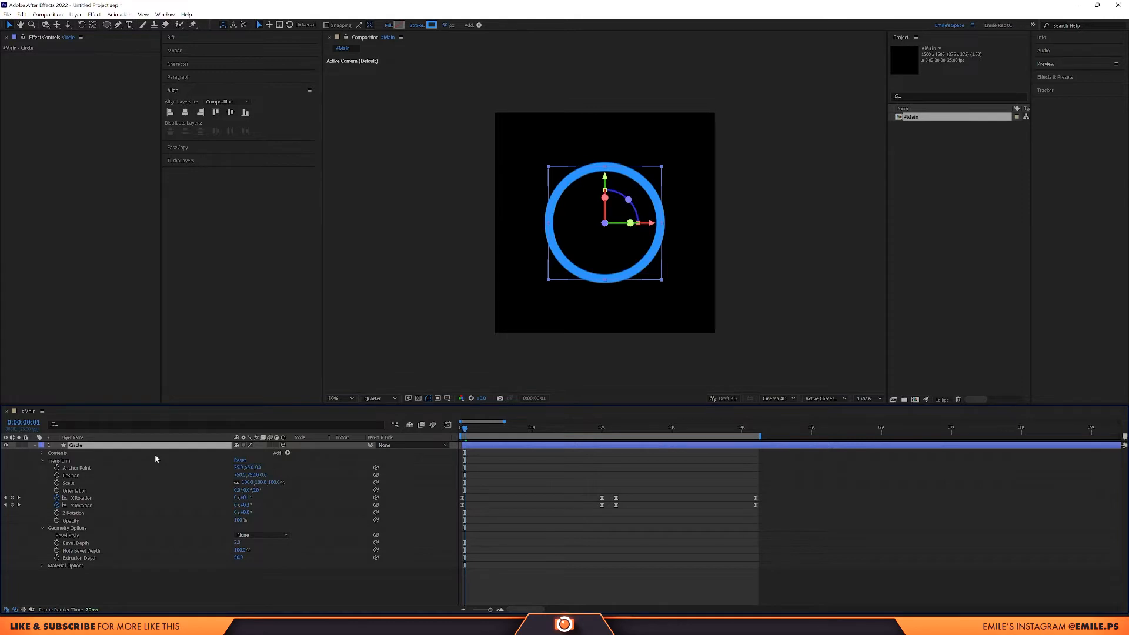
# - Add an Ambient light, then a Spot light, both with default settings
pyautogui.click(74, 14)
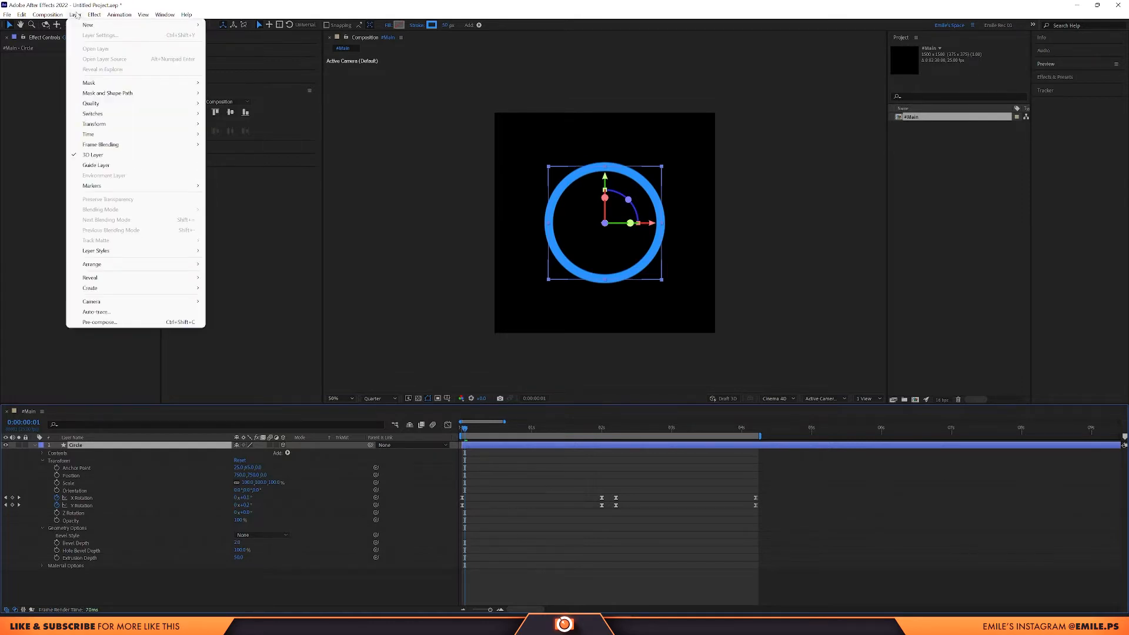
pyautogui.click(87, 25)
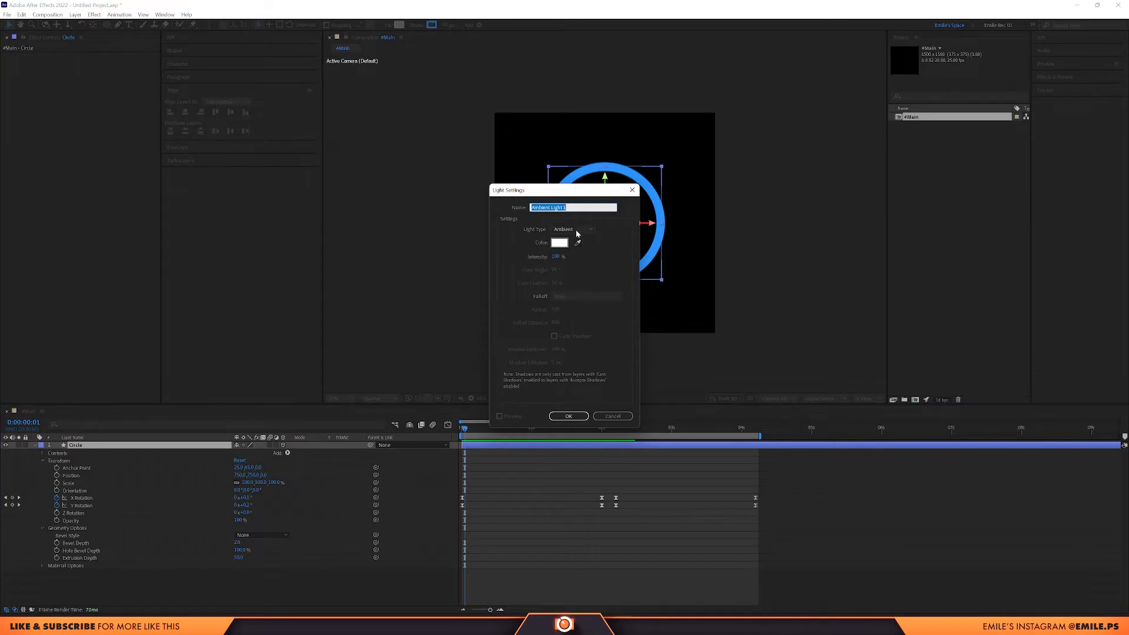
pyautogui.click(568, 415)
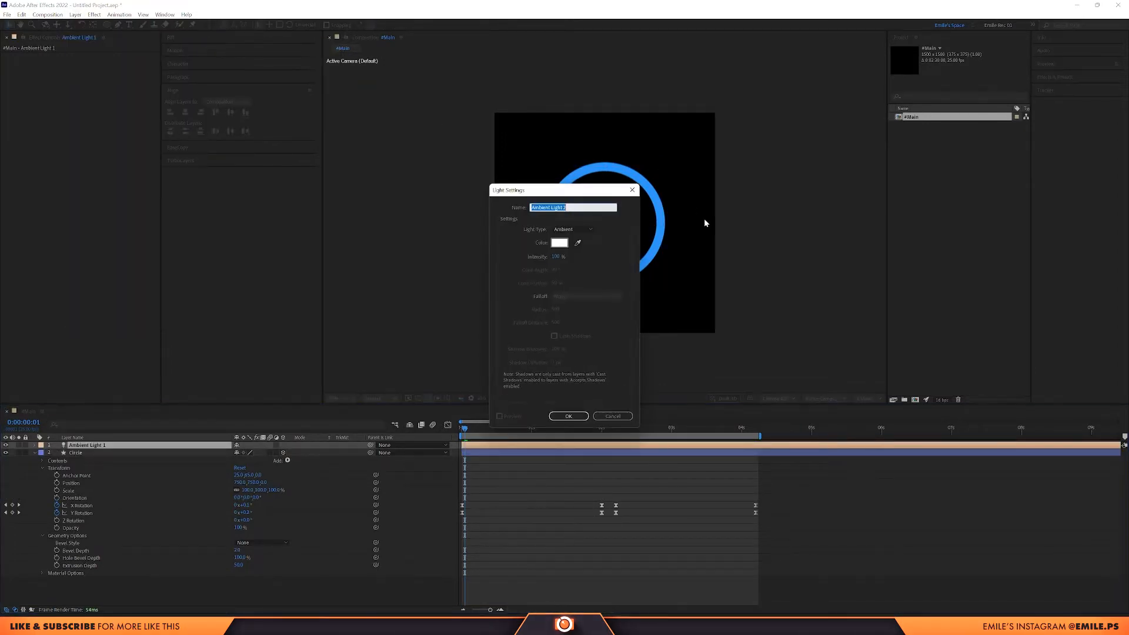
pyautogui.click(572, 228)
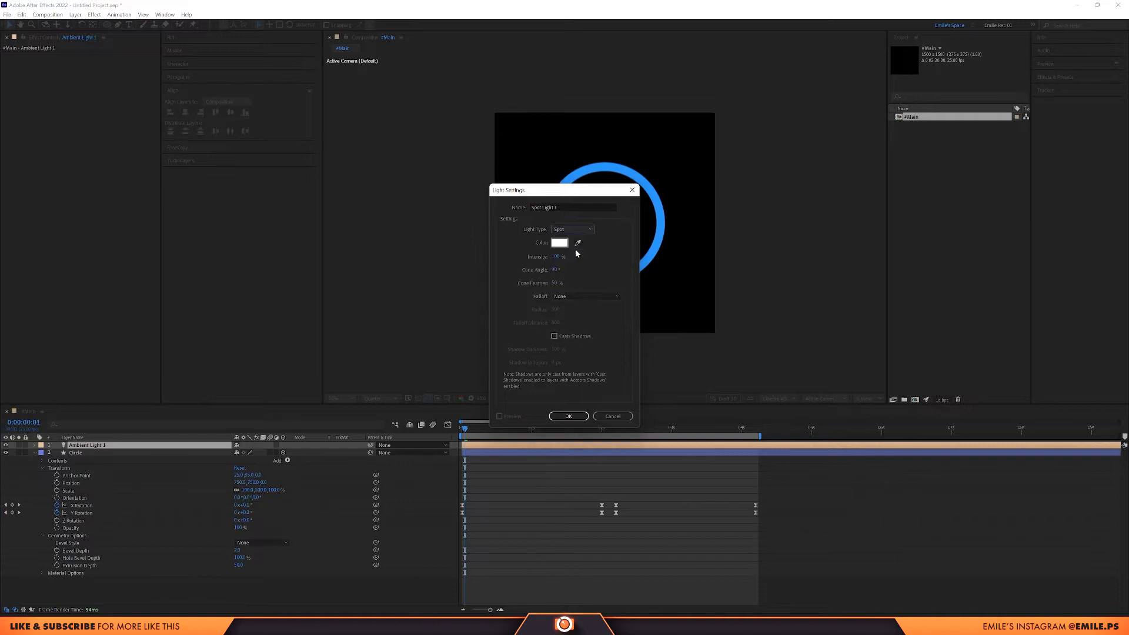
pyautogui.click(567, 416)
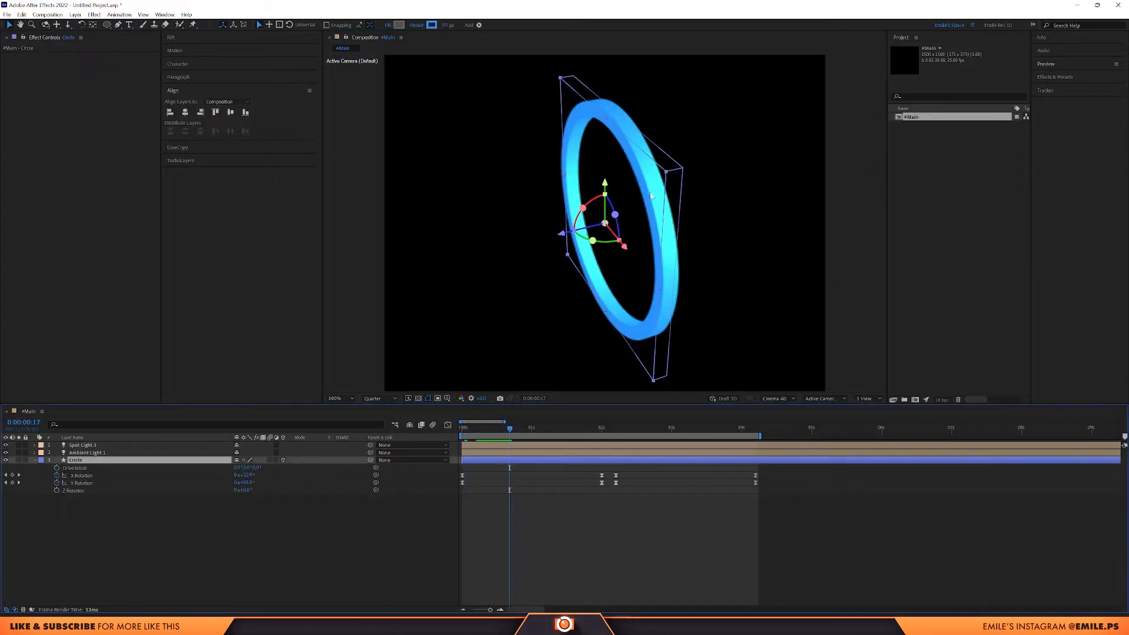
pyautogui.moveTo(459, 384)
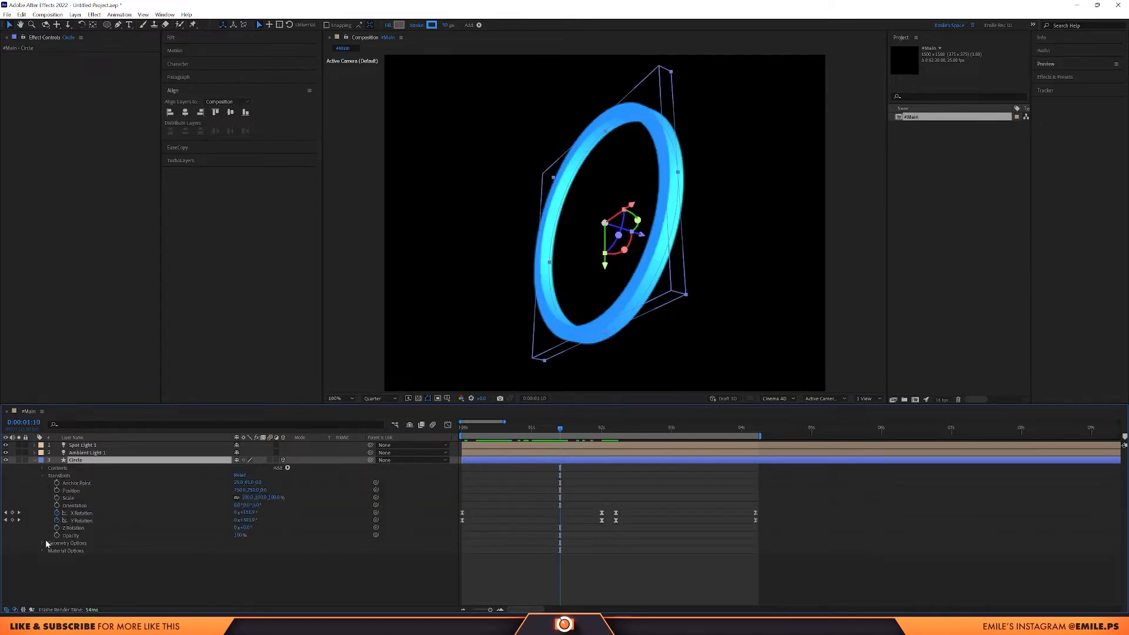
# - Change the Circle layer's Bevel Style from None to Angular, then to Convex
pyautogui.click(42, 542)
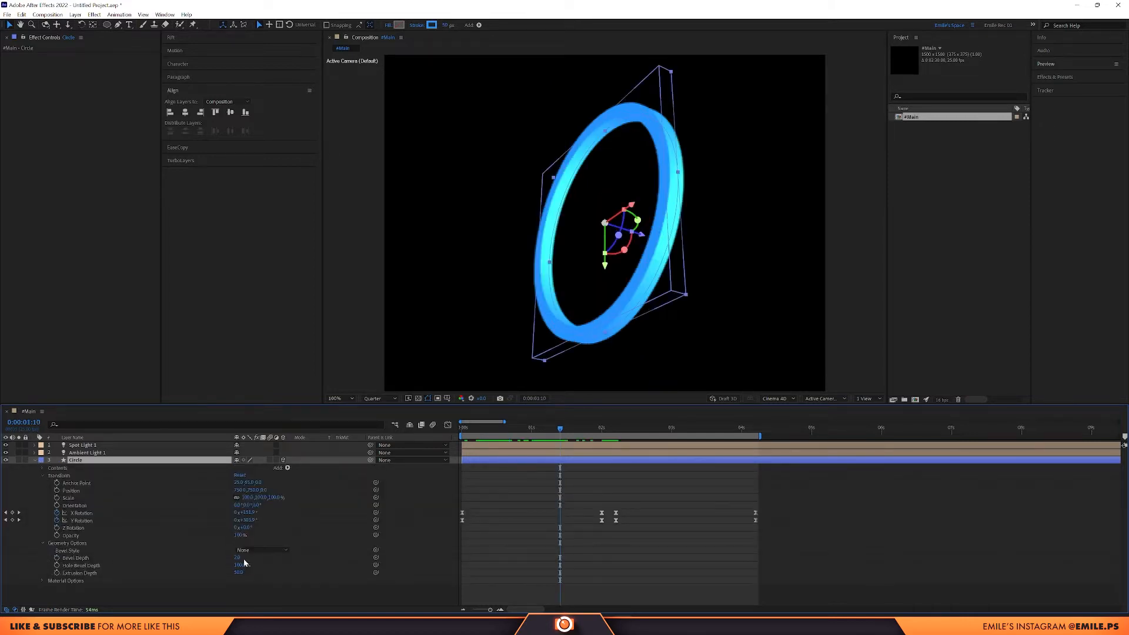
pyautogui.click(261, 550)
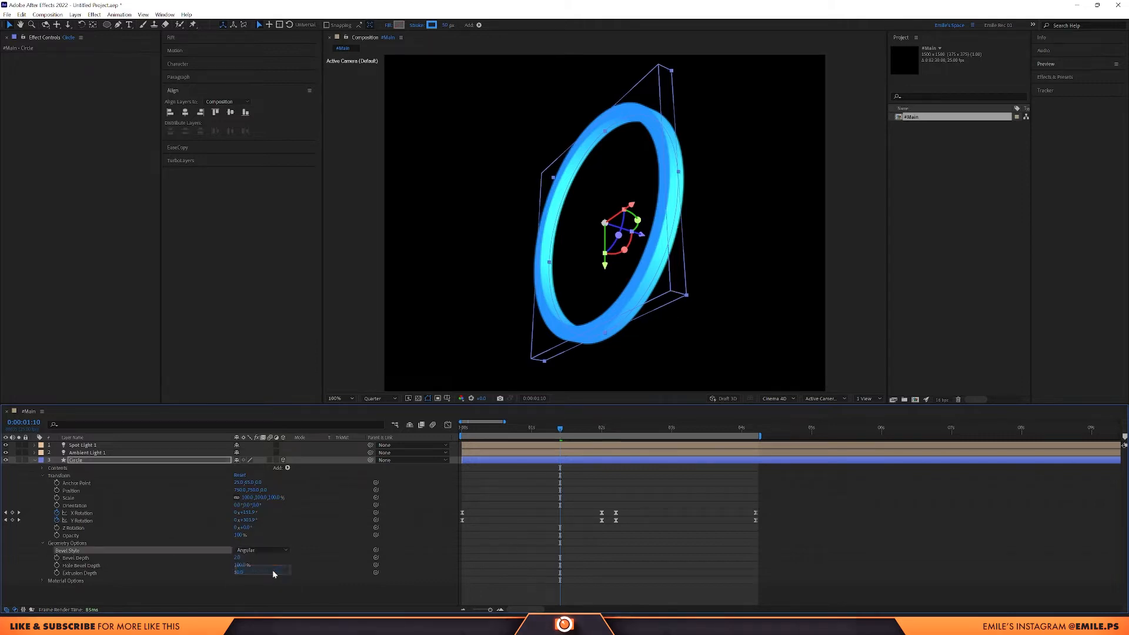
pyautogui.click(261, 550)
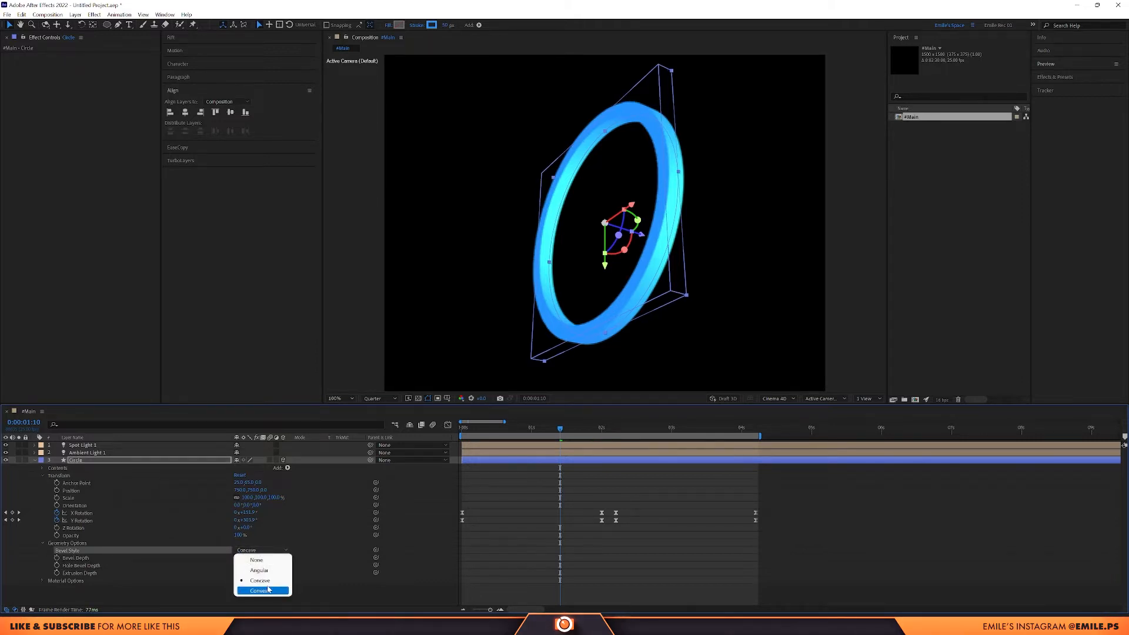
pyautogui.click(257, 590)
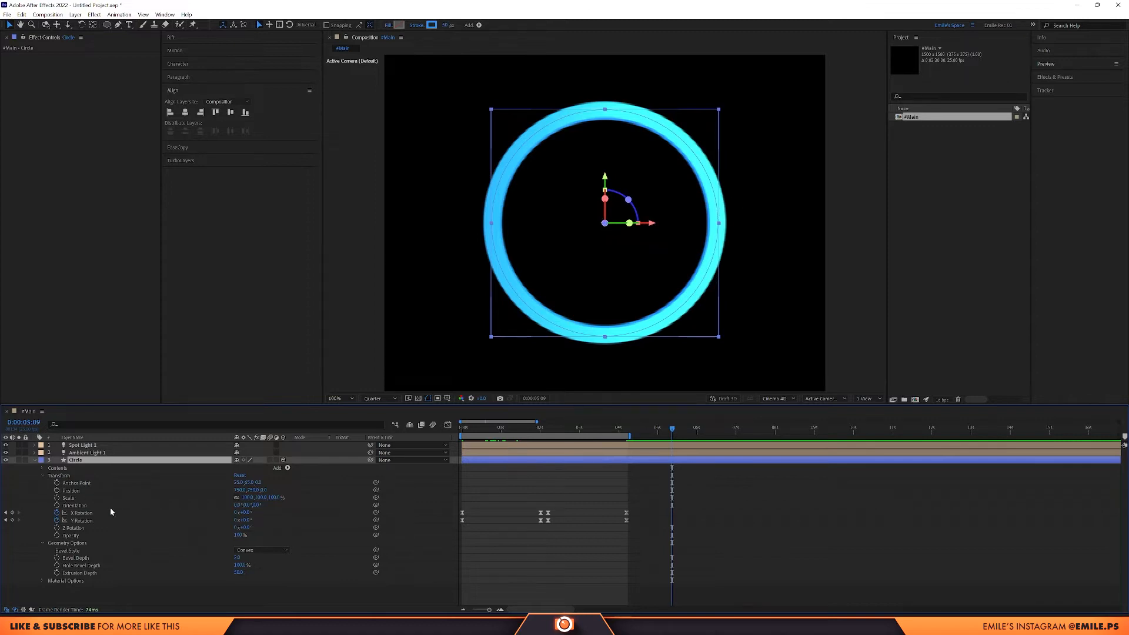
pyautogui.moveTo(814, 455)
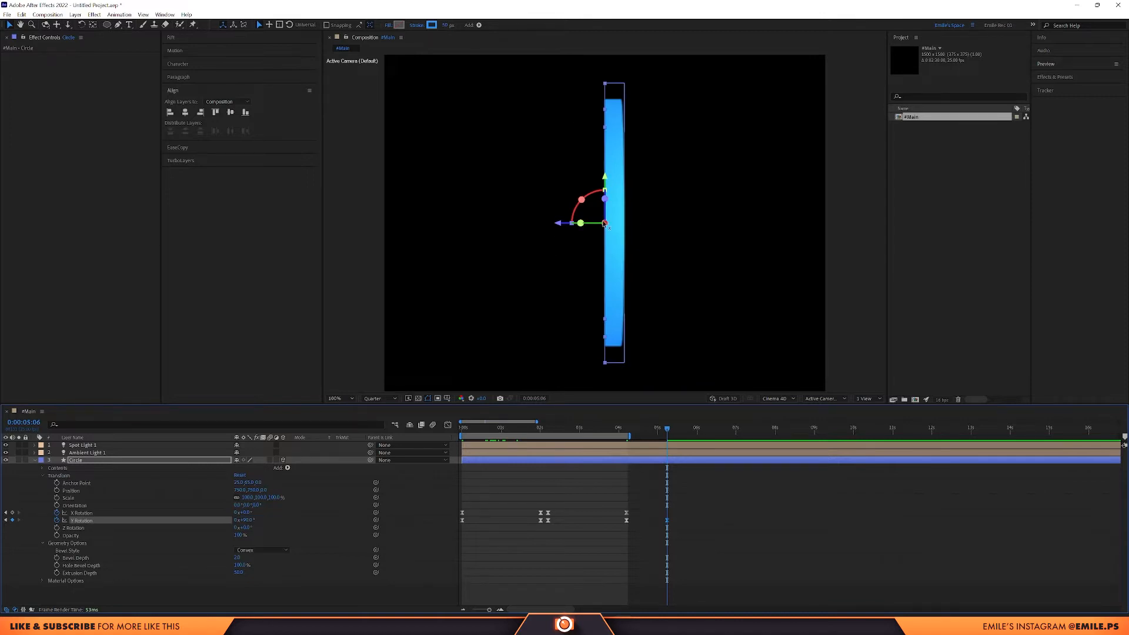
pyautogui.moveTo(616, 226)
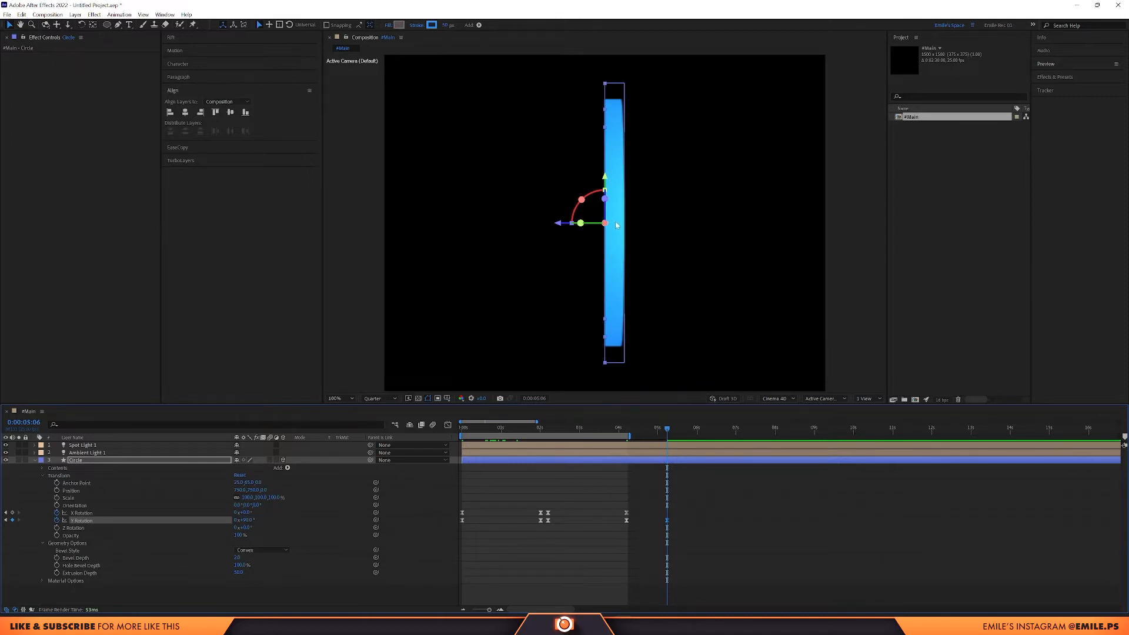
pyautogui.moveTo(103, 474)
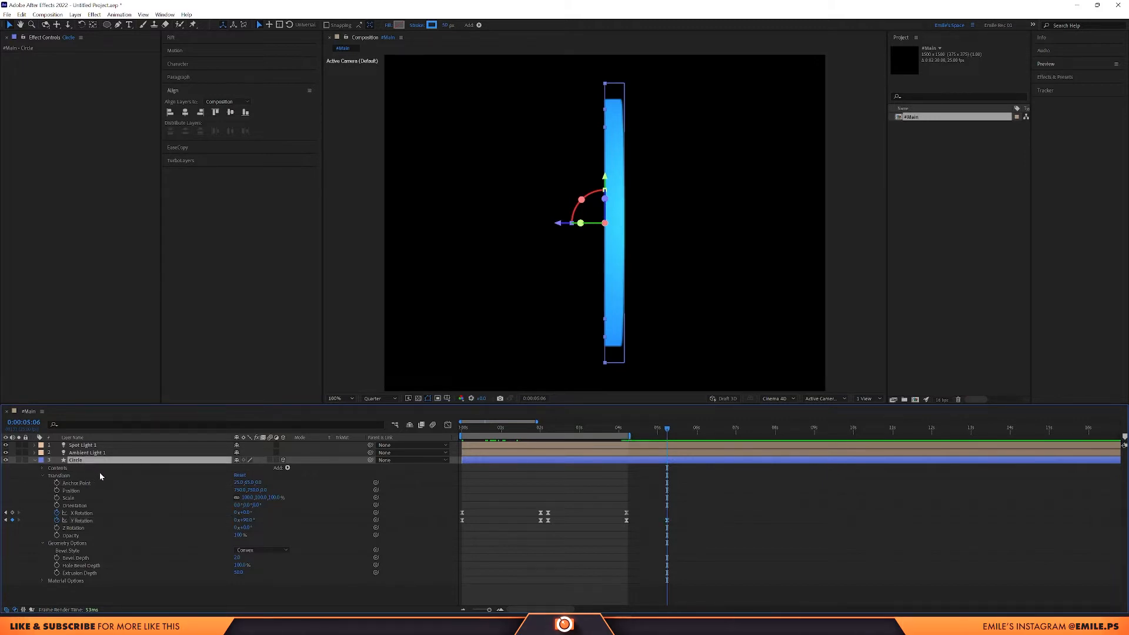
# - Show only the Circle layer's Anchor Point and set its Z value to 25
pyautogui.click(41, 475)
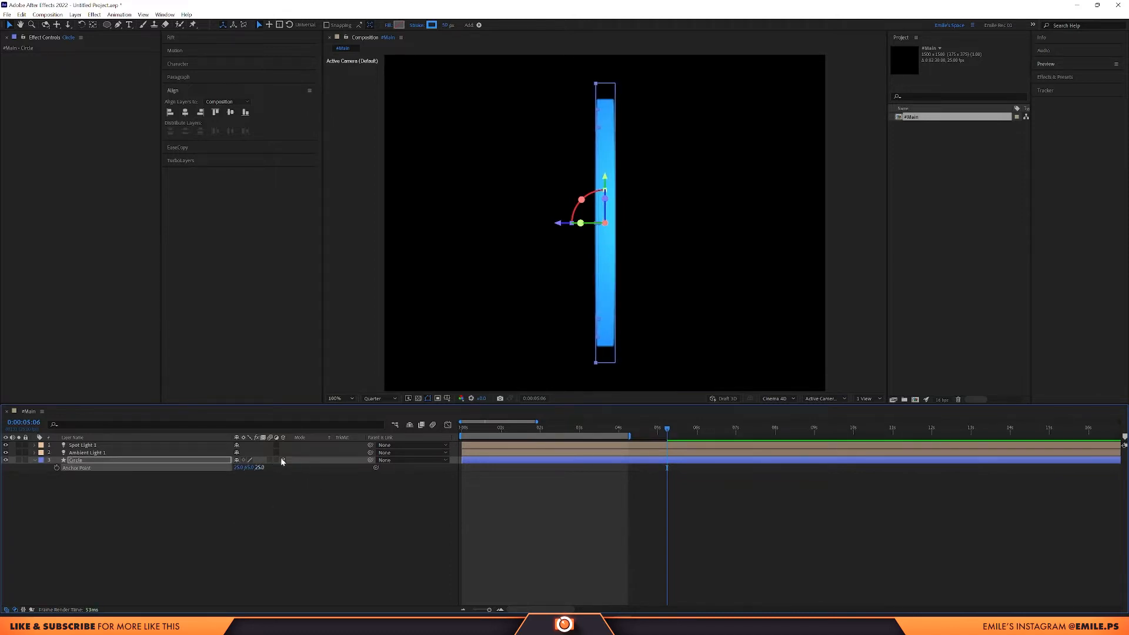
pyautogui.click(334, 398)
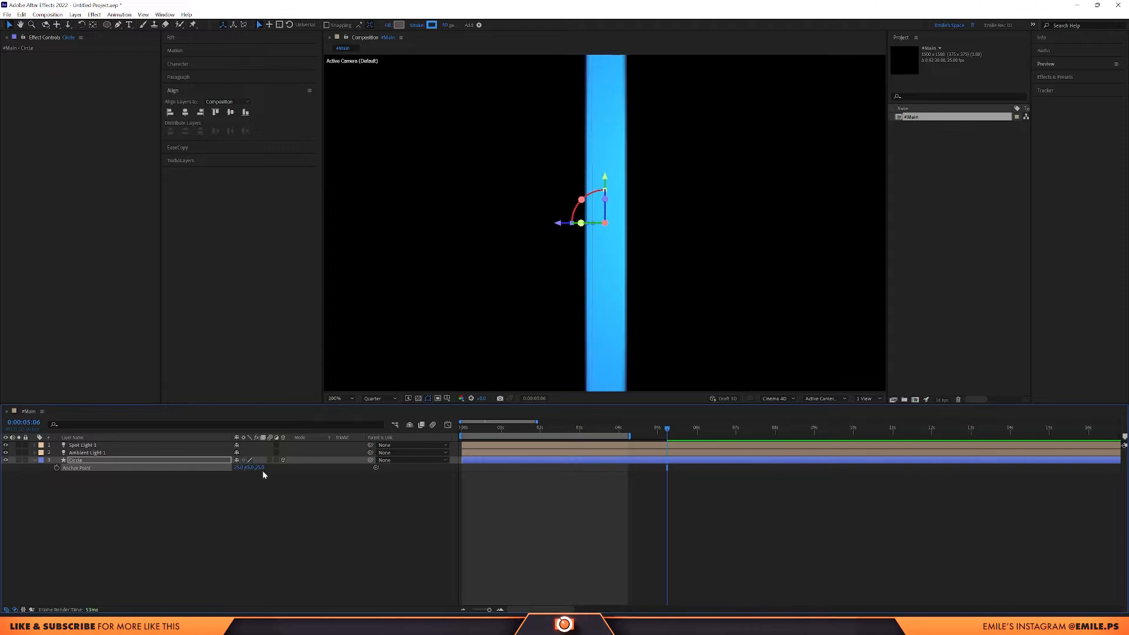
pyautogui.moveTo(312, 519)
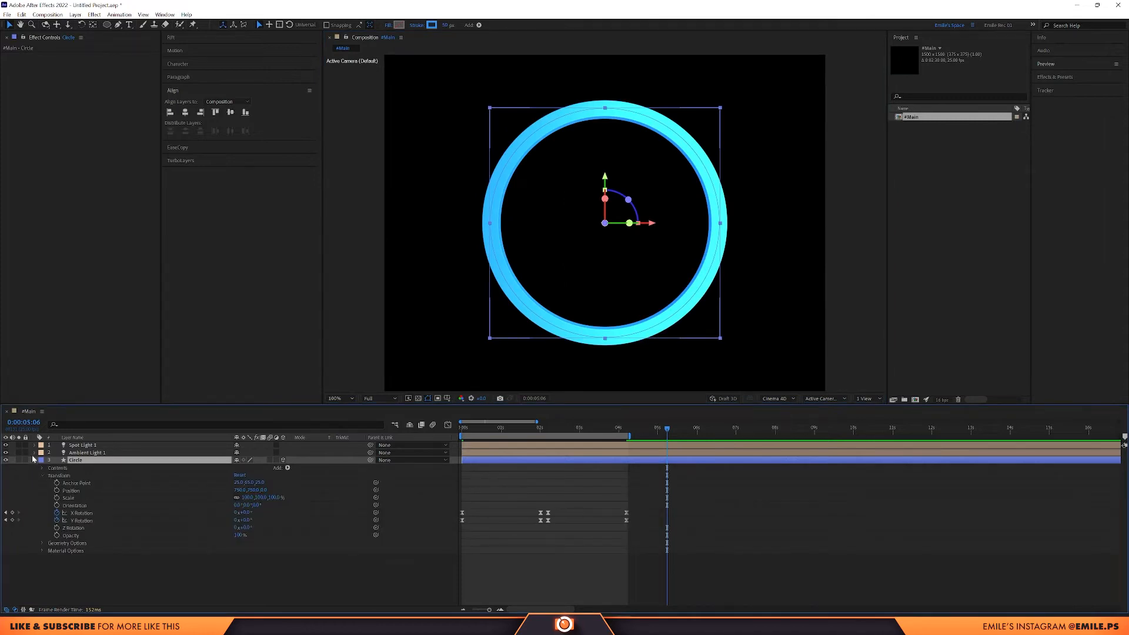
# - Expand the ring's Material Options and adjust its Diffuse and Specular Intensity values
pyautogui.click(42, 512)
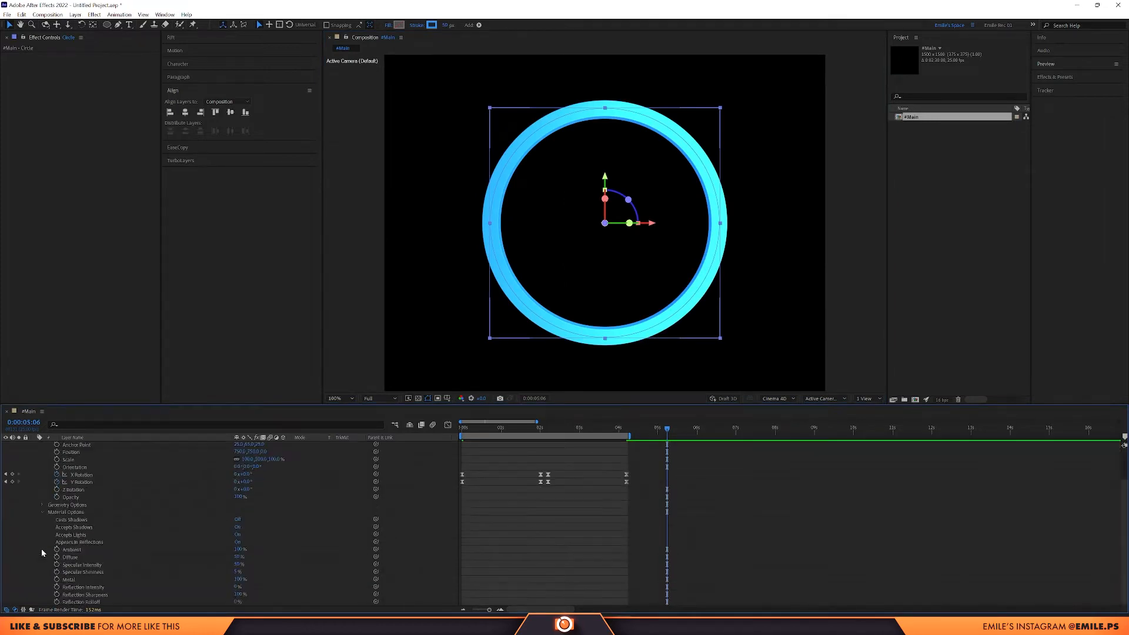
pyautogui.click(72, 519)
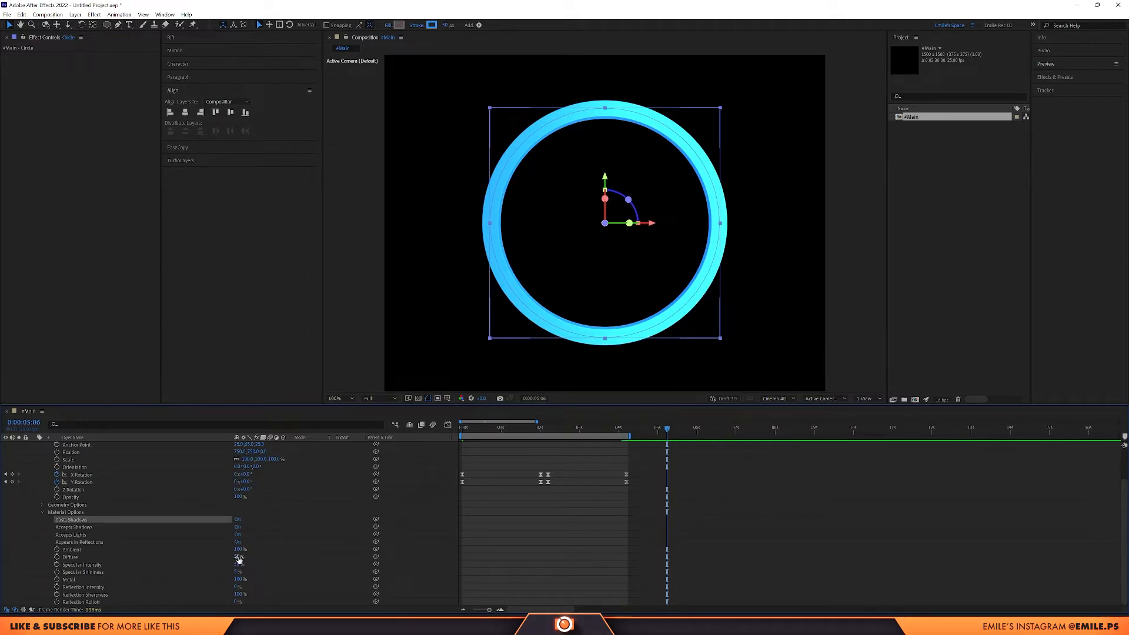
pyautogui.doubleClick(240, 557)
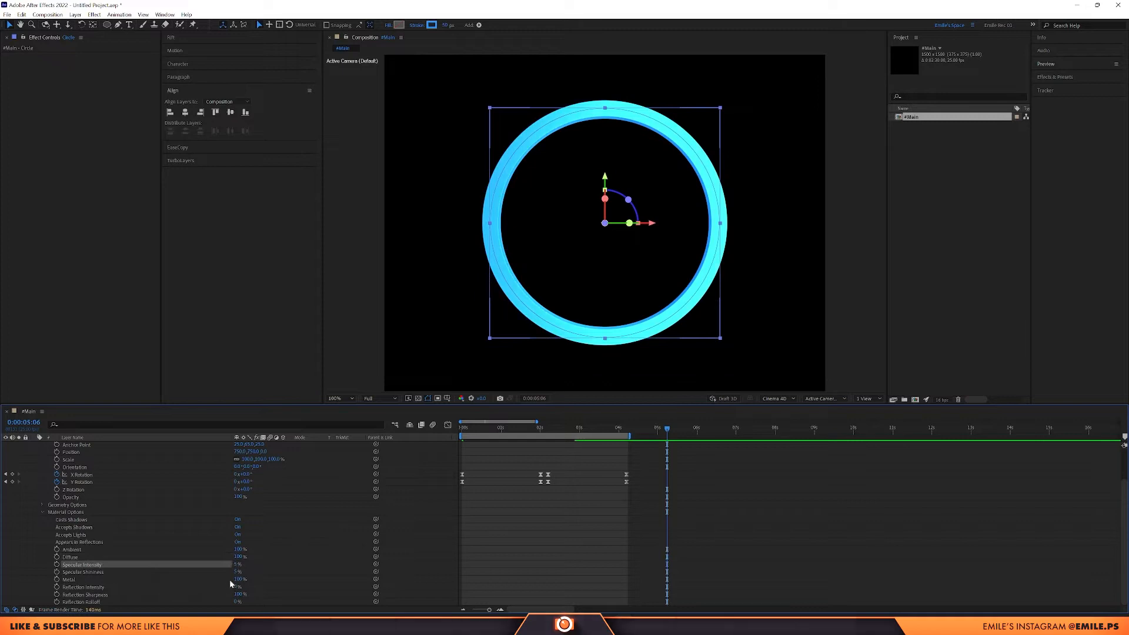
pyautogui.click(69, 579)
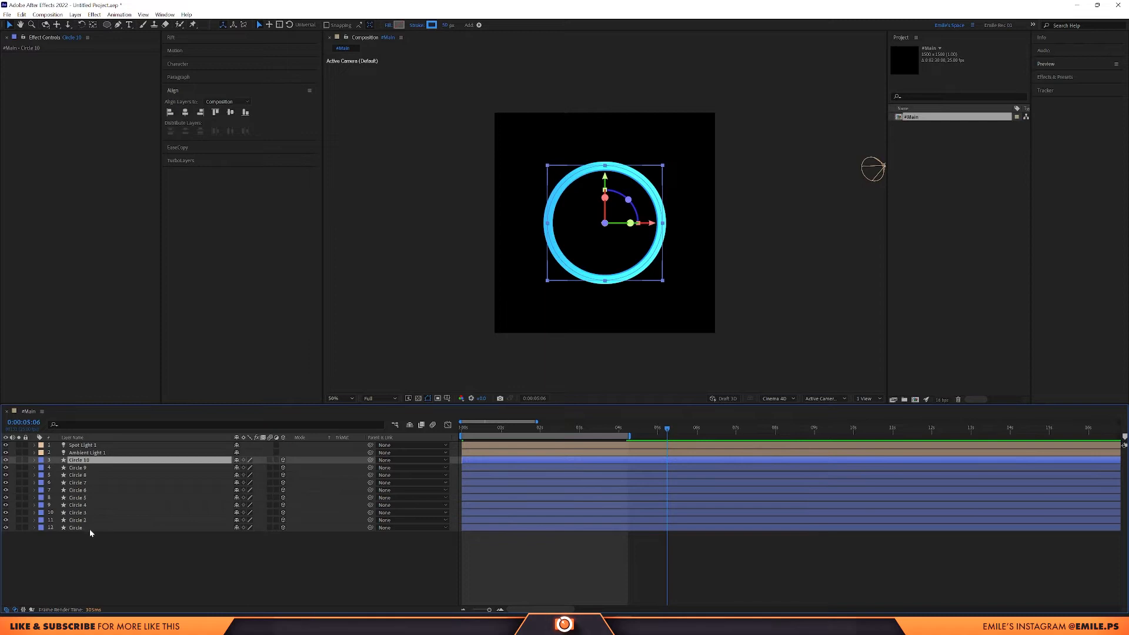
# - Select all ten ring layers, search 'size', and shrink each Ellipse Size progressively
pyautogui.click(74, 526)
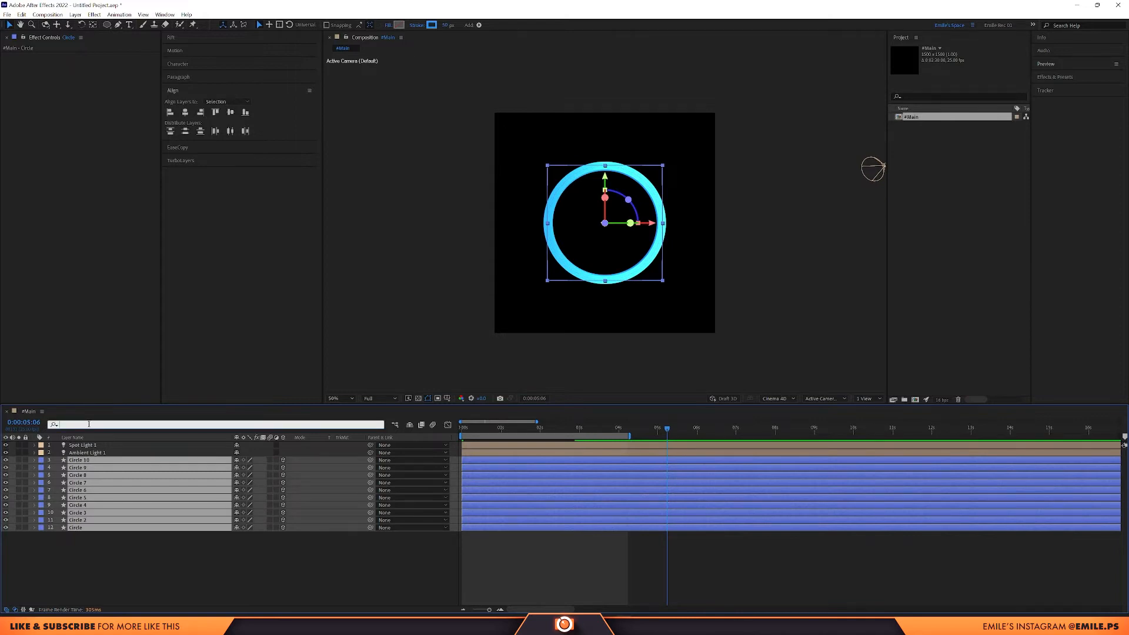
pyautogui.write('size')
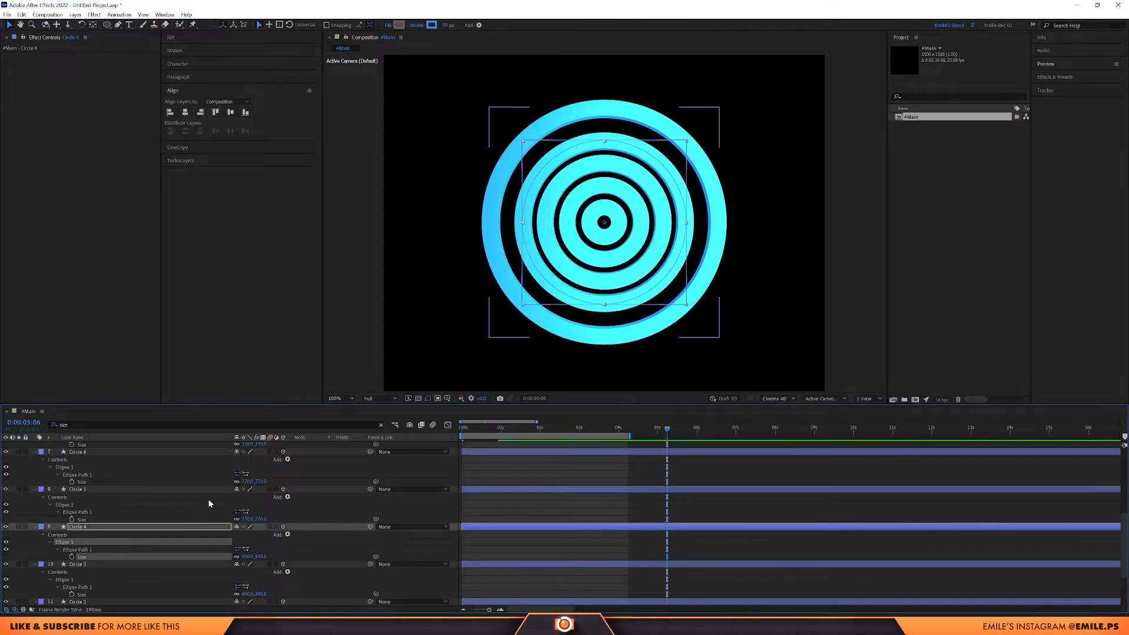
pyautogui.doubleClick(252, 519)
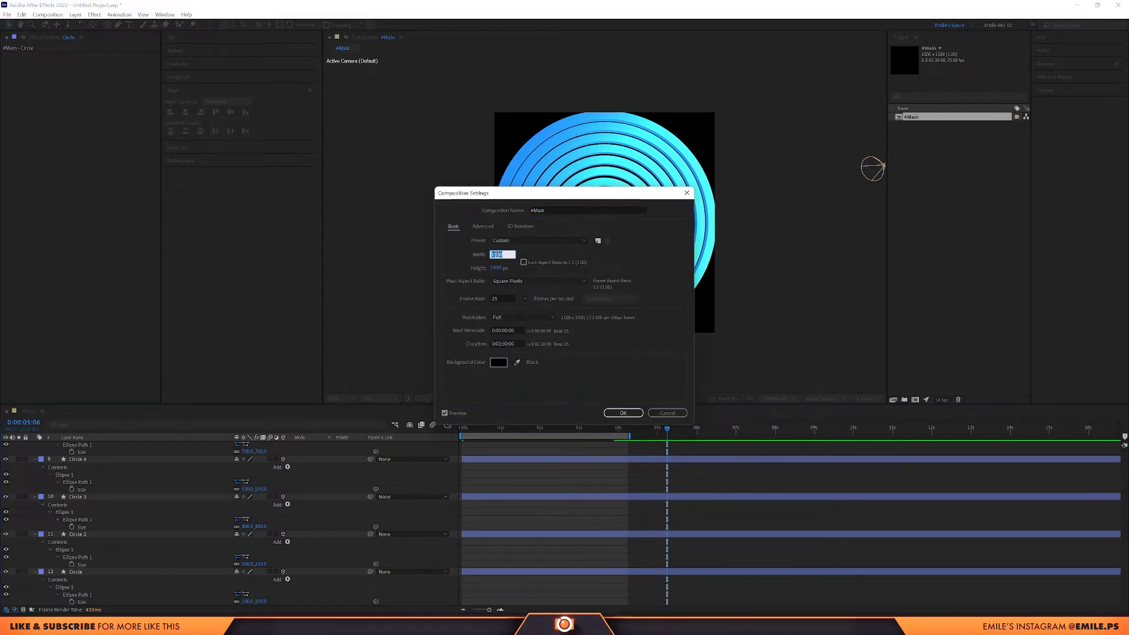
# - Set the composition's width and height to 1700 pixels
pyautogui.write('1700')
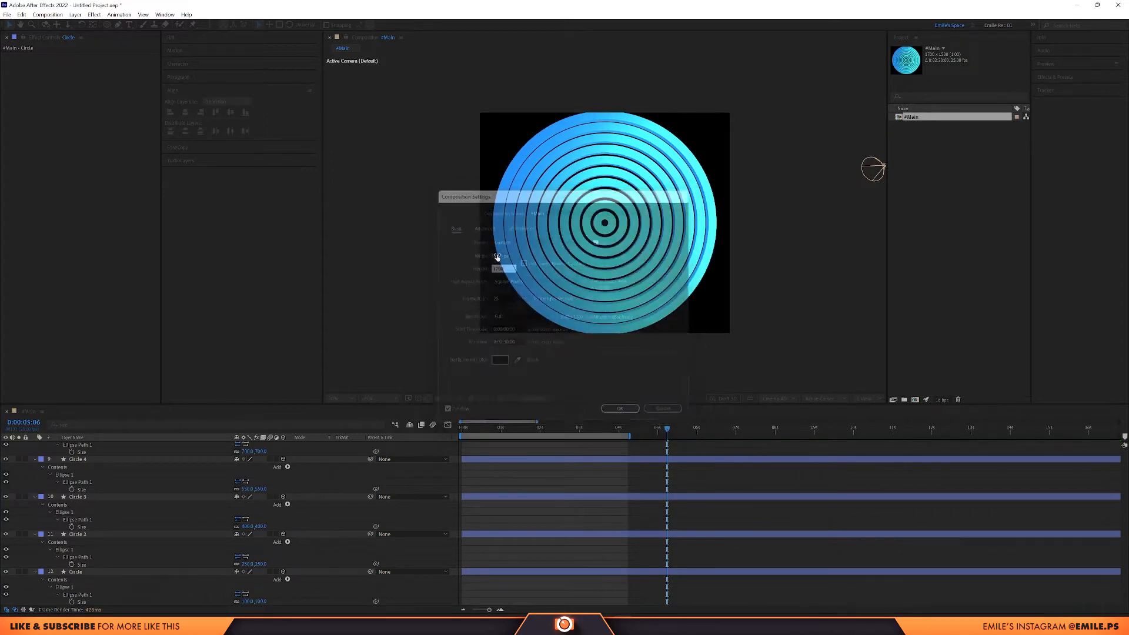
pyautogui.click(619, 408)
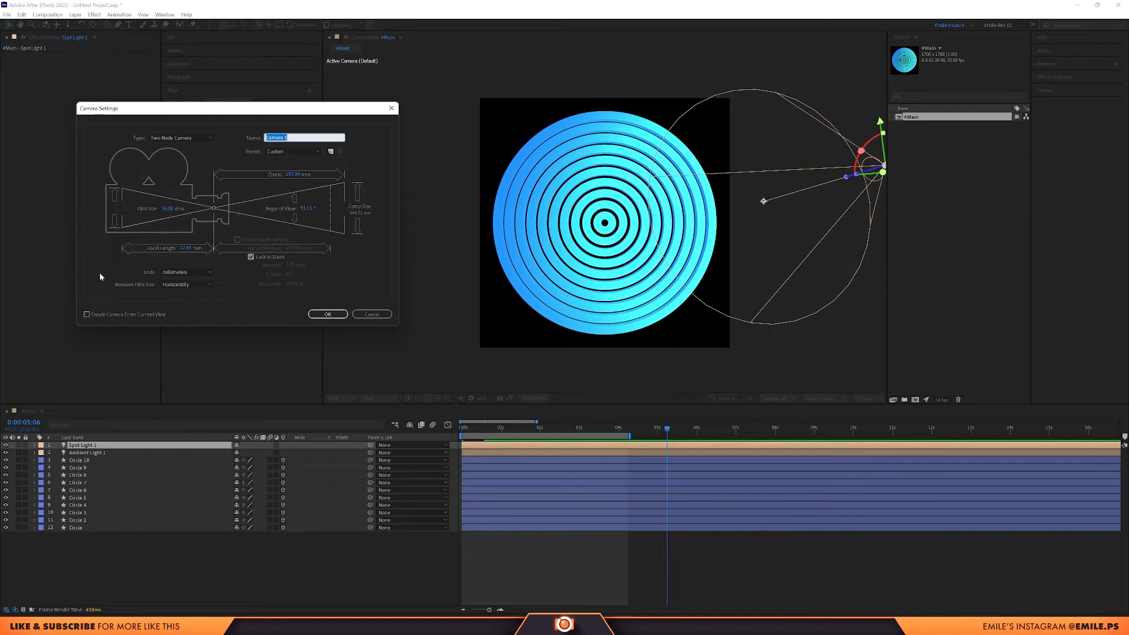
# - Add Camera 1 to the composition and adjust its focal length in Camera Settings
pyautogui.click(327, 314)
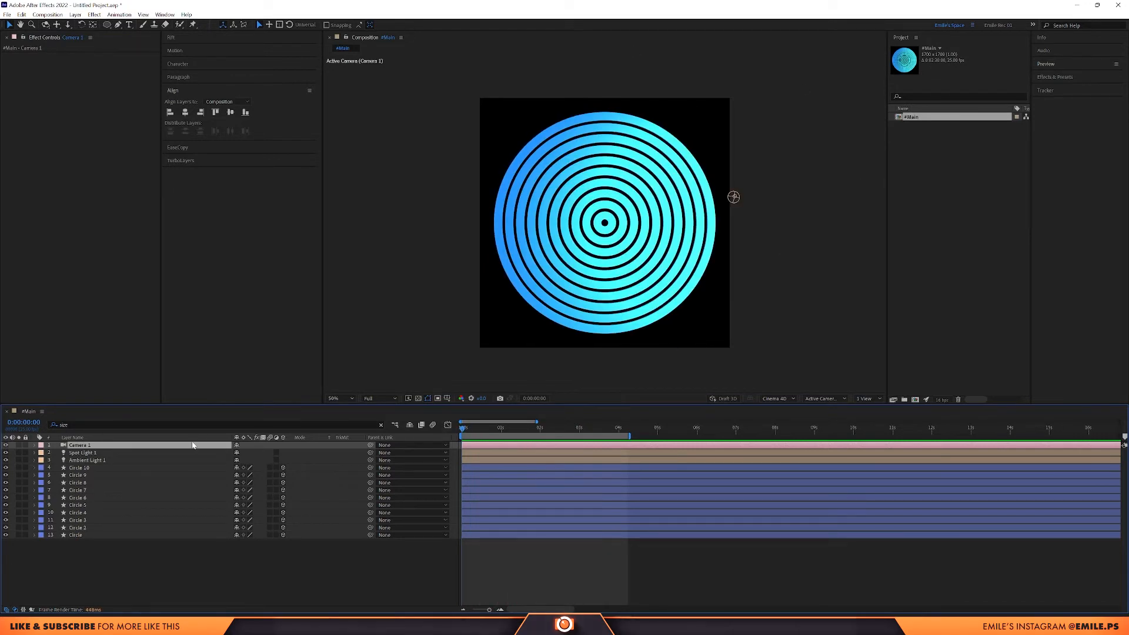
pyautogui.doubleClick(78, 444)
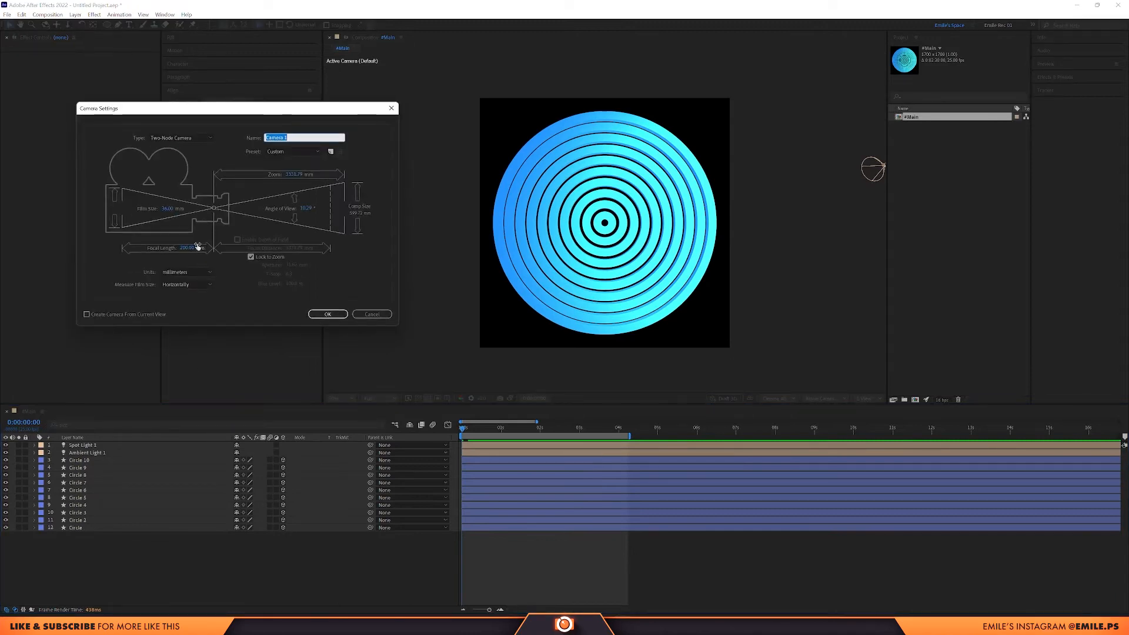
pyautogui.click(326, 314)
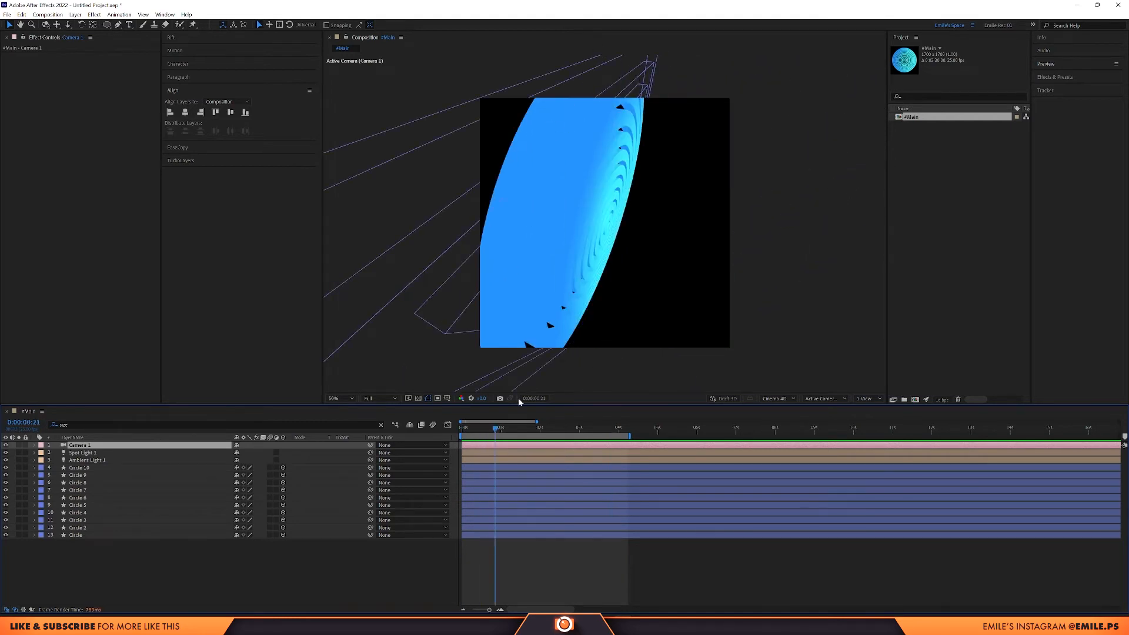
# - Increase the #Main composition's width and height in Composition Settings
pyautogui.click(493, 424)
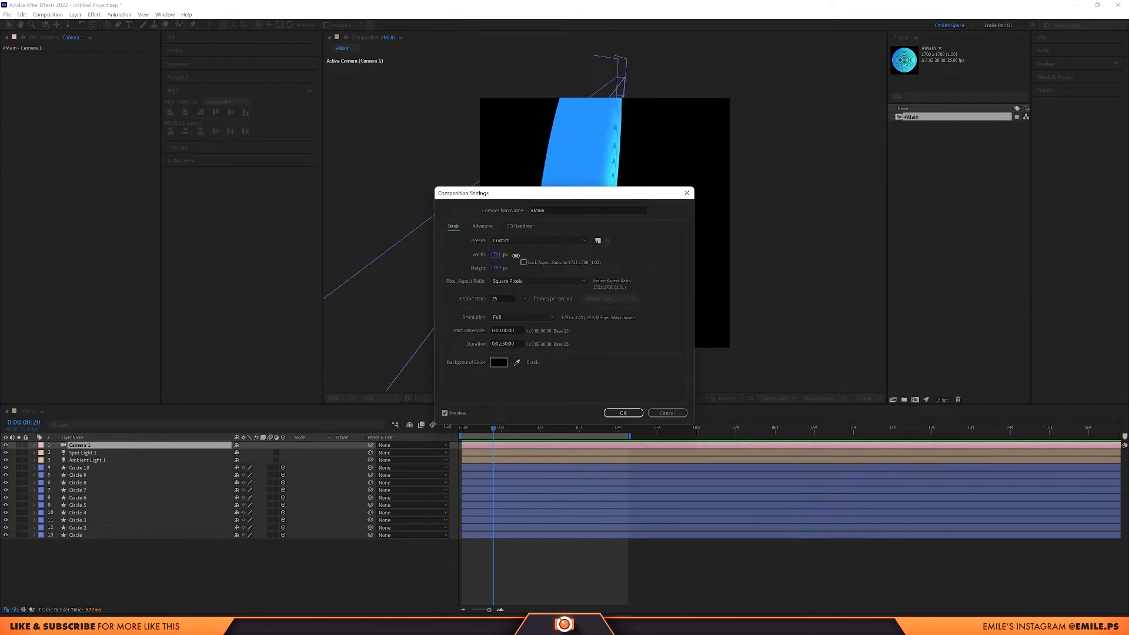
pyautogui.click(622, 412)
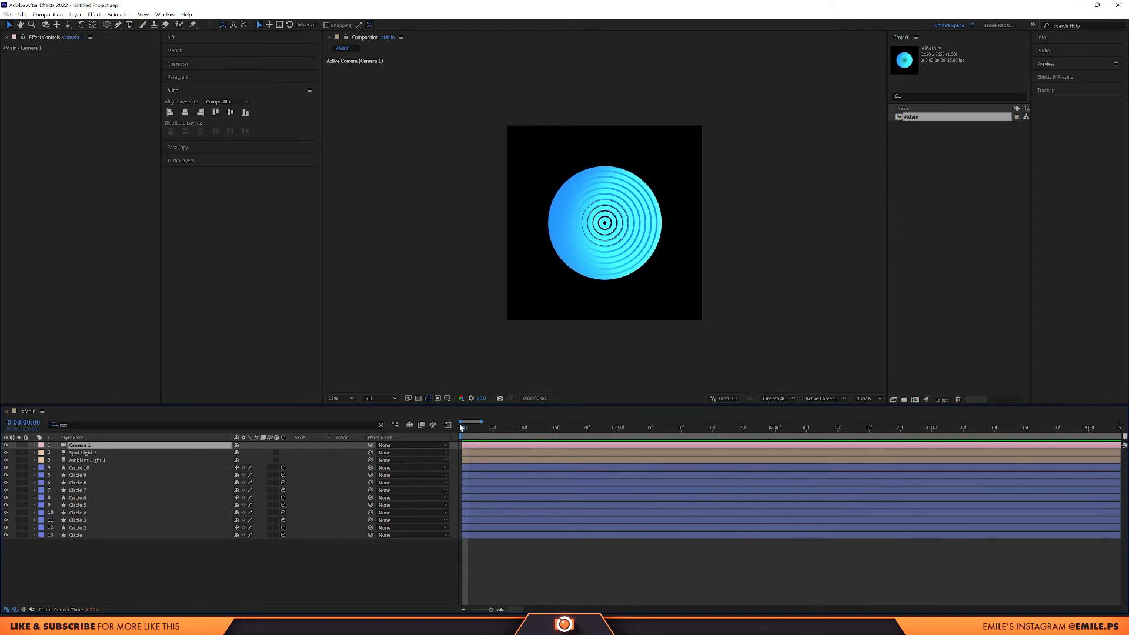
# - From the timeline start, apply Sequence Layers to the ten circle layers
pyautogui.click(466, 427)
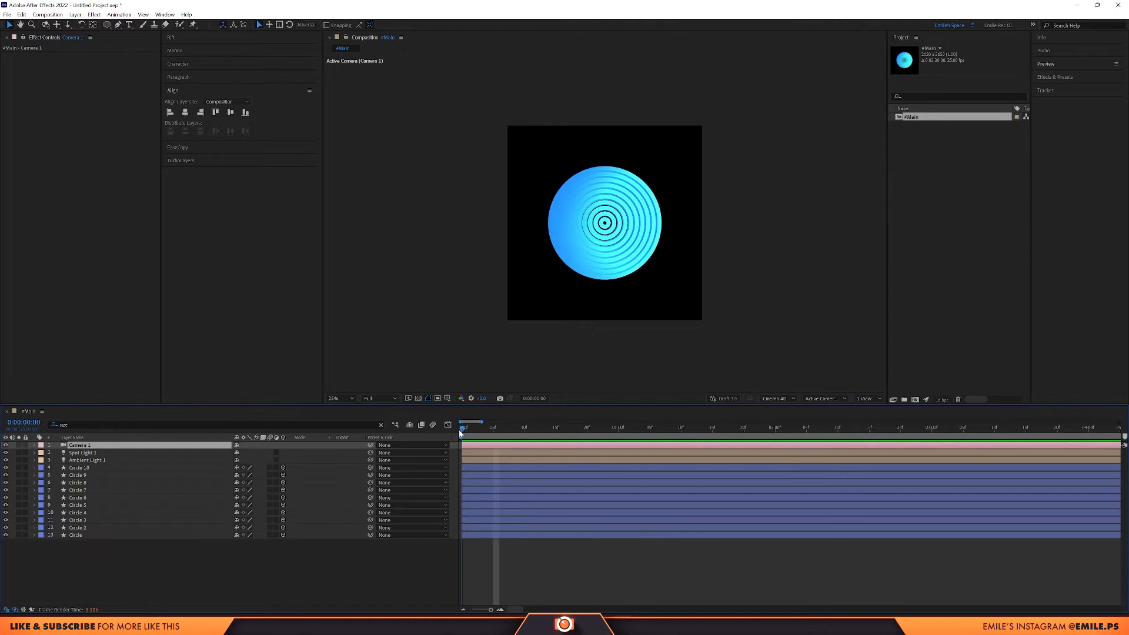
pyautogui.click(471, 423)
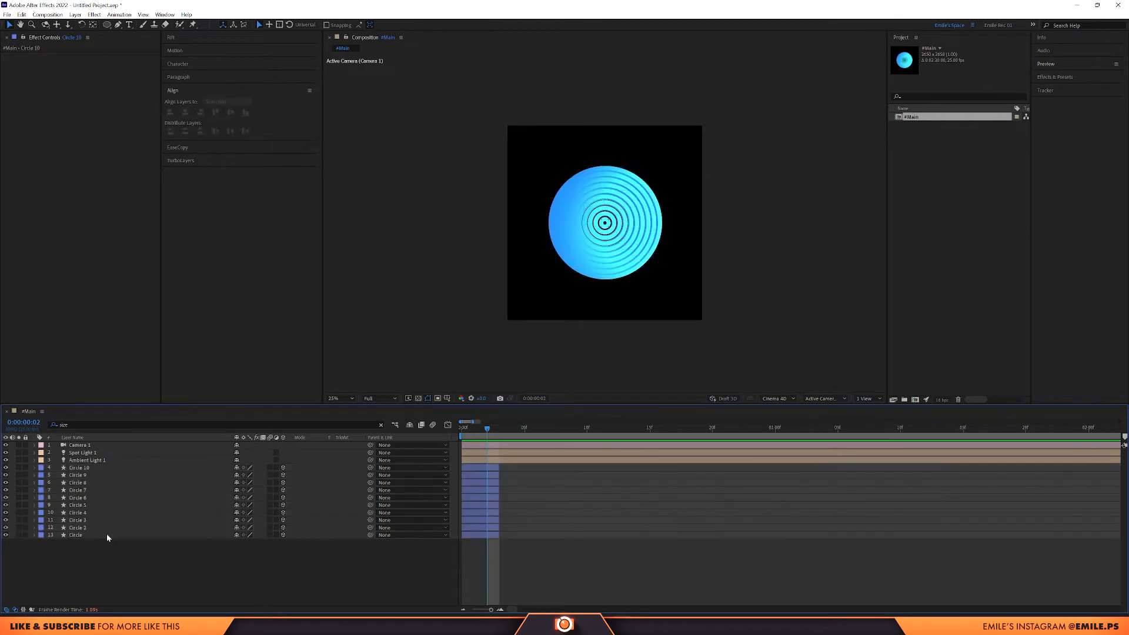
pyautogui.moveTo(473, 537)
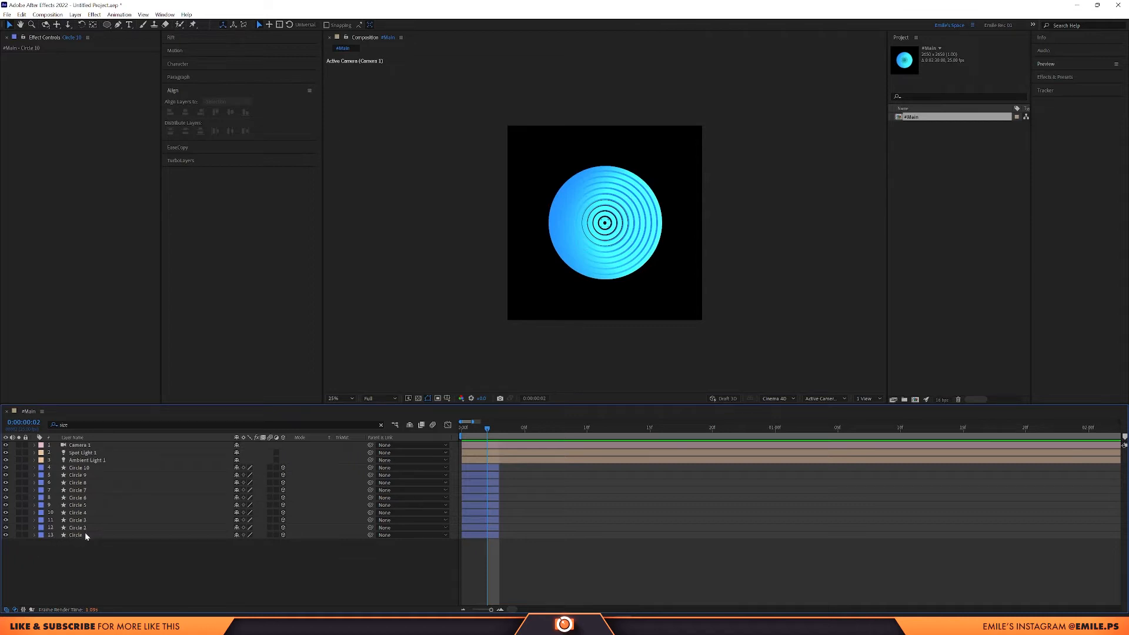
pyautogui.click(76, 534)
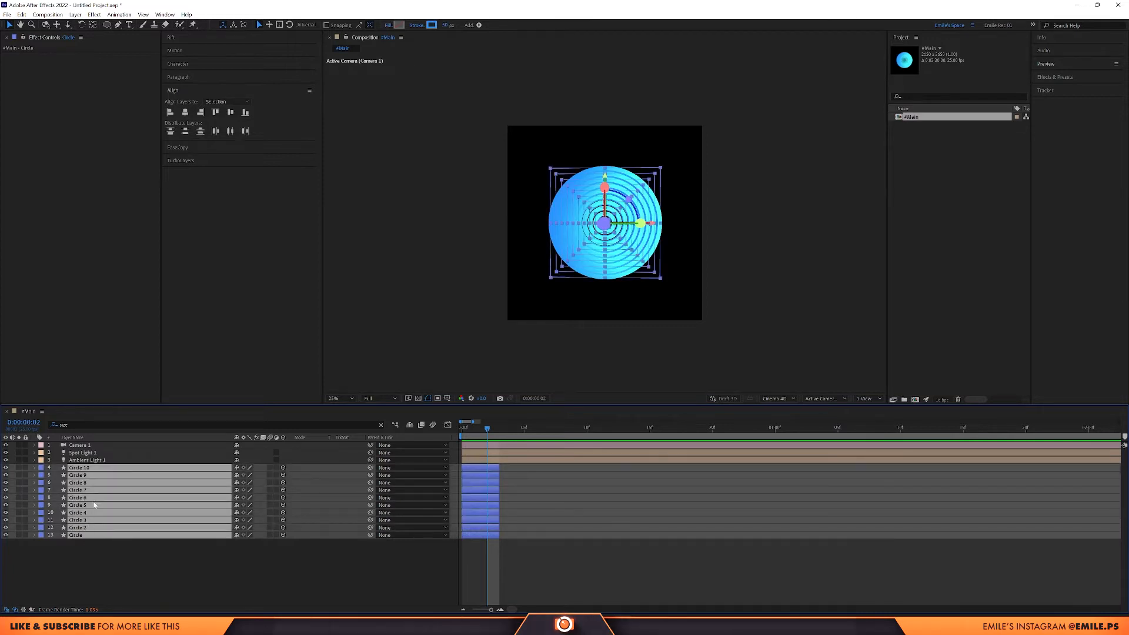
pyautogui.rightClick(93, 505)
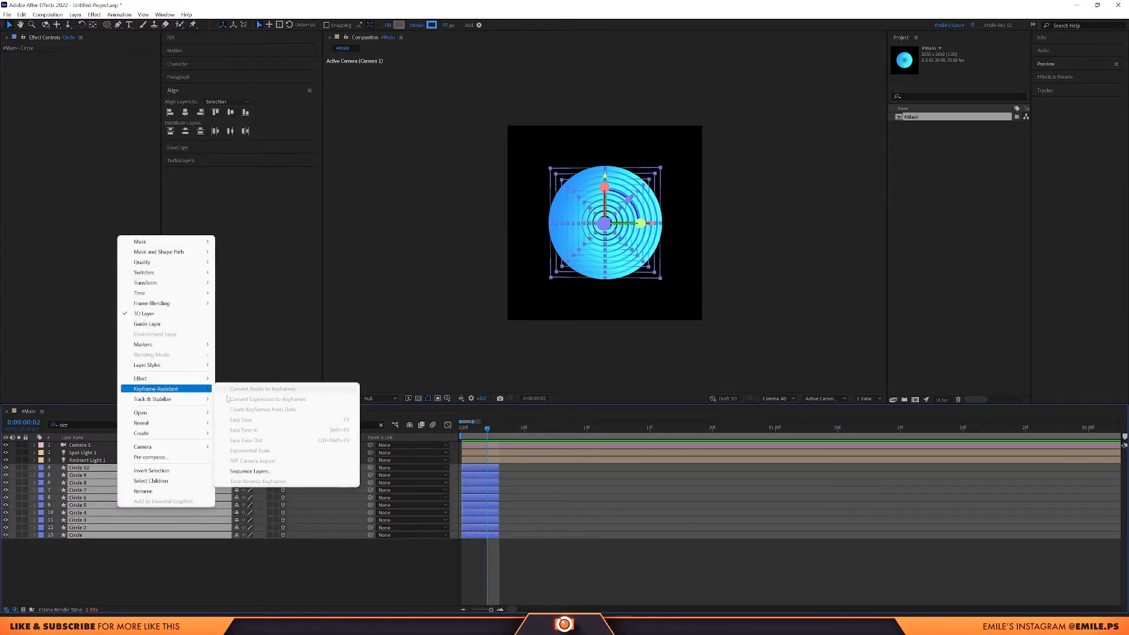
pyautogui.click(249, 471)
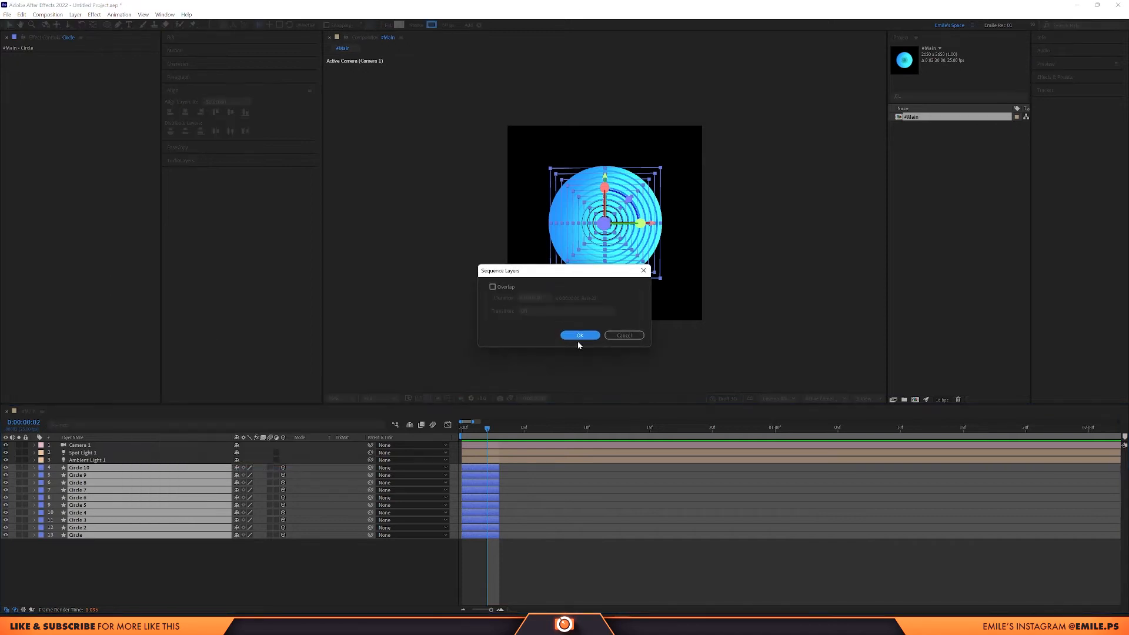
pyautogui.click(580, 335)
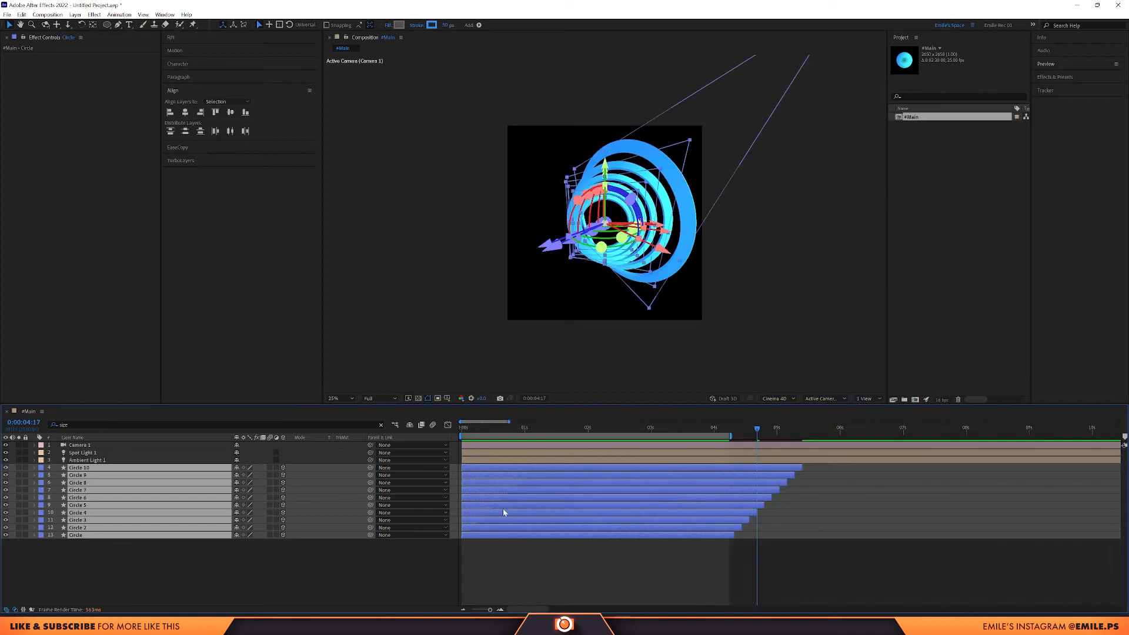
pyautogui.moveTo(669, 478)
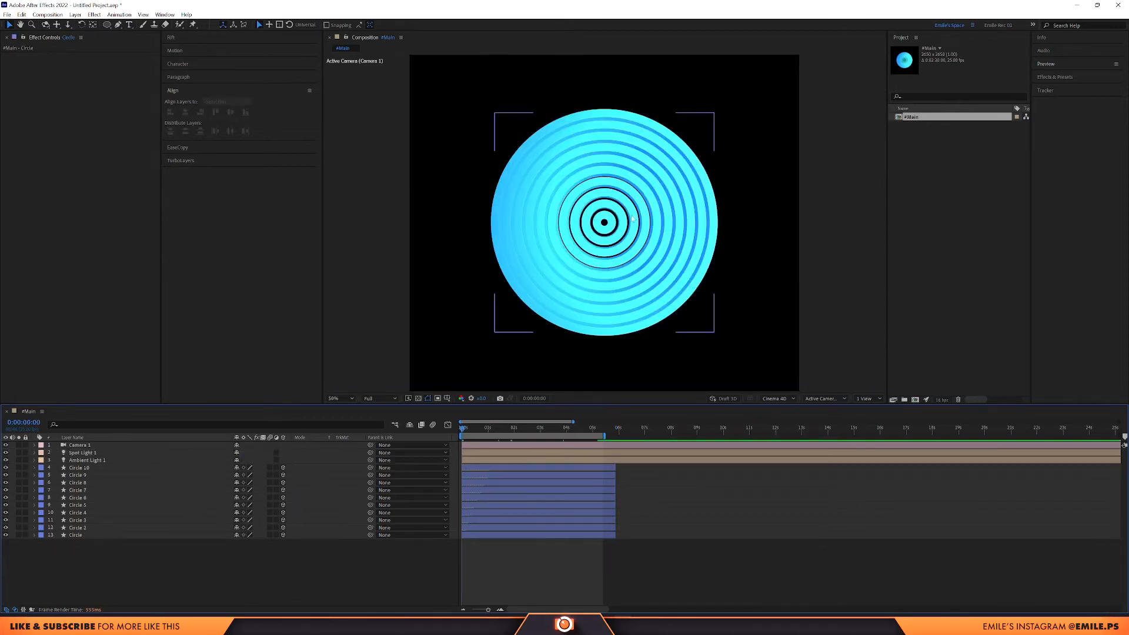
# - Give every other circle layer an orange stroke color
pyautogui.click(76, 535)
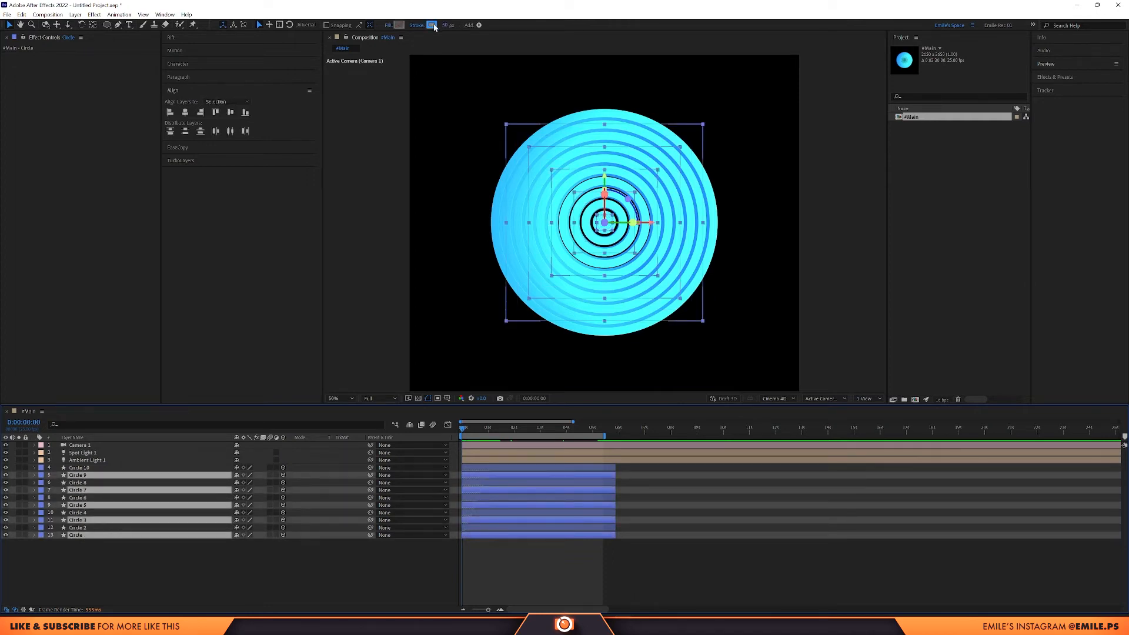
pyautogui.click(431, 26)
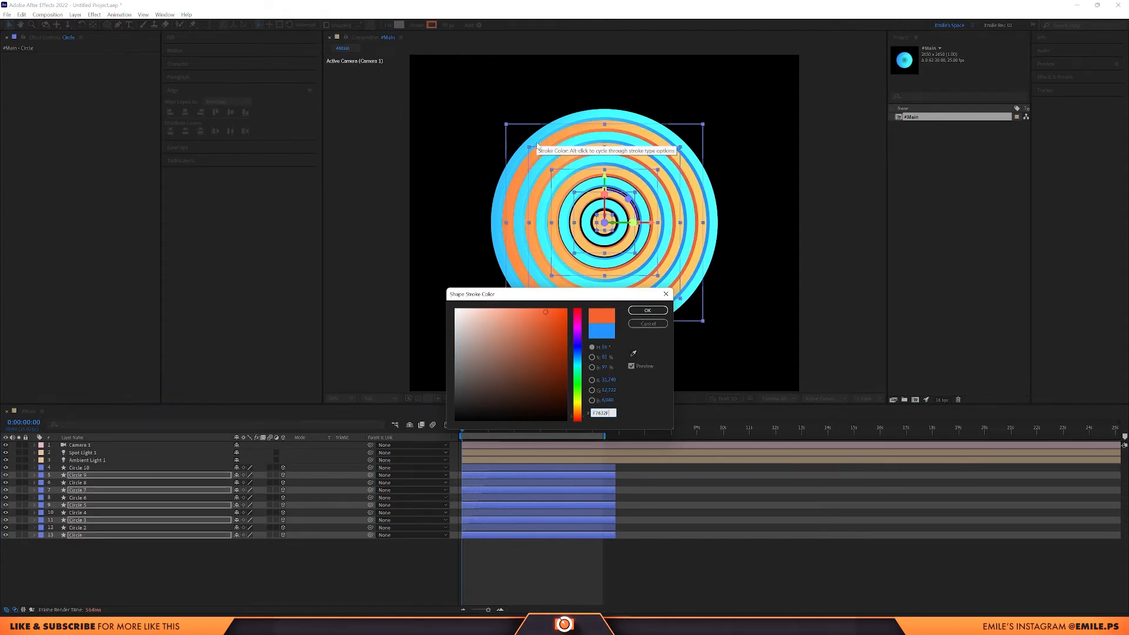
pyautogui.click(645, 310)
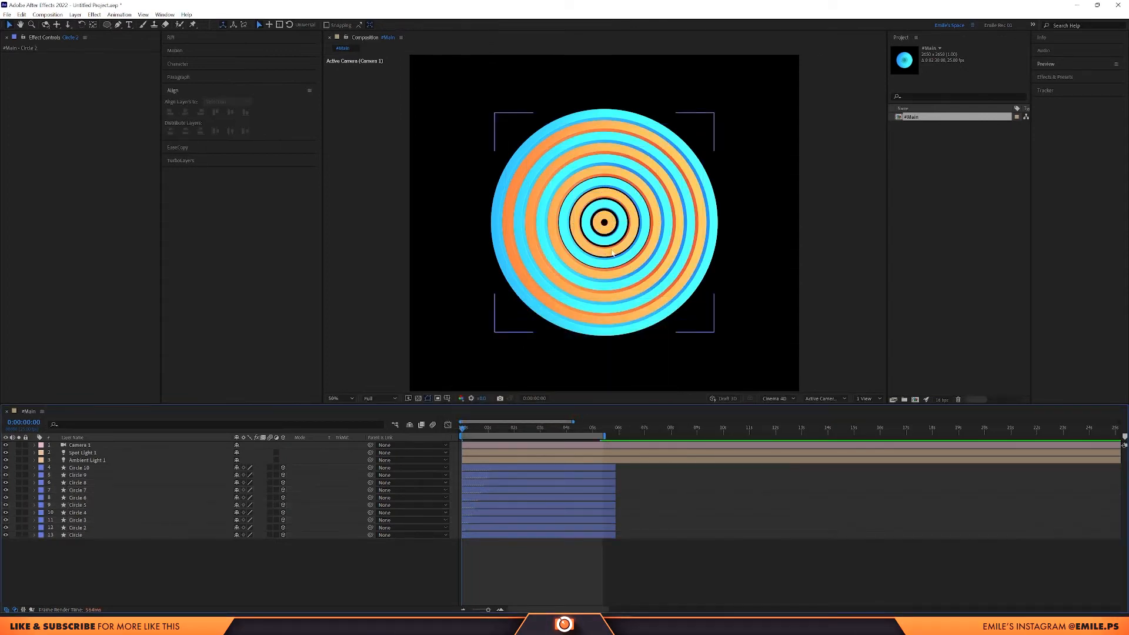
pyautogui.click(82, 452)
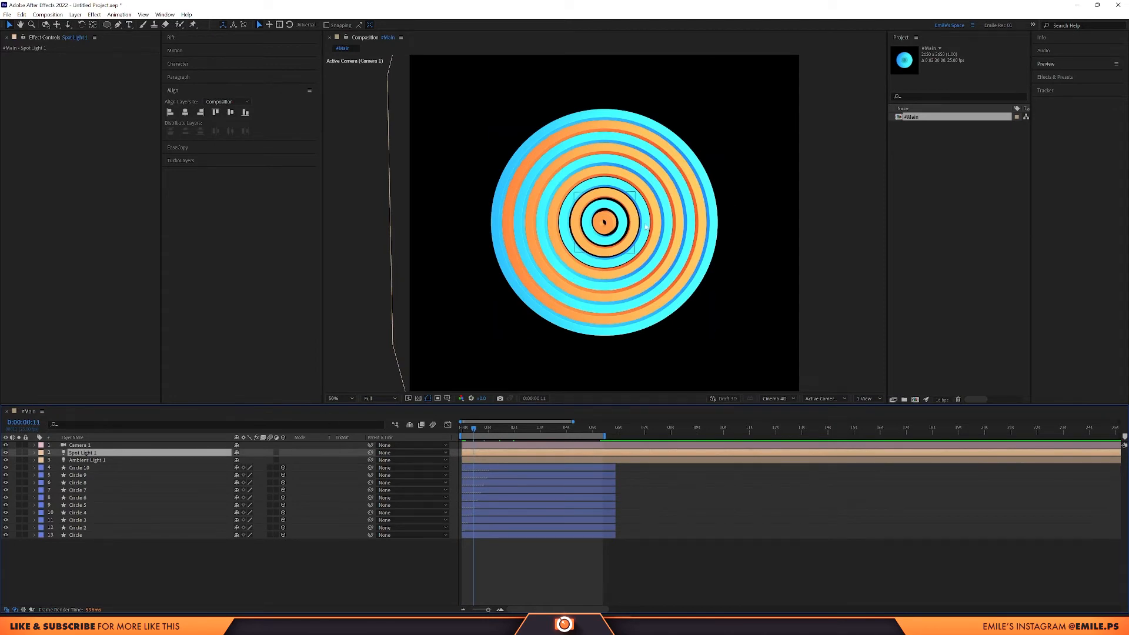
# - Preview the animation to watch the striped rings flip in 3D
pyautogui.click(77, 482)
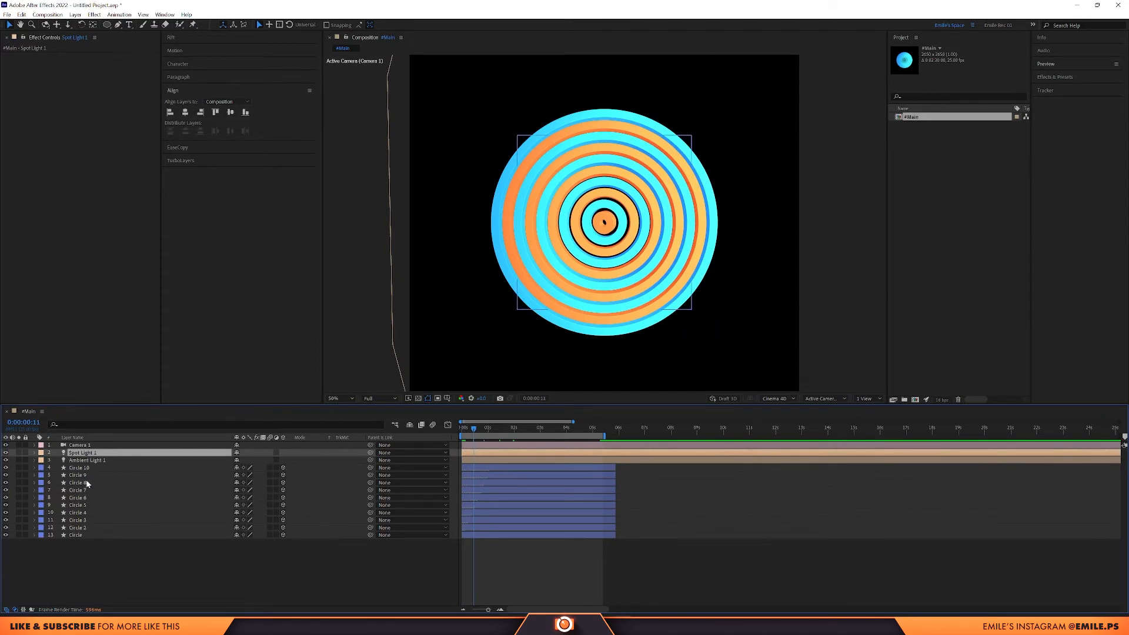
pyautogui.click(33, 452)
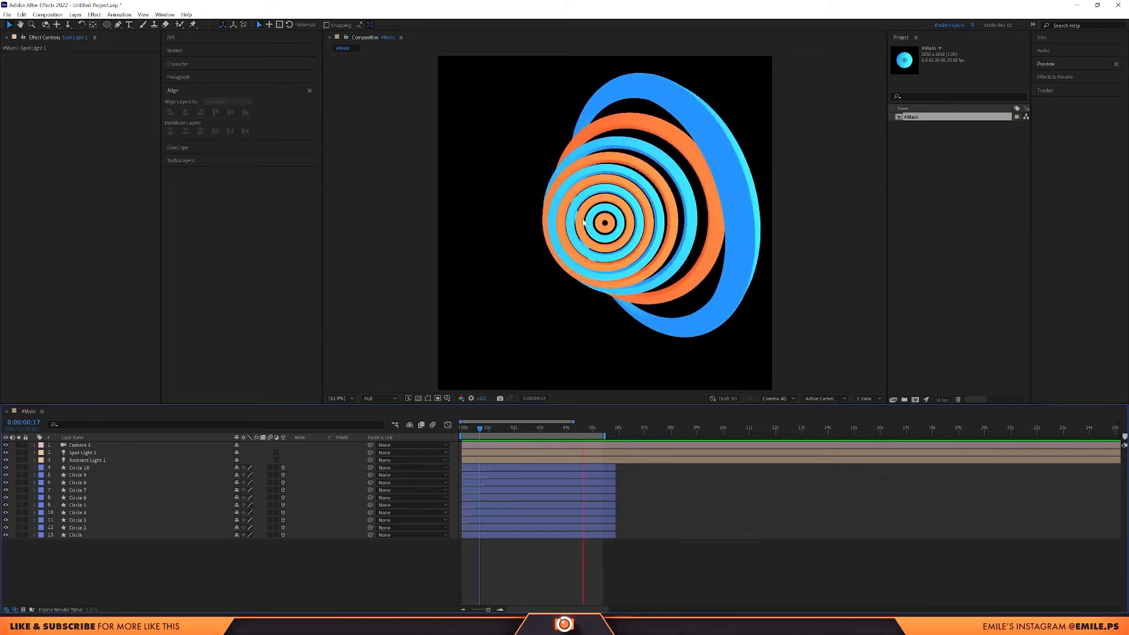
pyautogui.click(74, 534)
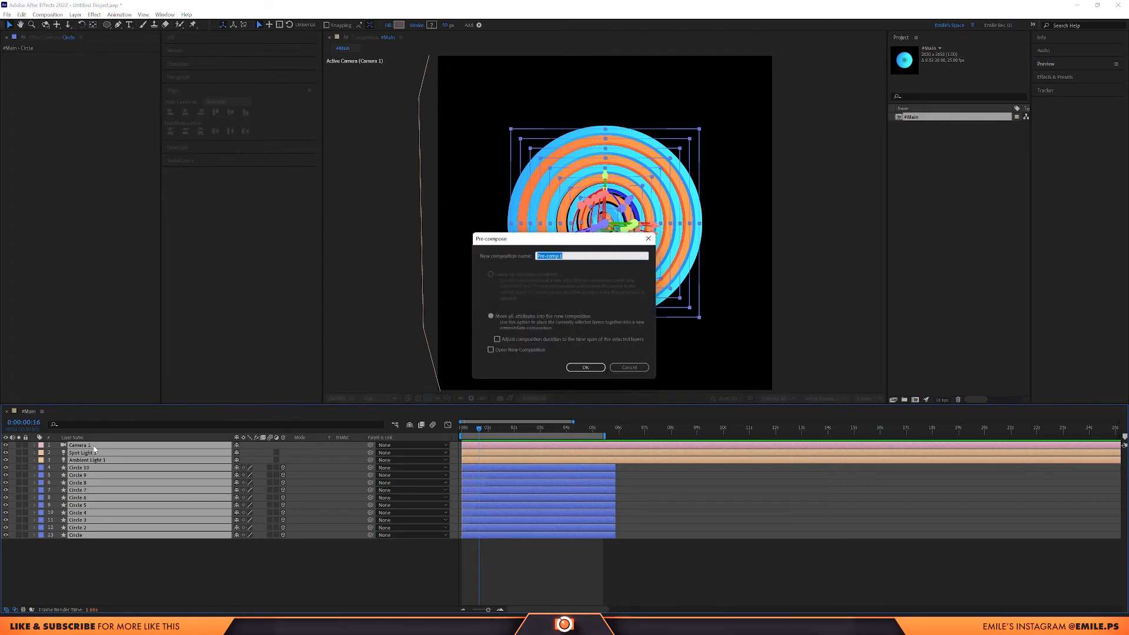
# - Pre-compose all layers into a new comp named Circle_Animation_01
pyautogui.write('Circle_Animation_0')
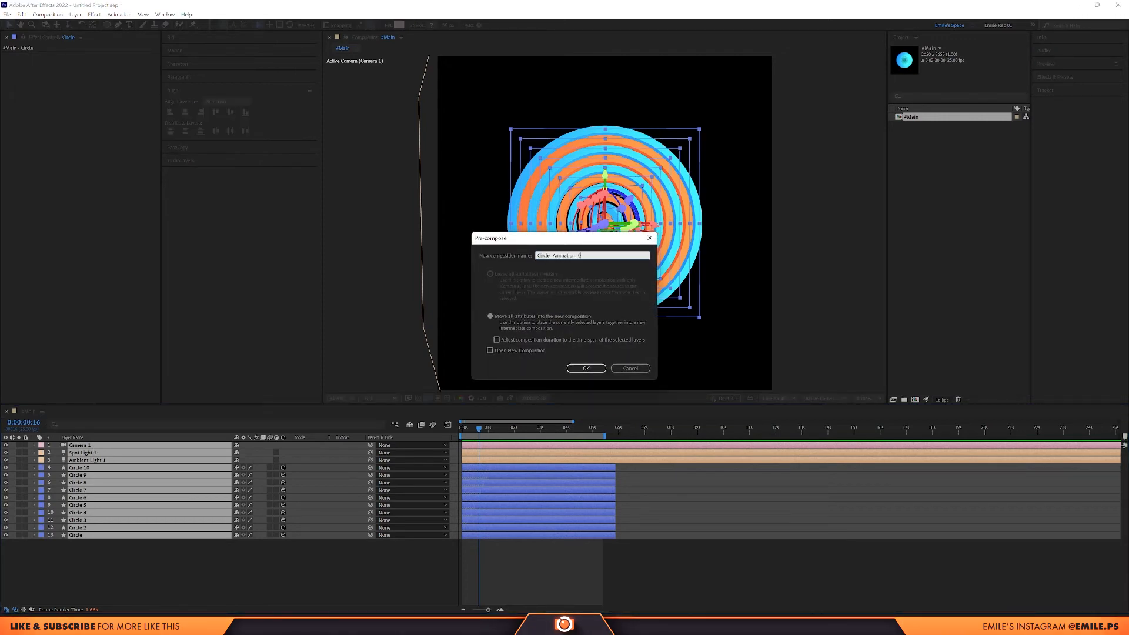
pyautogui.click(586, 368)
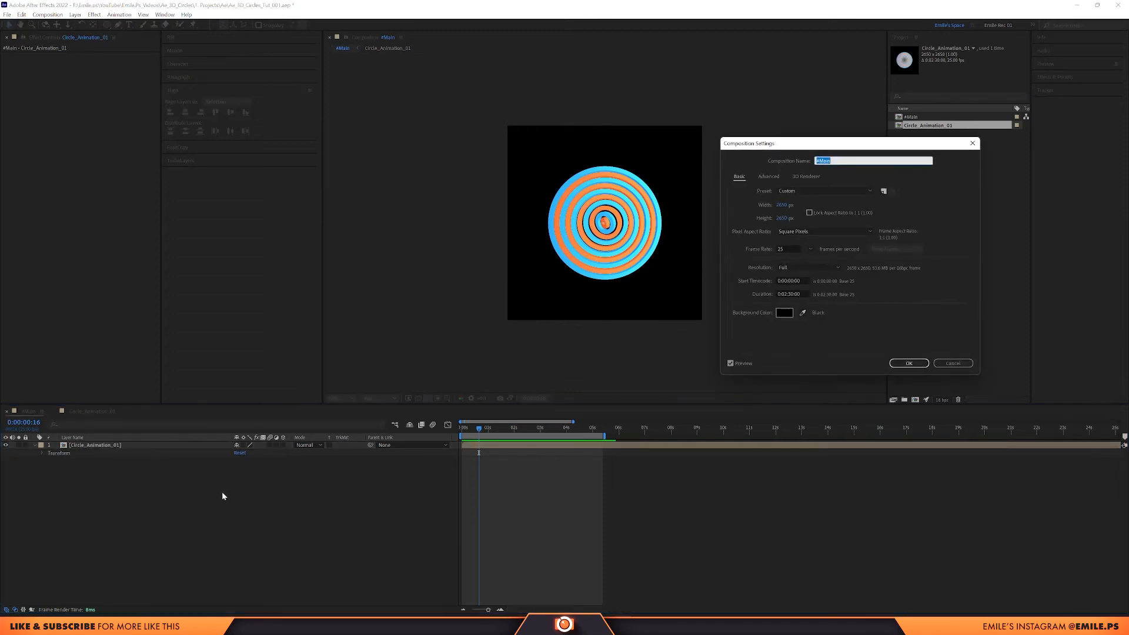
# - Switch #Main to the Classic 3D renderer and set its width to 1080
pyautogui.click(621, 125)
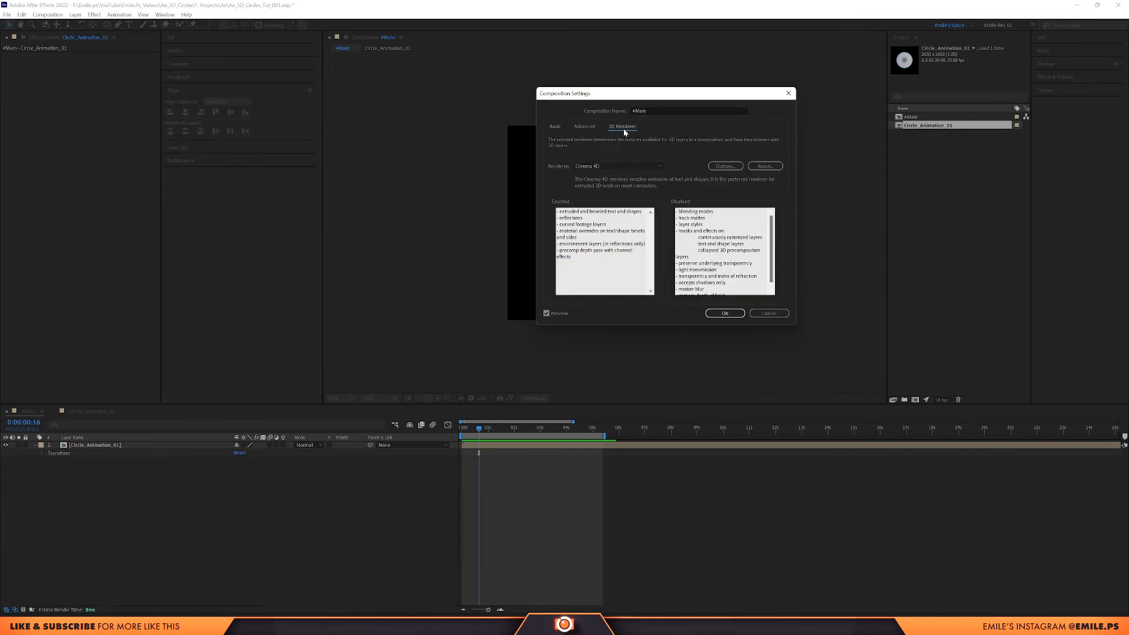
pyautogui.click(618, 166)
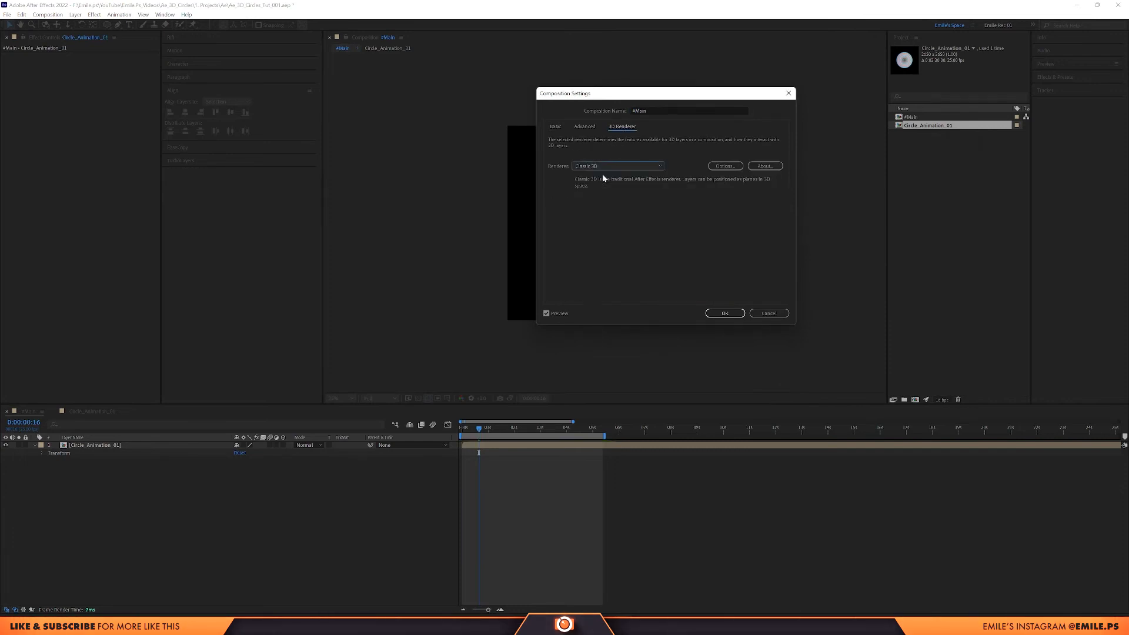
pyautogui.click(554, 126)
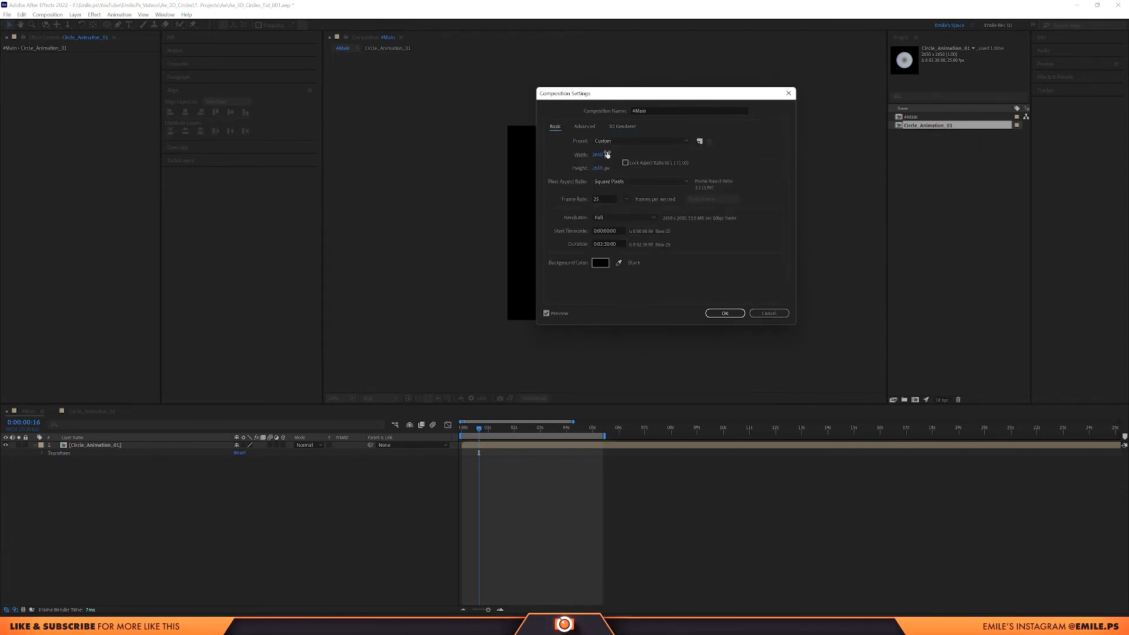
pyautogui.tripleClick(598, 154)
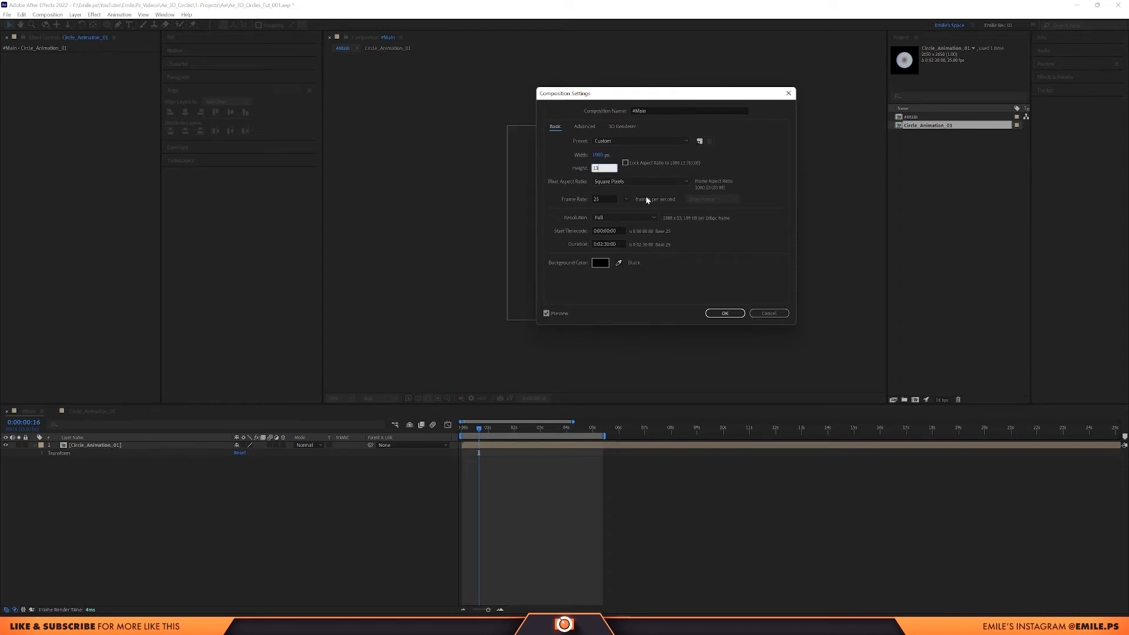
pyautogui.click(724, 312)
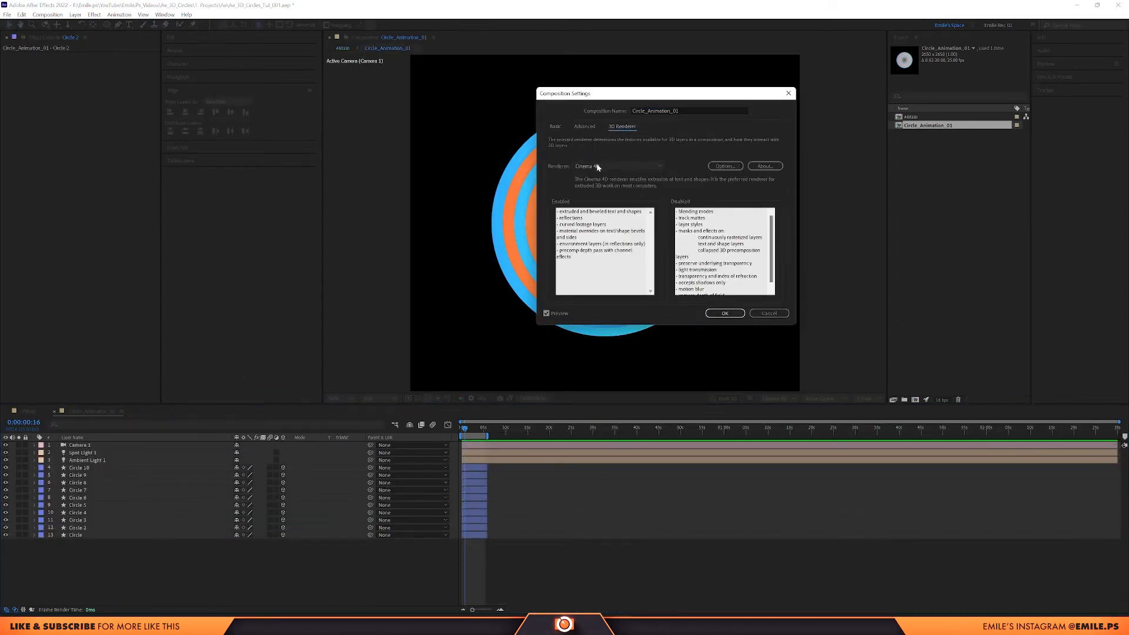
# - Create a dark navy solid named BG beneath the Circle_Animation_01 layer
pyautogui.click(725, 312)
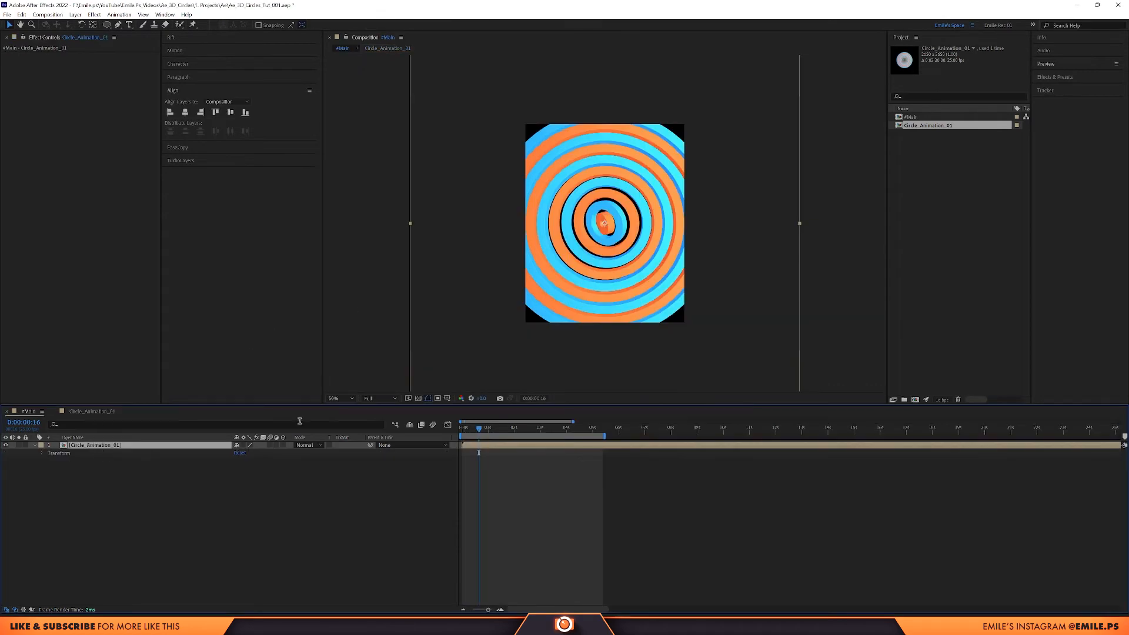
pyautogui.moveTo(589, 203)
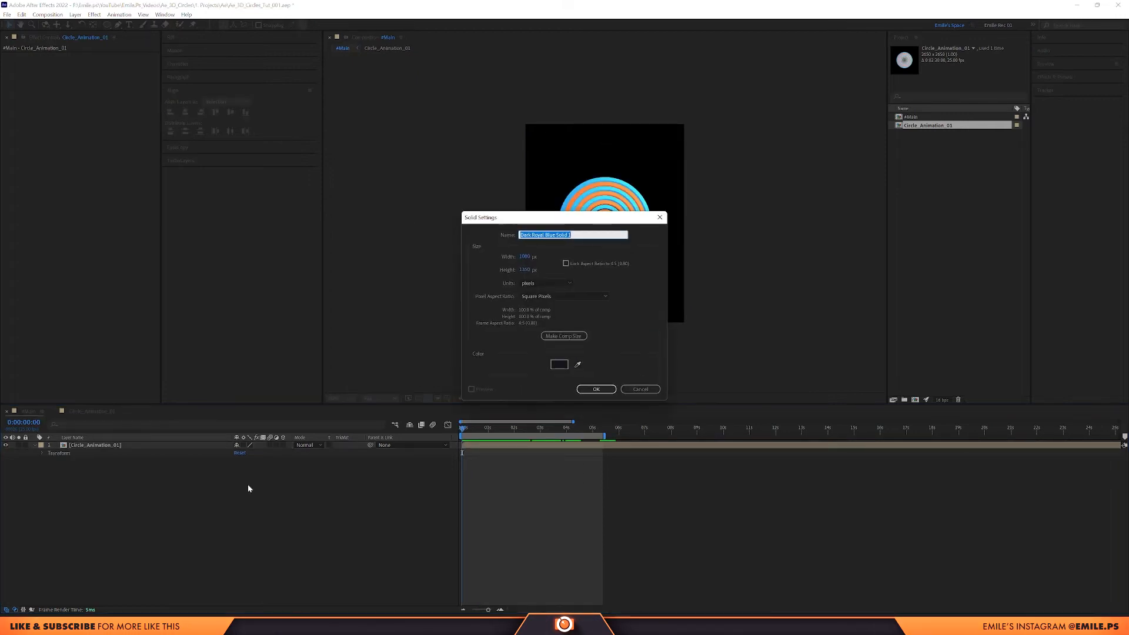
pyautogui.write('BG')
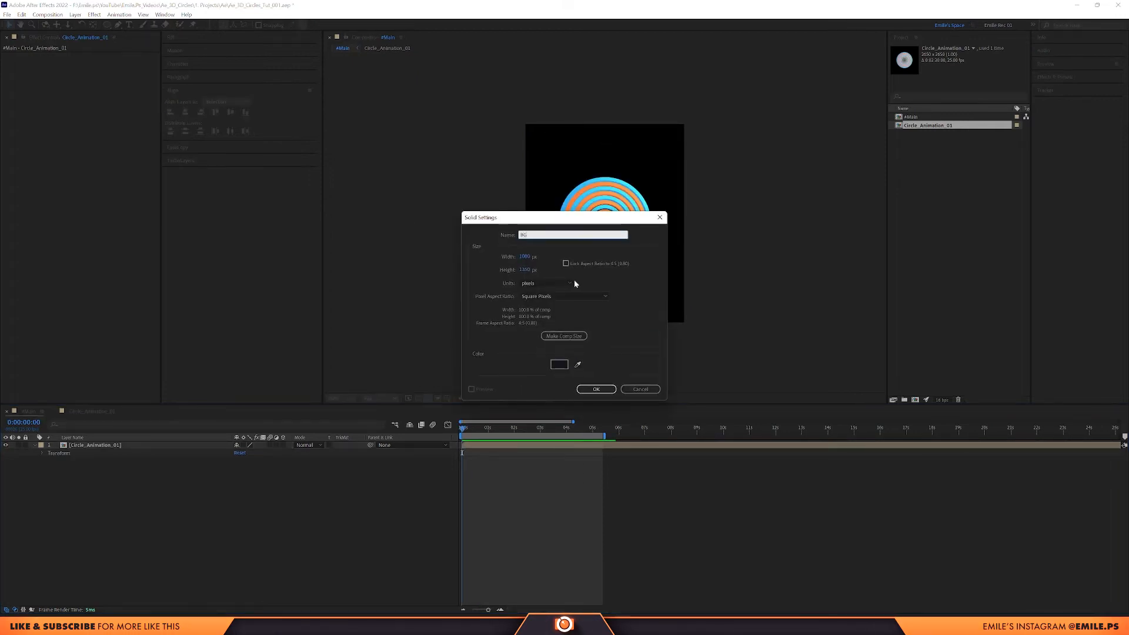
pyautogui.click(595, 389)
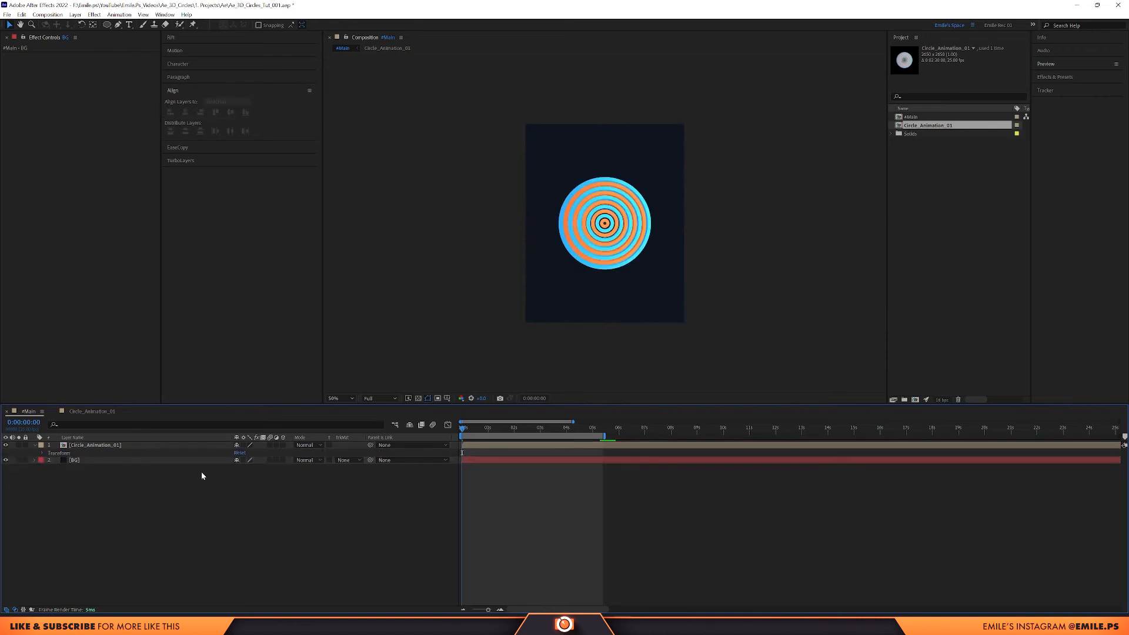
pyautogui.rightClick(92, 444)
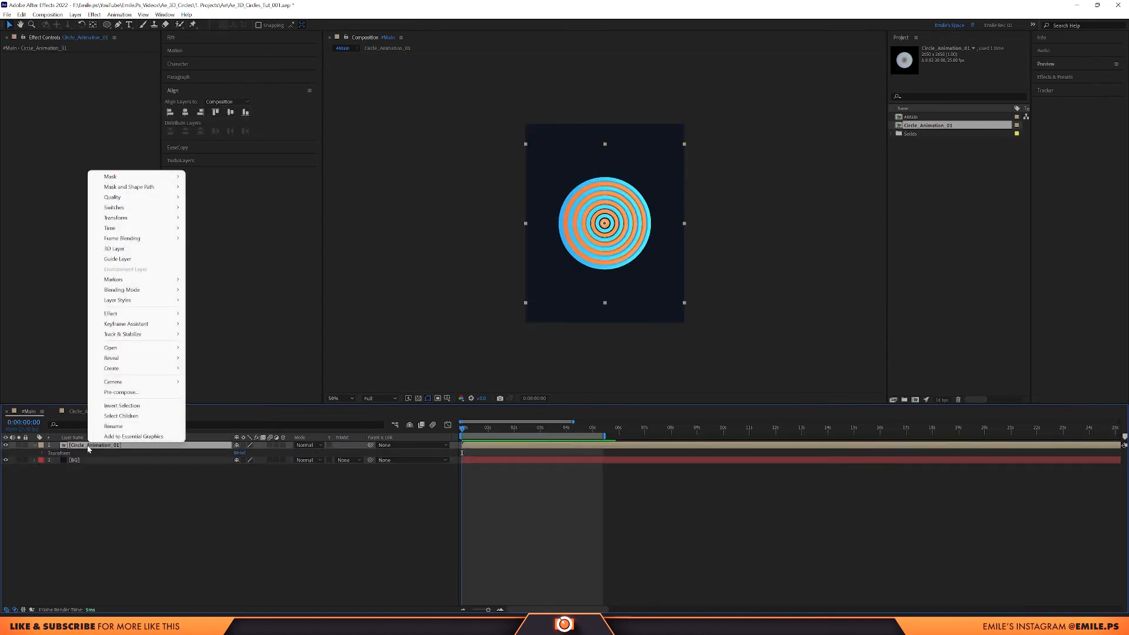
pyautogui.moveTo(137, 300)
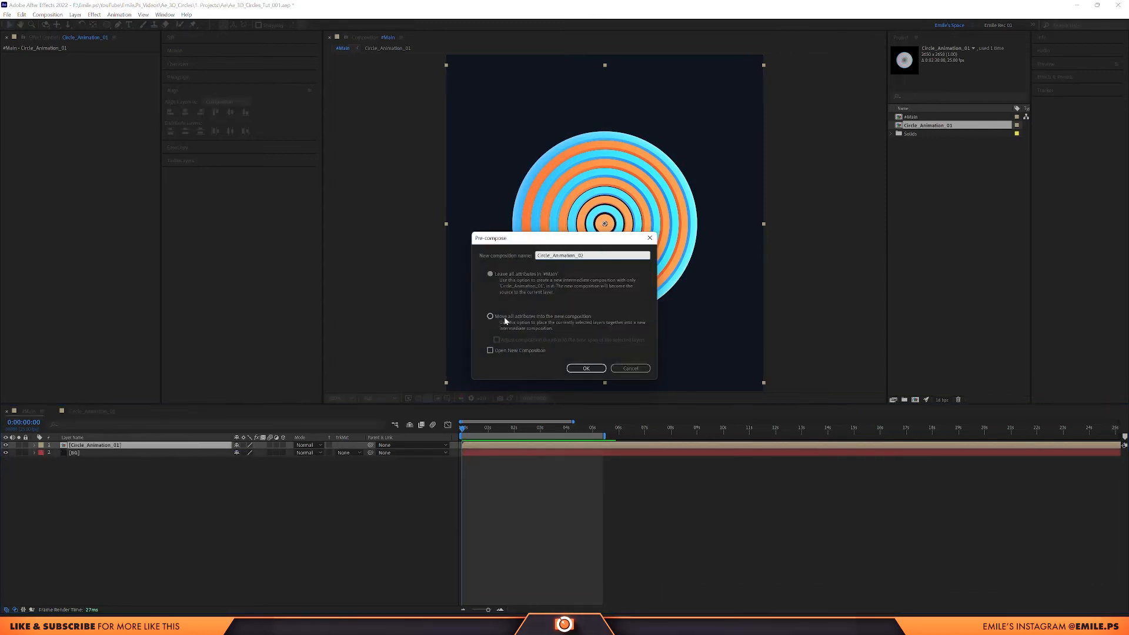
pyautogui.click(586, 368)
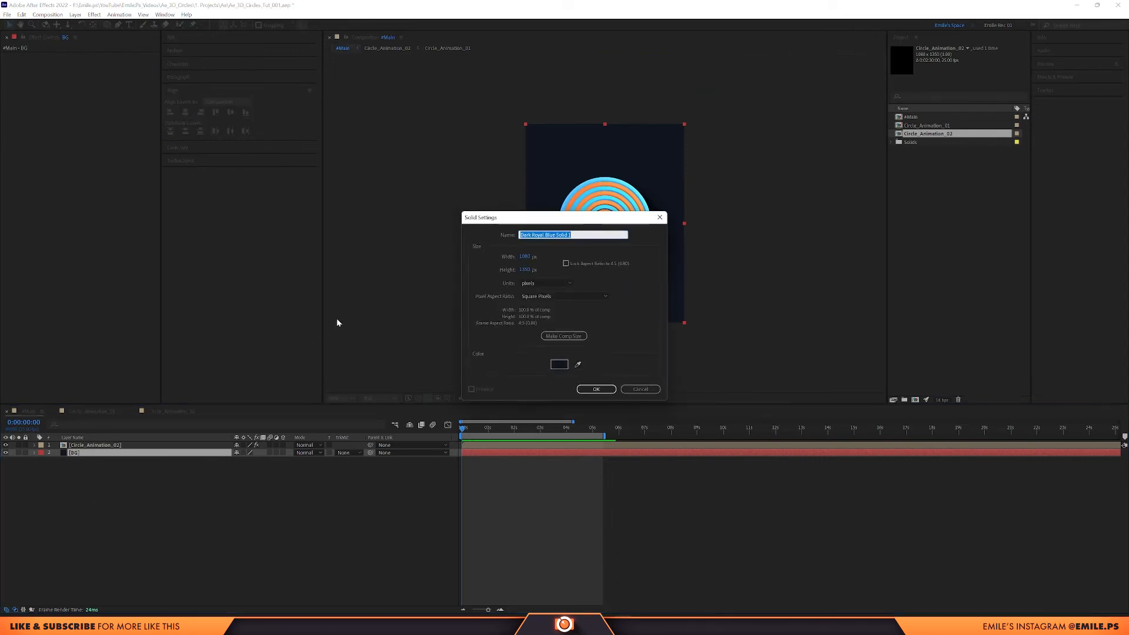
# - Add a black Vignette solid with a full-frame oval mask set to Subtract
pyautogui.click(558, 364)
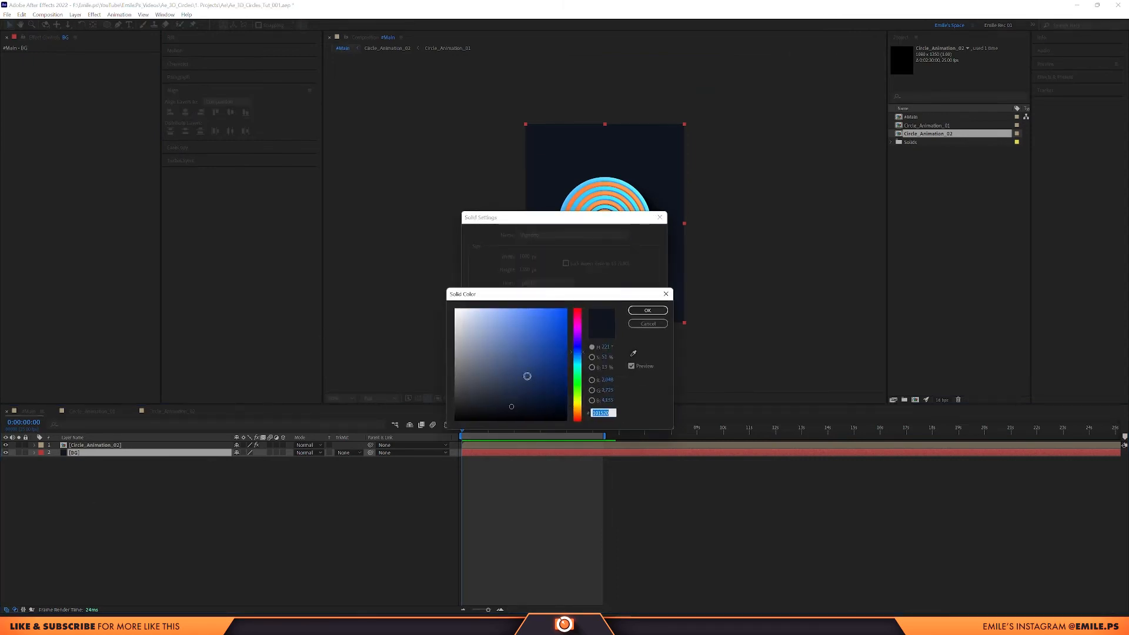
pyautogui.click(647, 309)
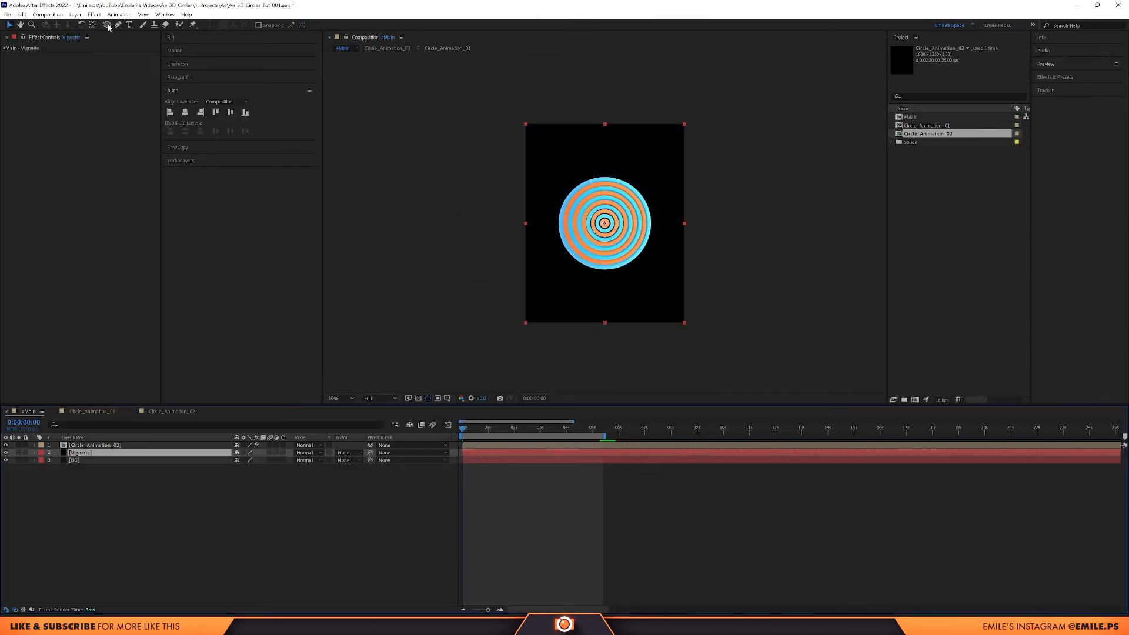
pyautogui.click(106, 25)
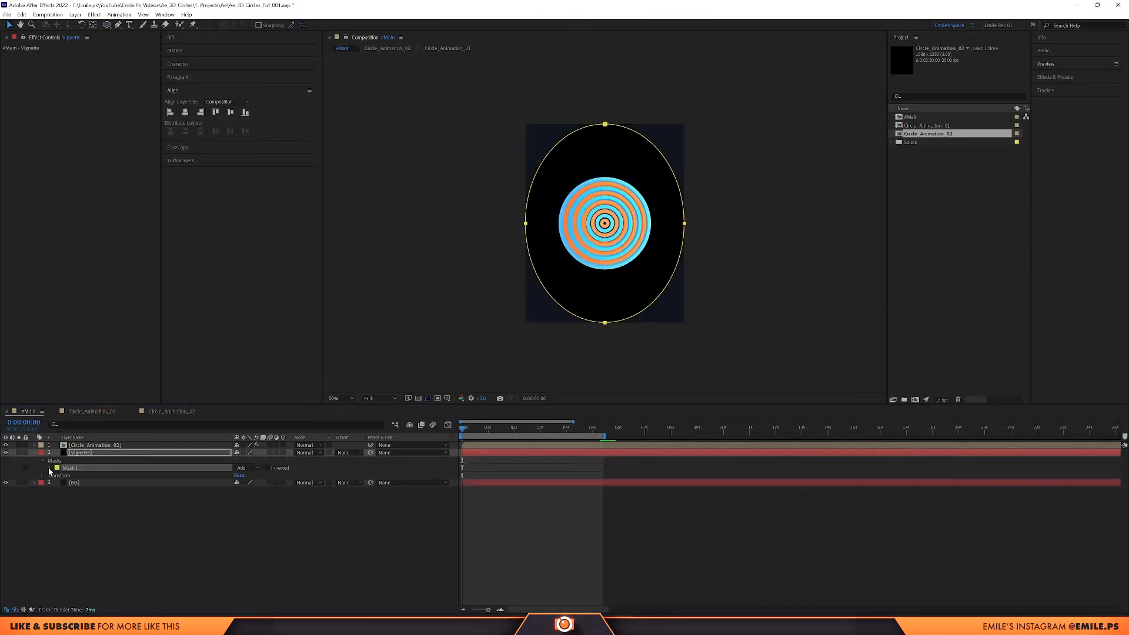
pyautogui.click(242, 467)
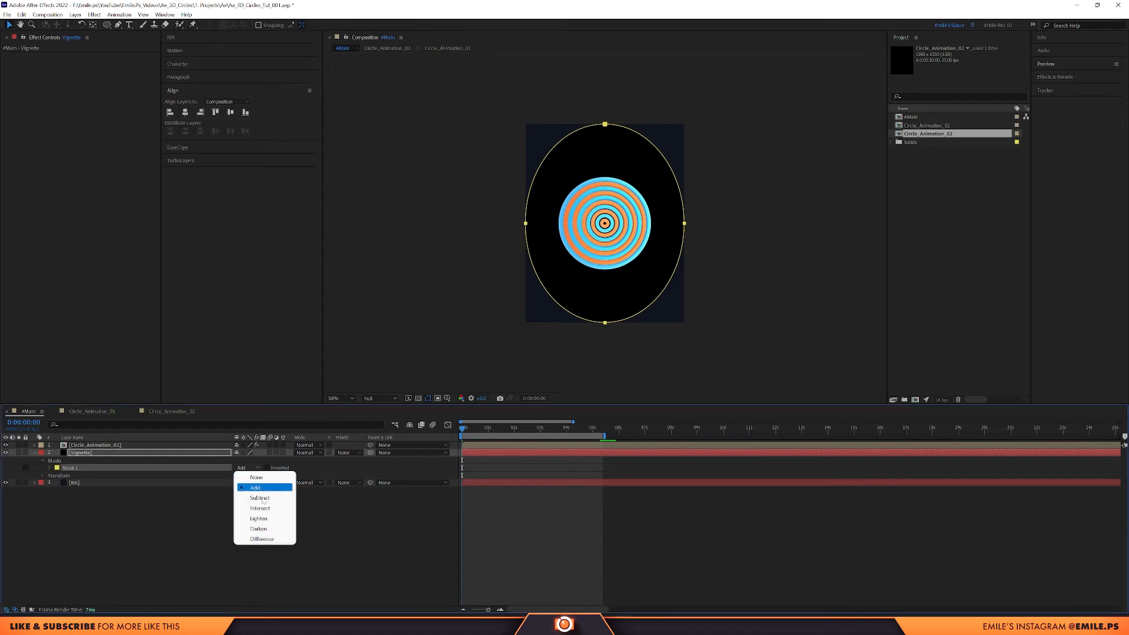
pyautogui.click(259, 498)
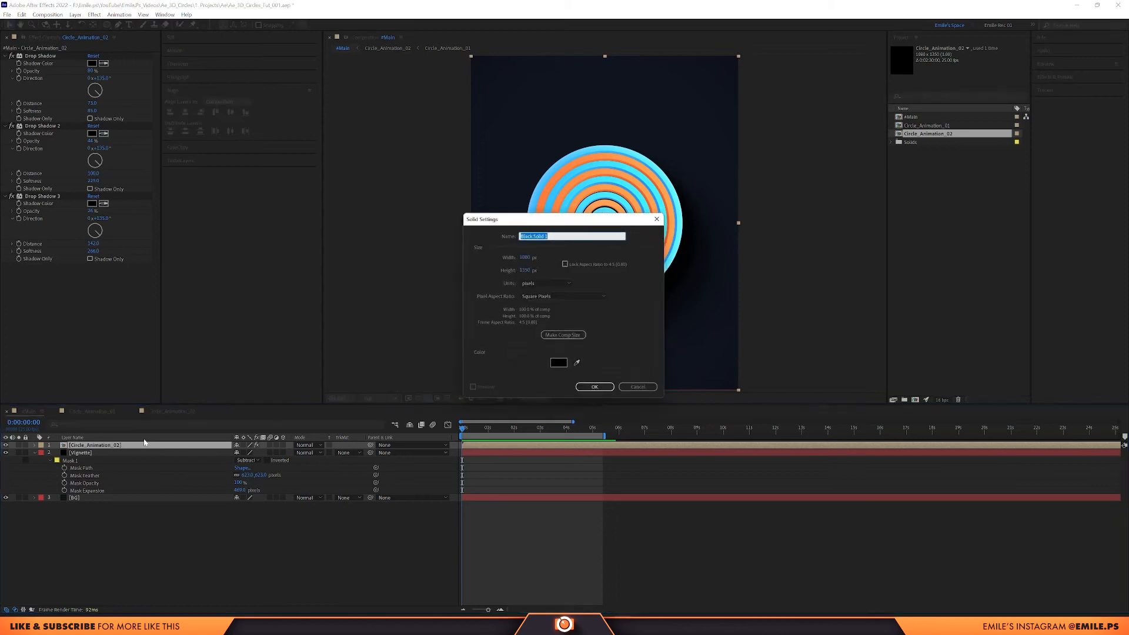
# - Add an orange solid in Screen blend mode, adjust its colour, and name it Glow
pyautogui.click(558, 363)
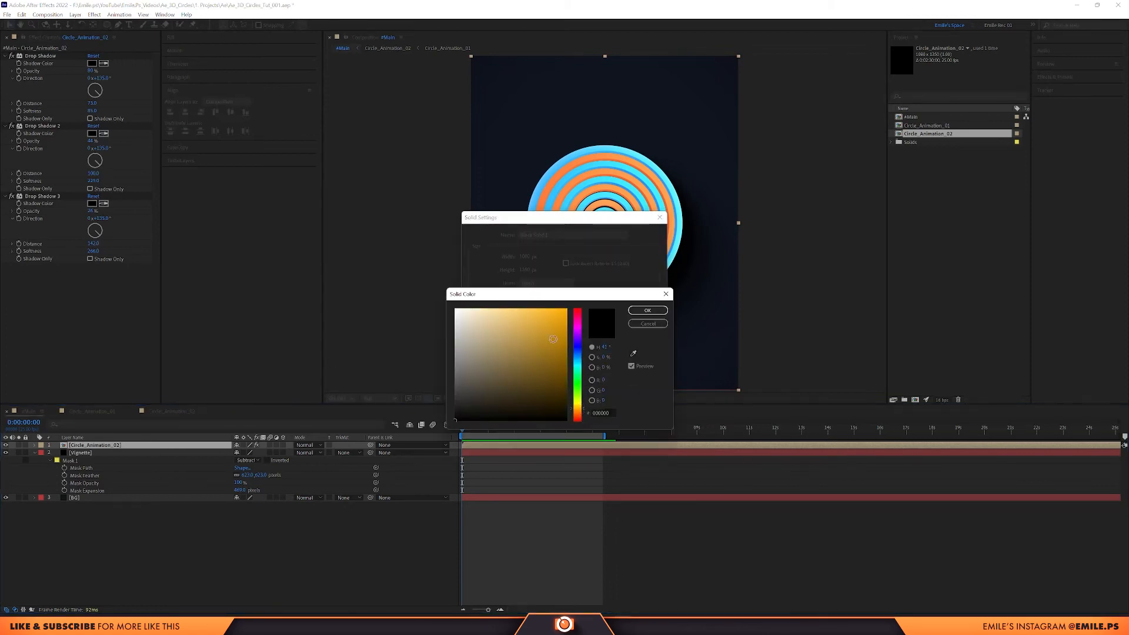
pyautogui.click(646, 310)
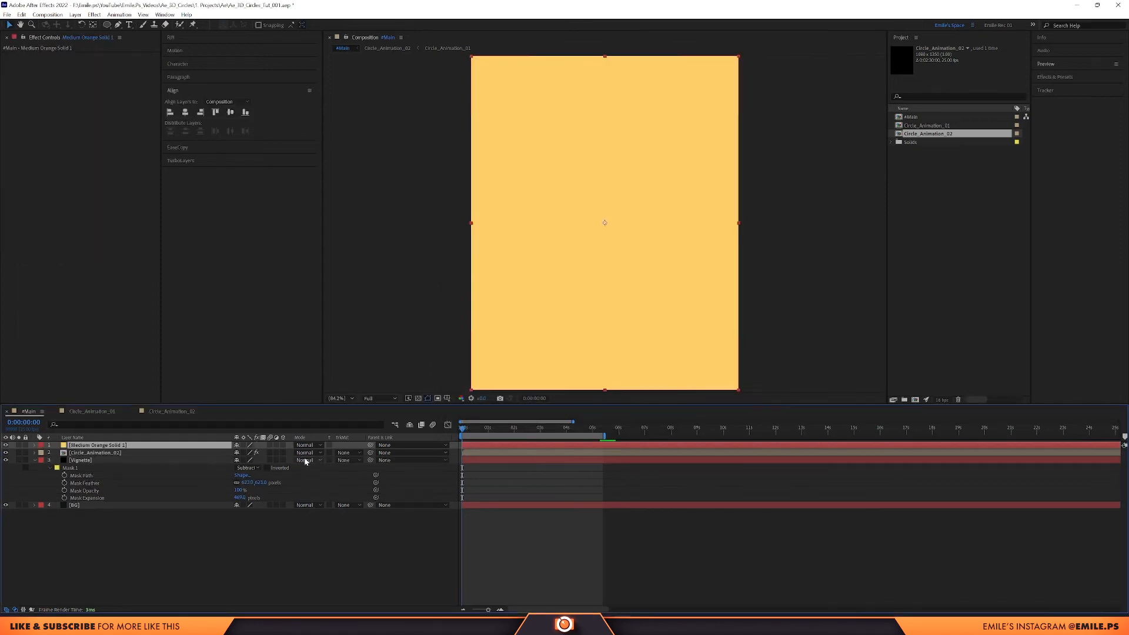
pyautogui.click(305, 444)
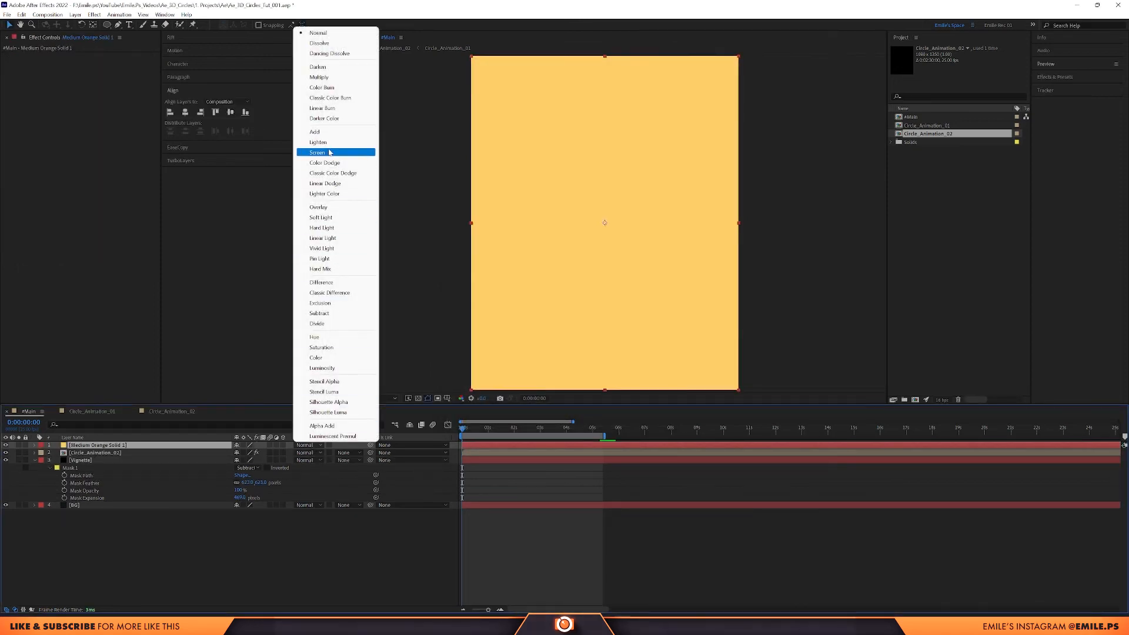
pyautogui.click(317, 151)
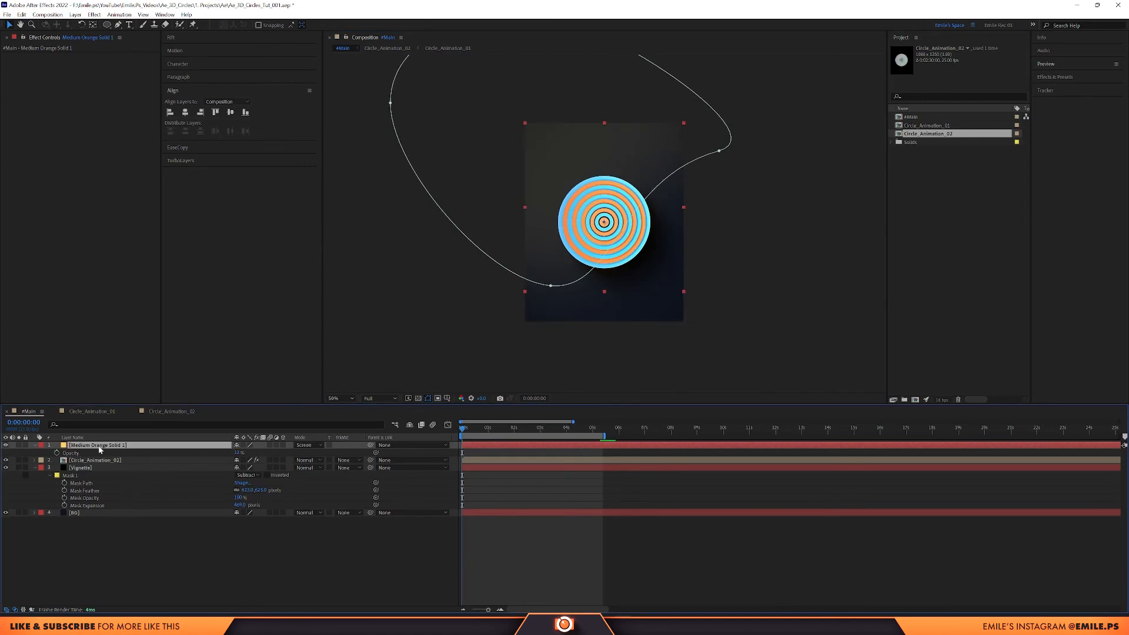
pyautogui.moveTo(121, 449)
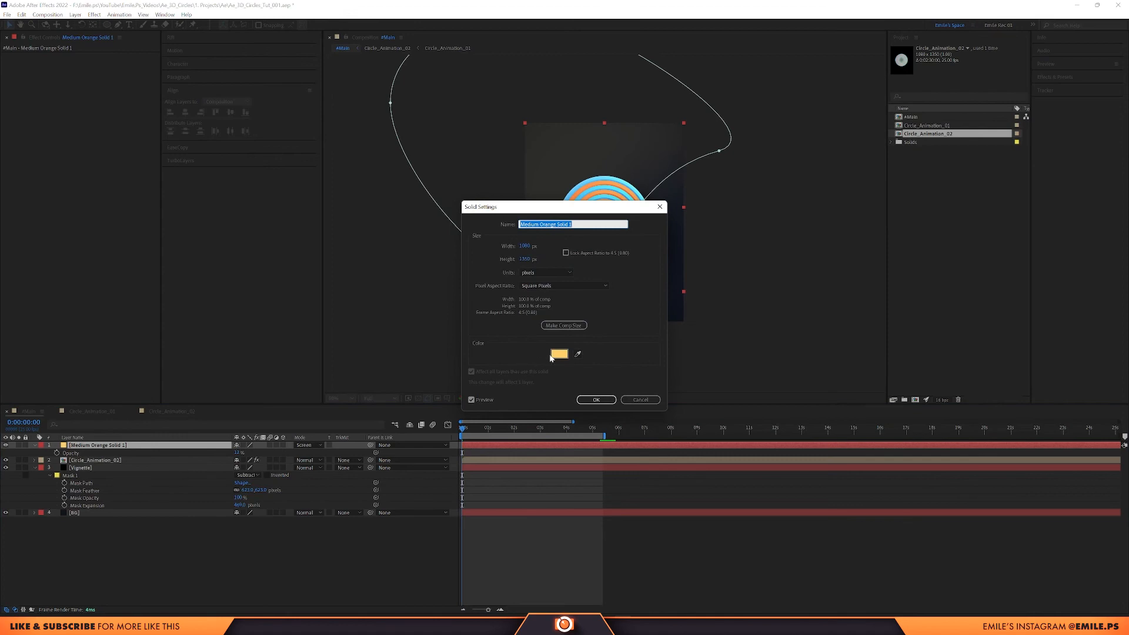
pyautogui.click(559, 353)
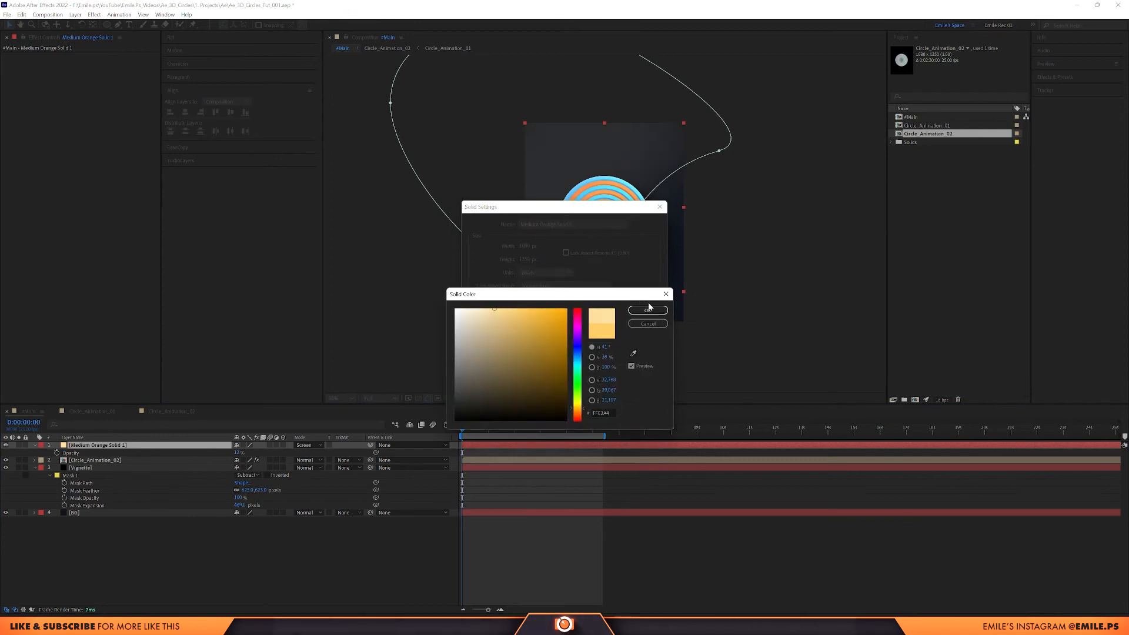
pyautogui.click(646, 310)
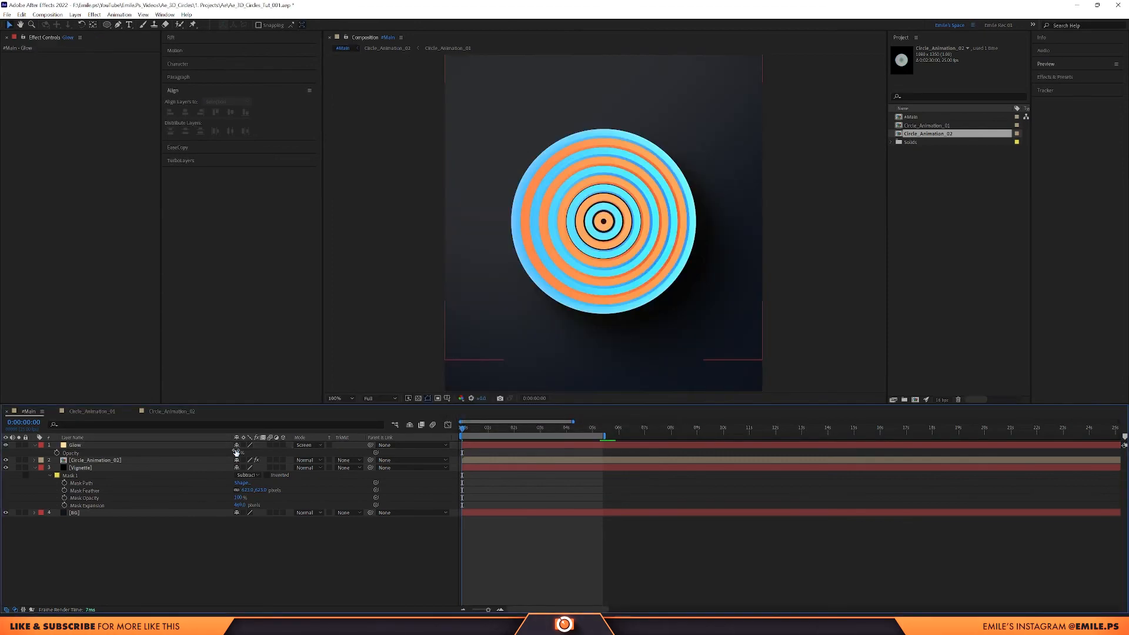
pyautogui.click(76, 445)
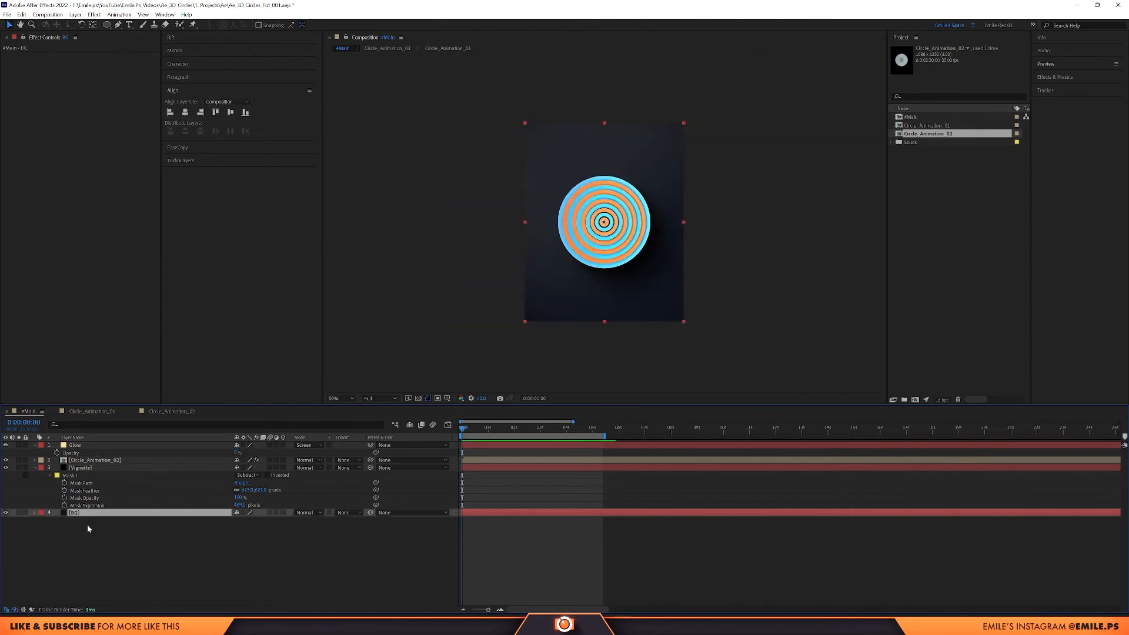
# - Apply Gradient Ramp to the BG solid with a dark blue start colour and a dark end colour
pyautogui.write('gr')
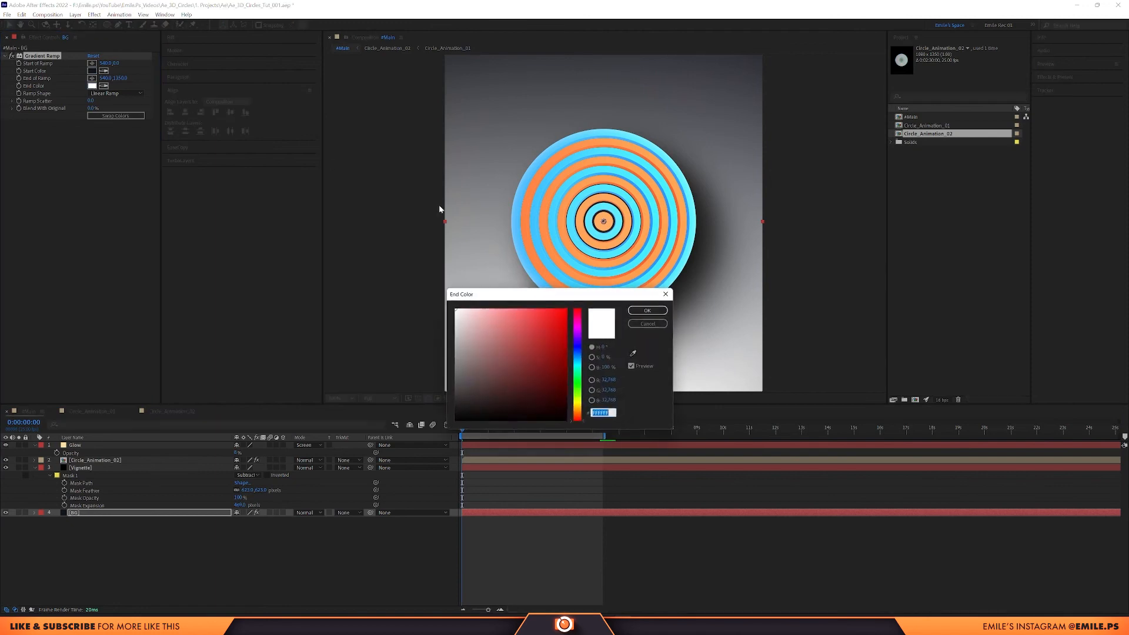
pyautogui.click(646, 310)
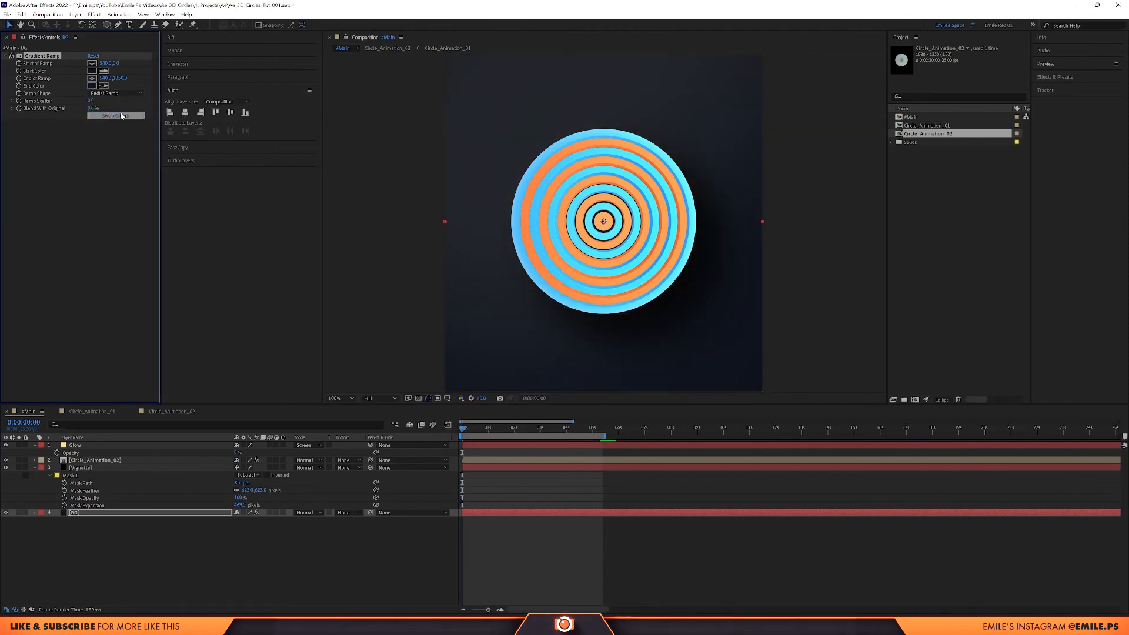
pyautogui.click(93, 70)
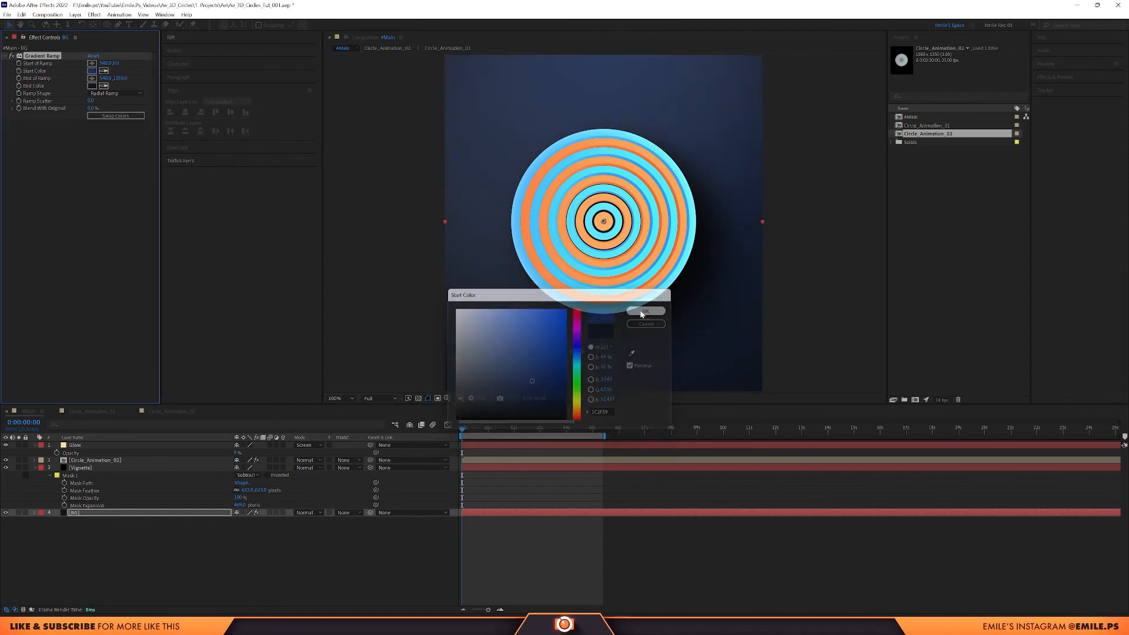
pyautogui.click(645, 310)
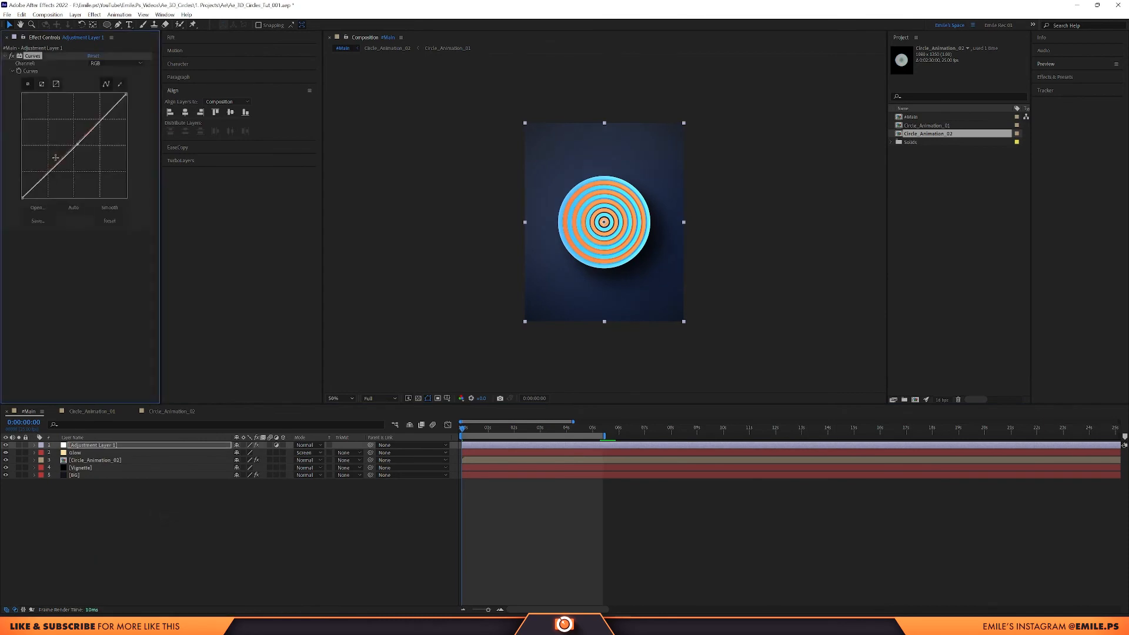
# - Tweak the adjustment layer's Curves and add Noise HLS Auto with noise type Grain
pyautogui.click(115, 64)
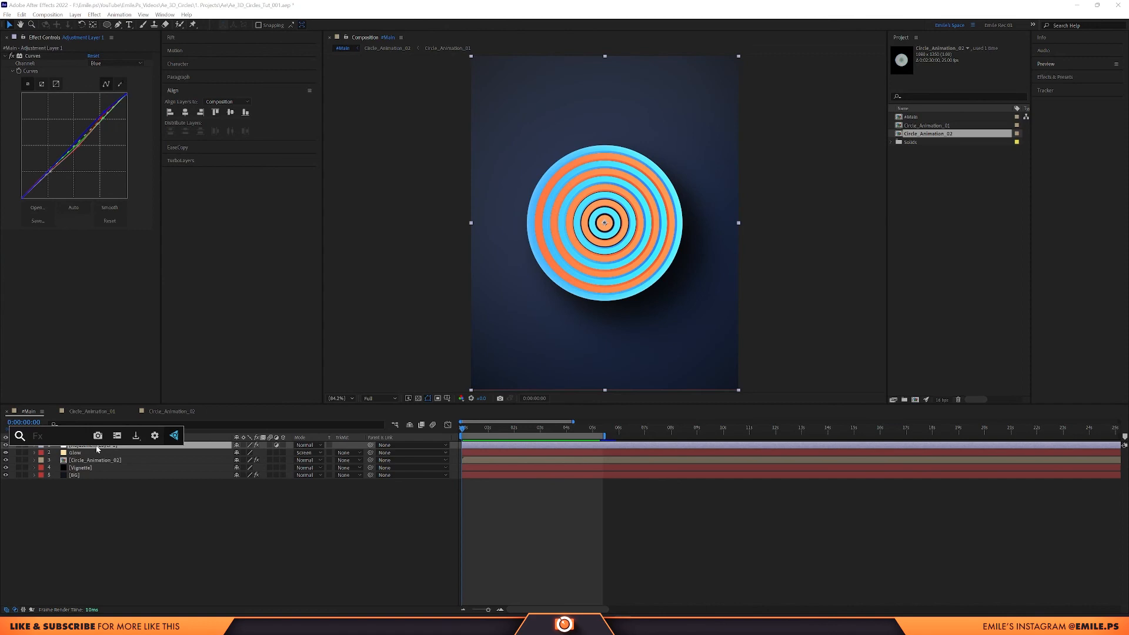
pyautogui.write('noi')
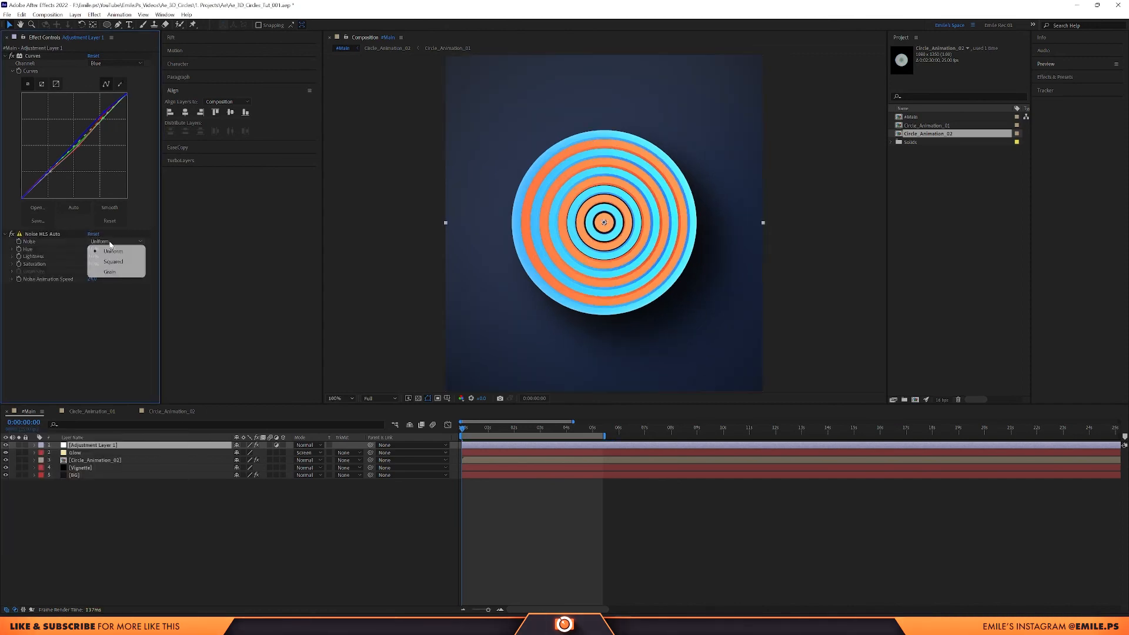
pyautogui.click(109, 271)
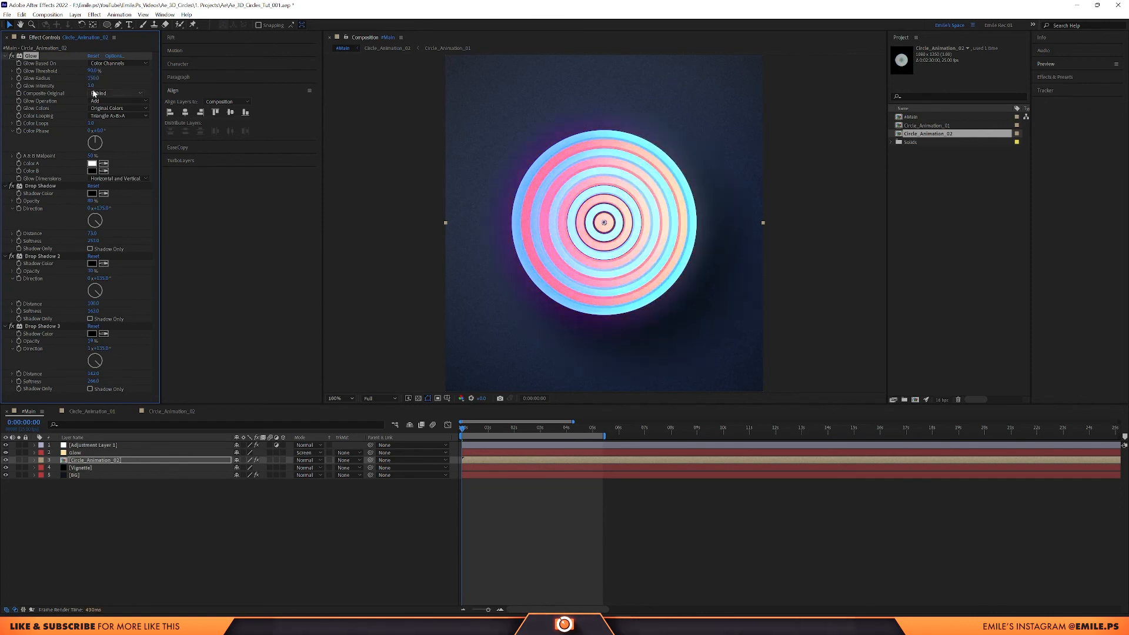
# - Keyframe Circle_Animation_02's Scale three times to animate the ring target's size
pyautogui.click(92, 85)
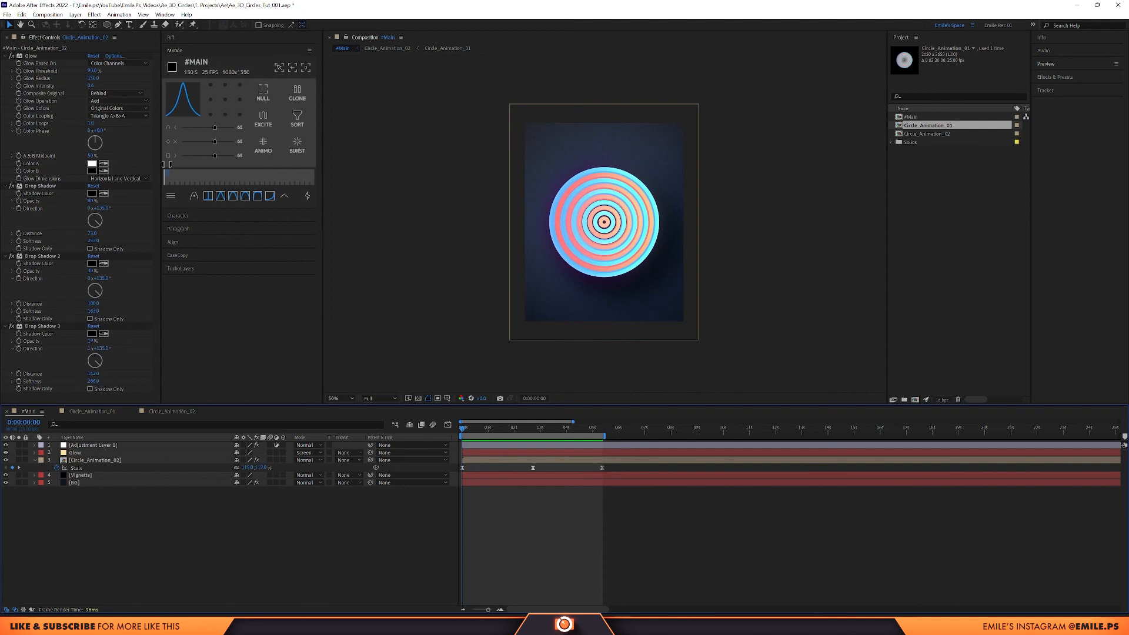
pyautogui.click(97, 460)
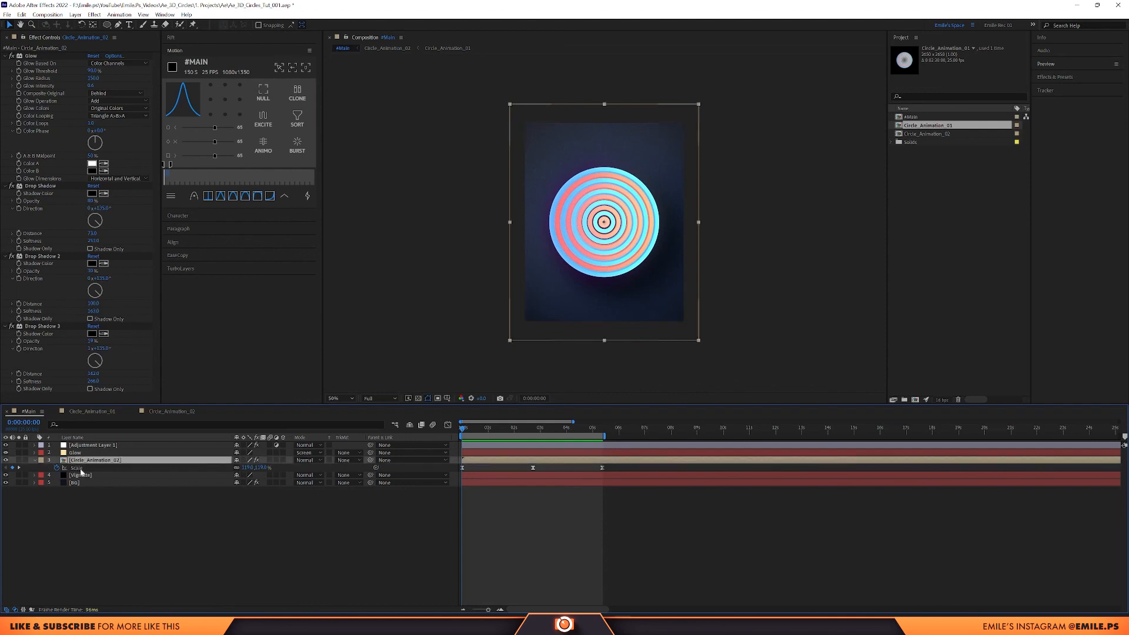